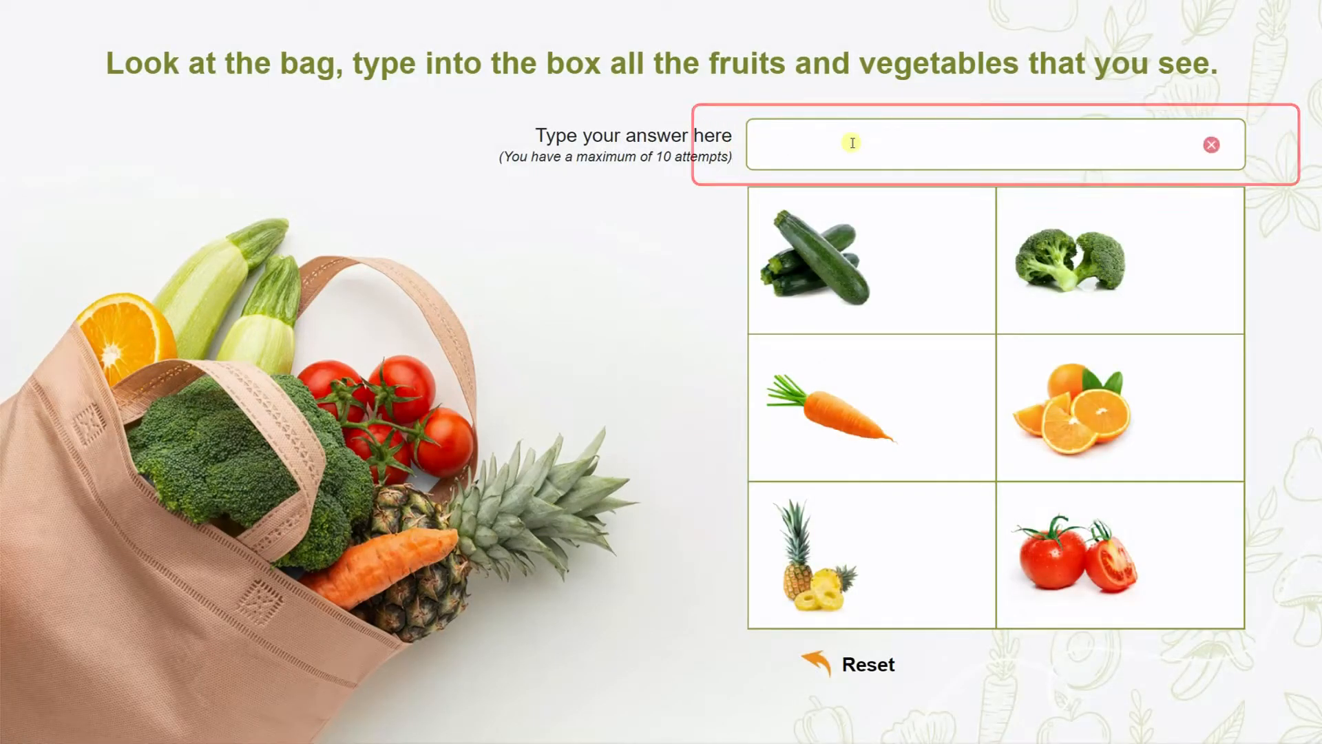
Step: Answer Orange and zucchini in the preview's entry box, correcting a misspelled first attempt
type("au")
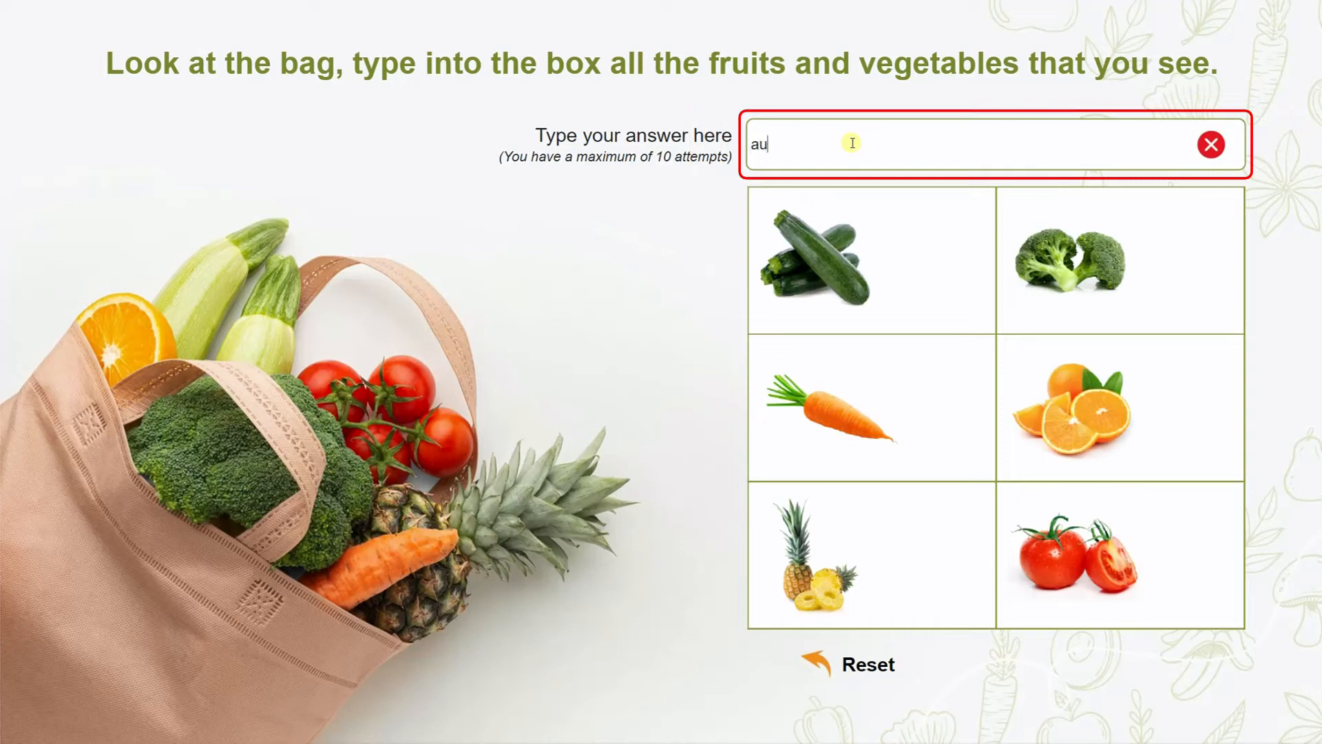
type("cchini")
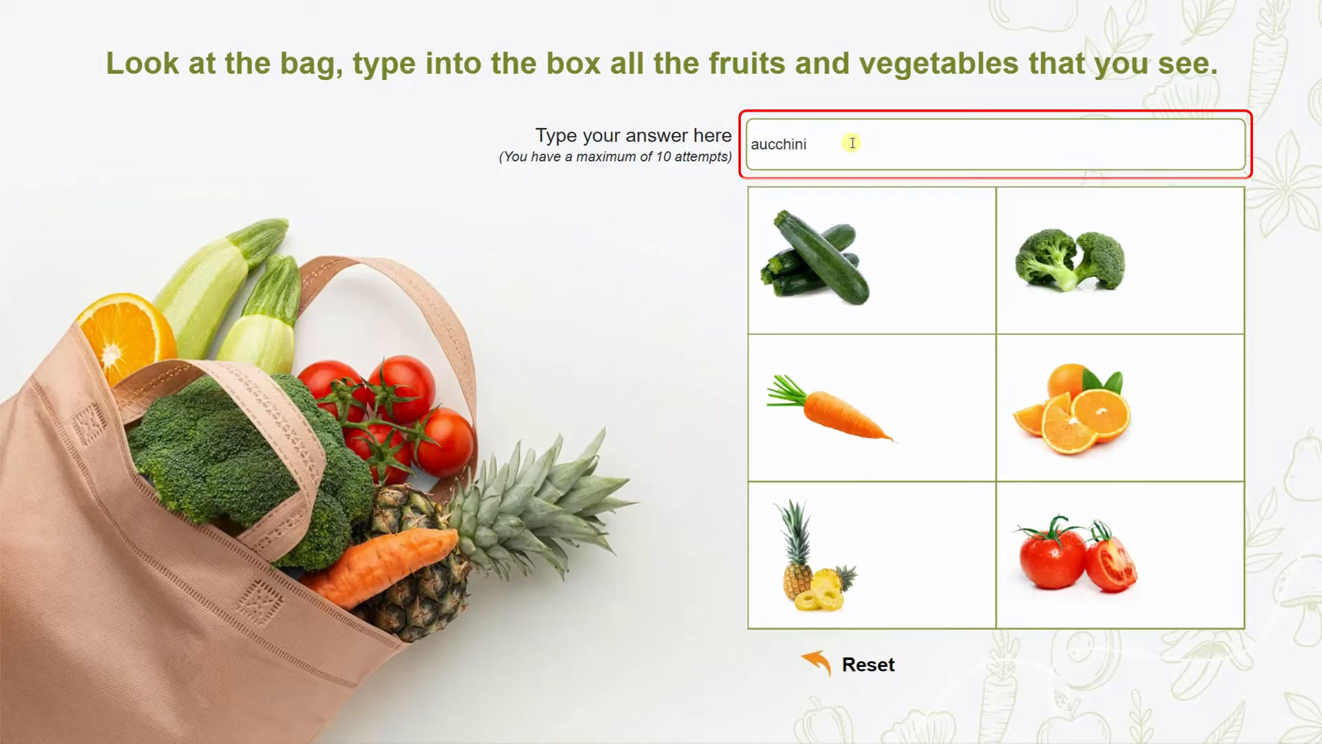
key("ctrl+a")
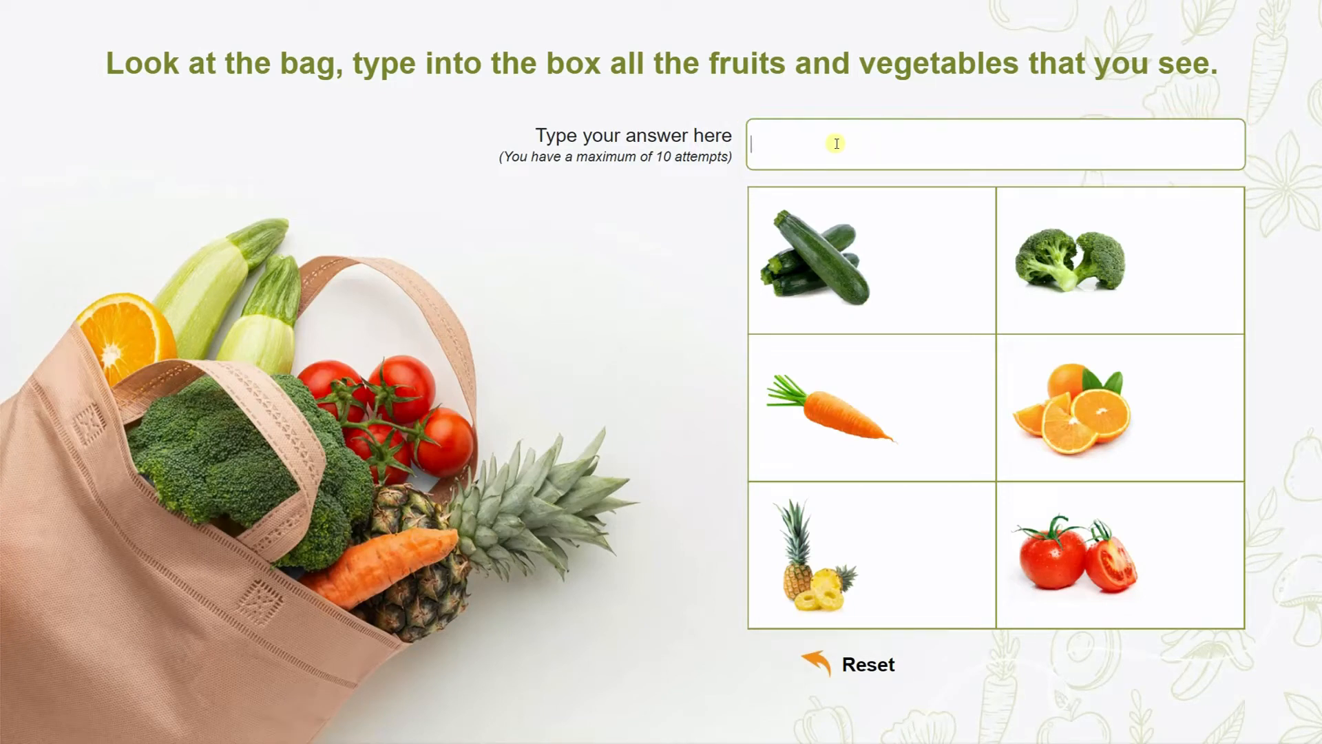
type("Orange")
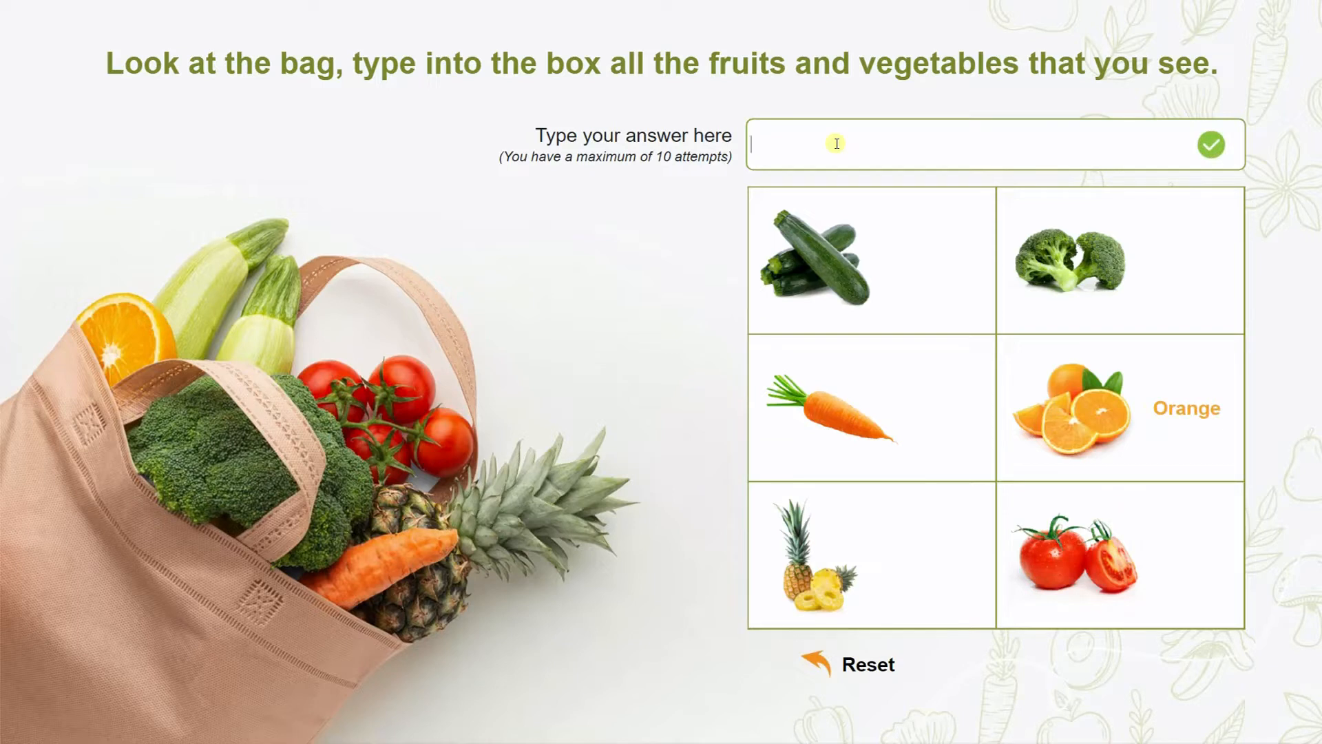
type("zucchini")
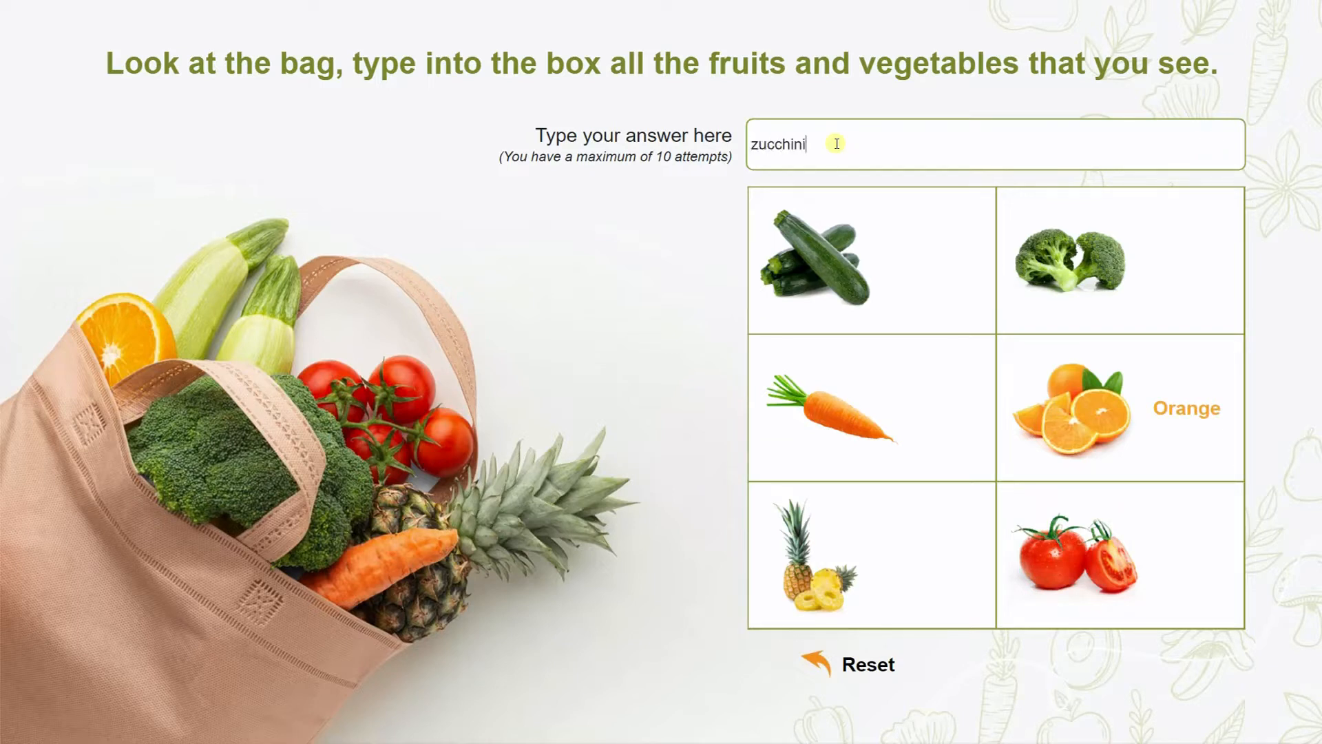
key("Enter")
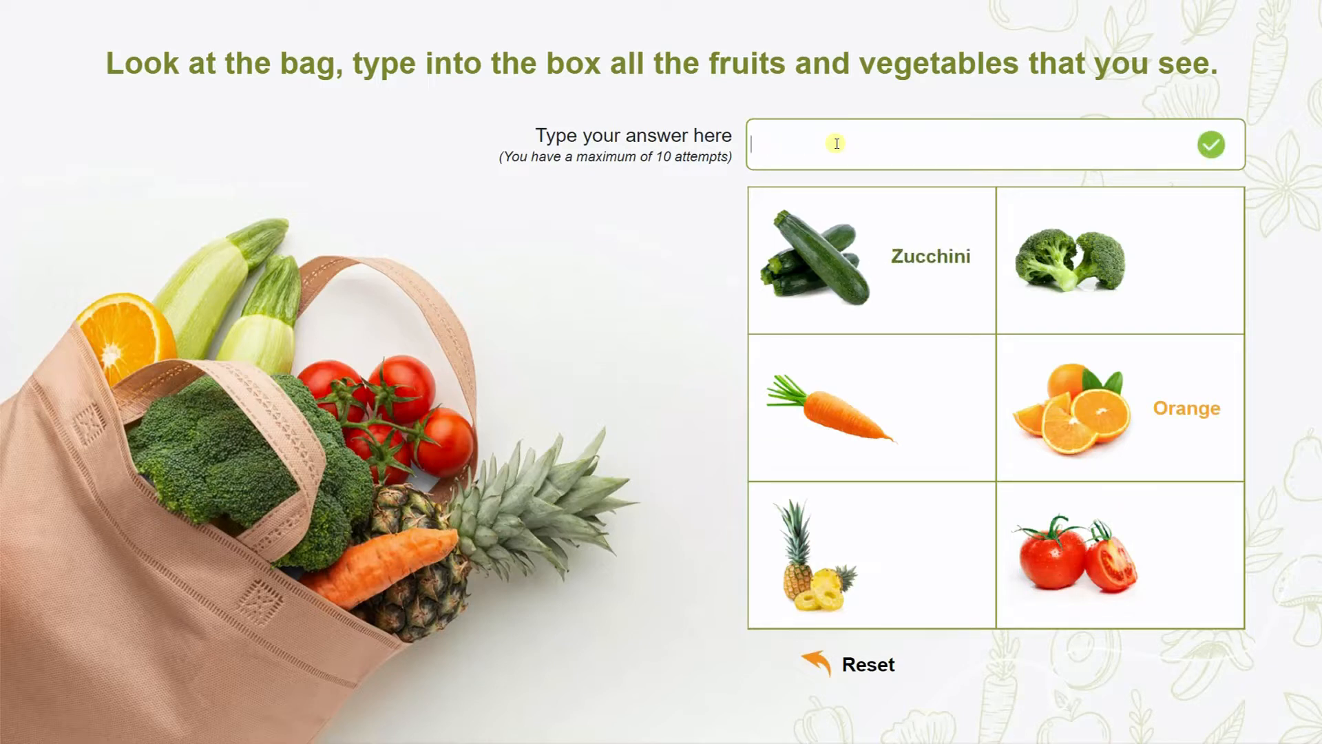
Step: Continue the preview with broccoli, pineapple and tomato answers to reveal their labels
type("broccol")
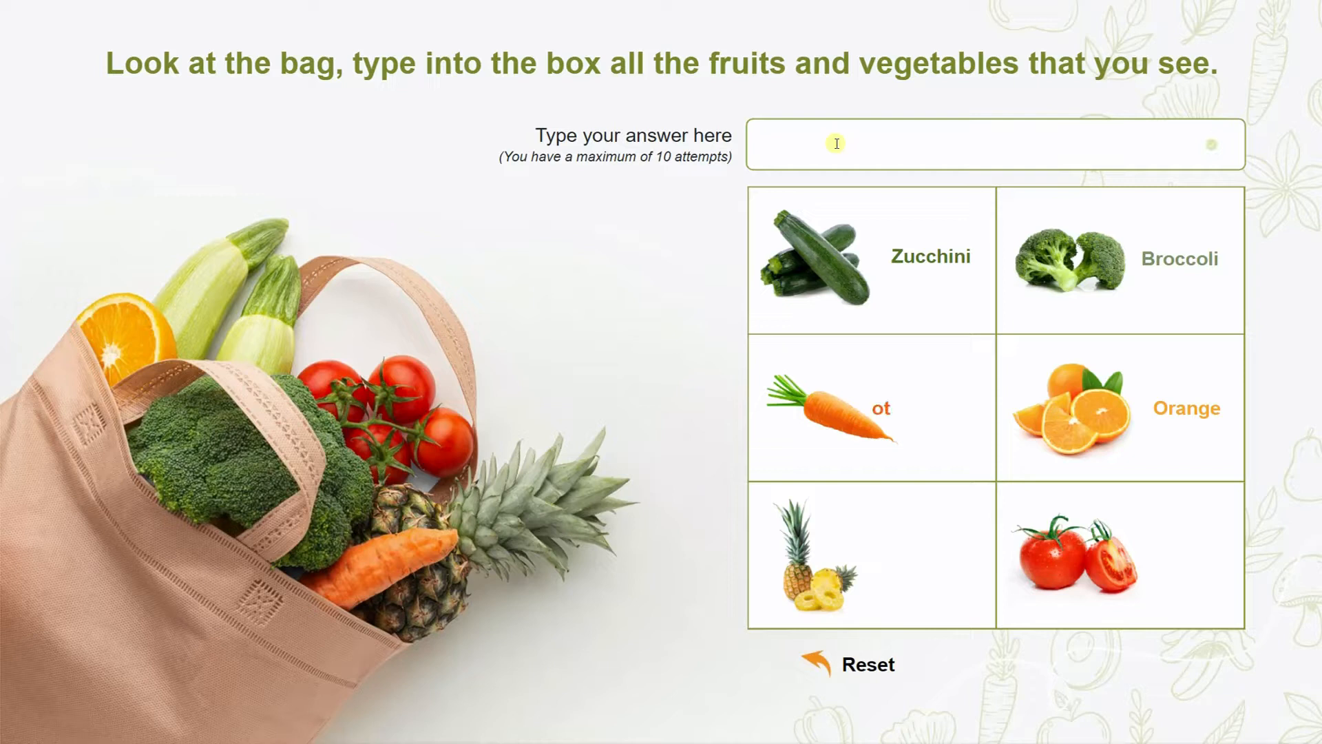
type("pine")
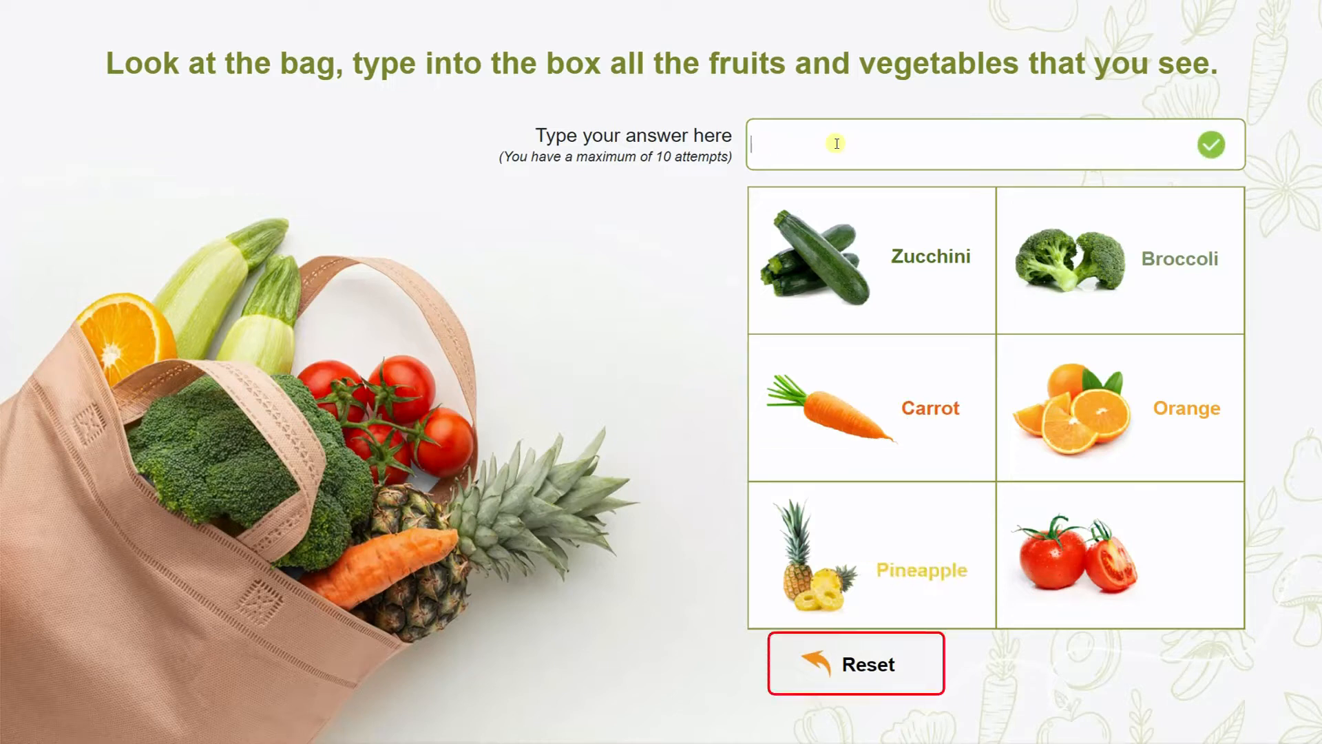
type("tomato")
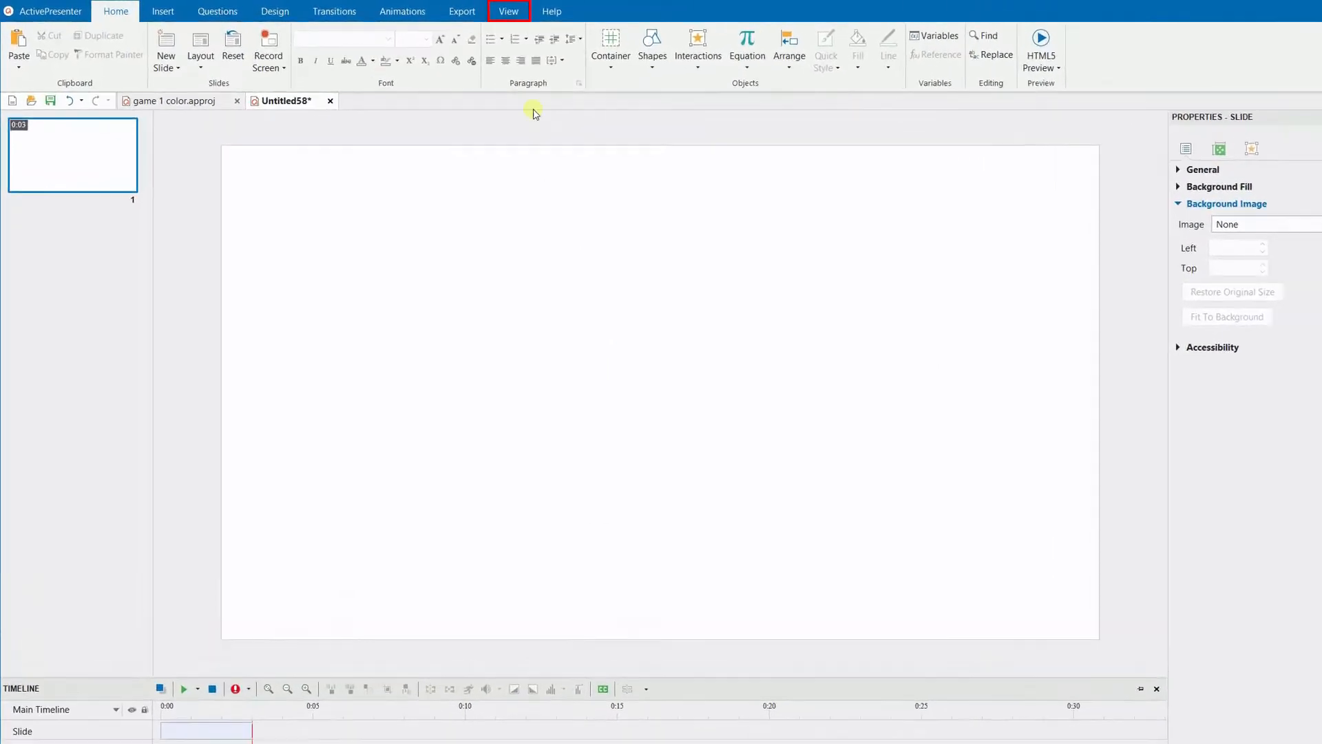
Step: Import the game's images and sounds into Resources and set the vegetable-bag picture as slide background
left_click(508, 11)
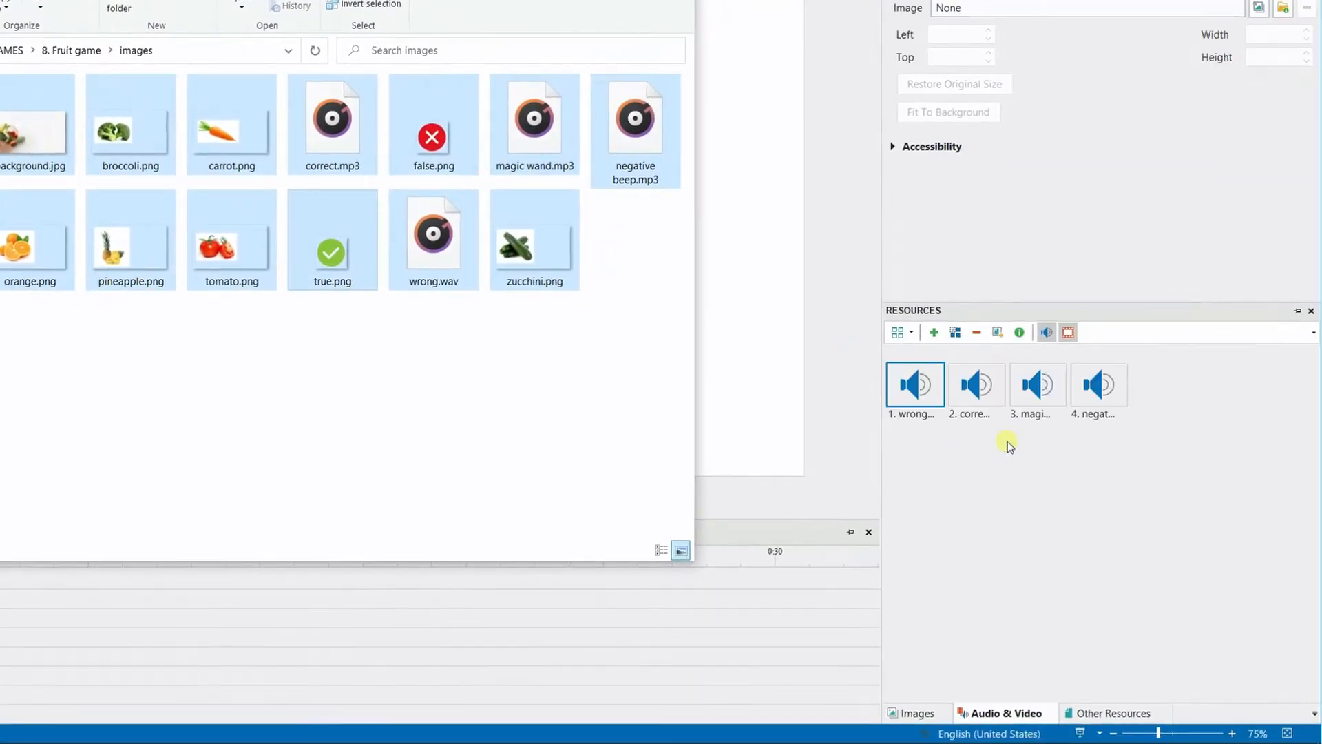
left_click(919, 712)
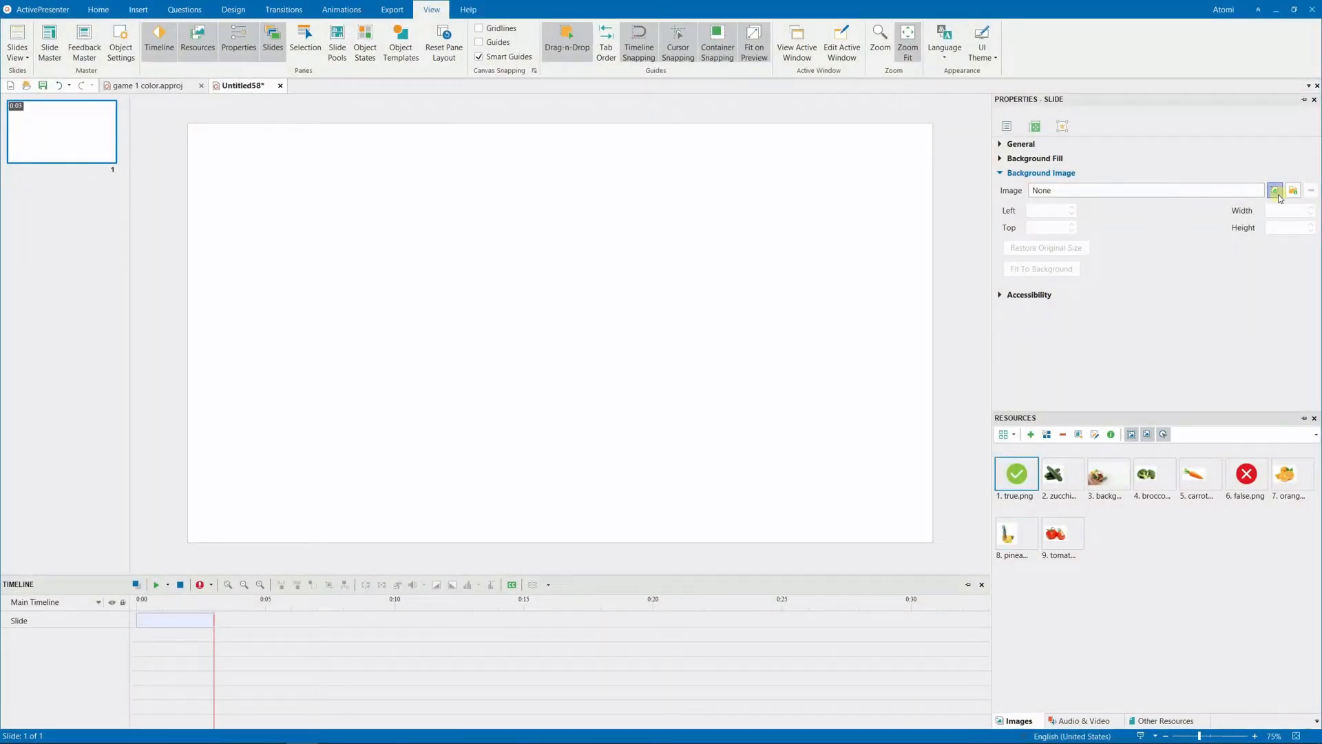
left_click(1275, 190)
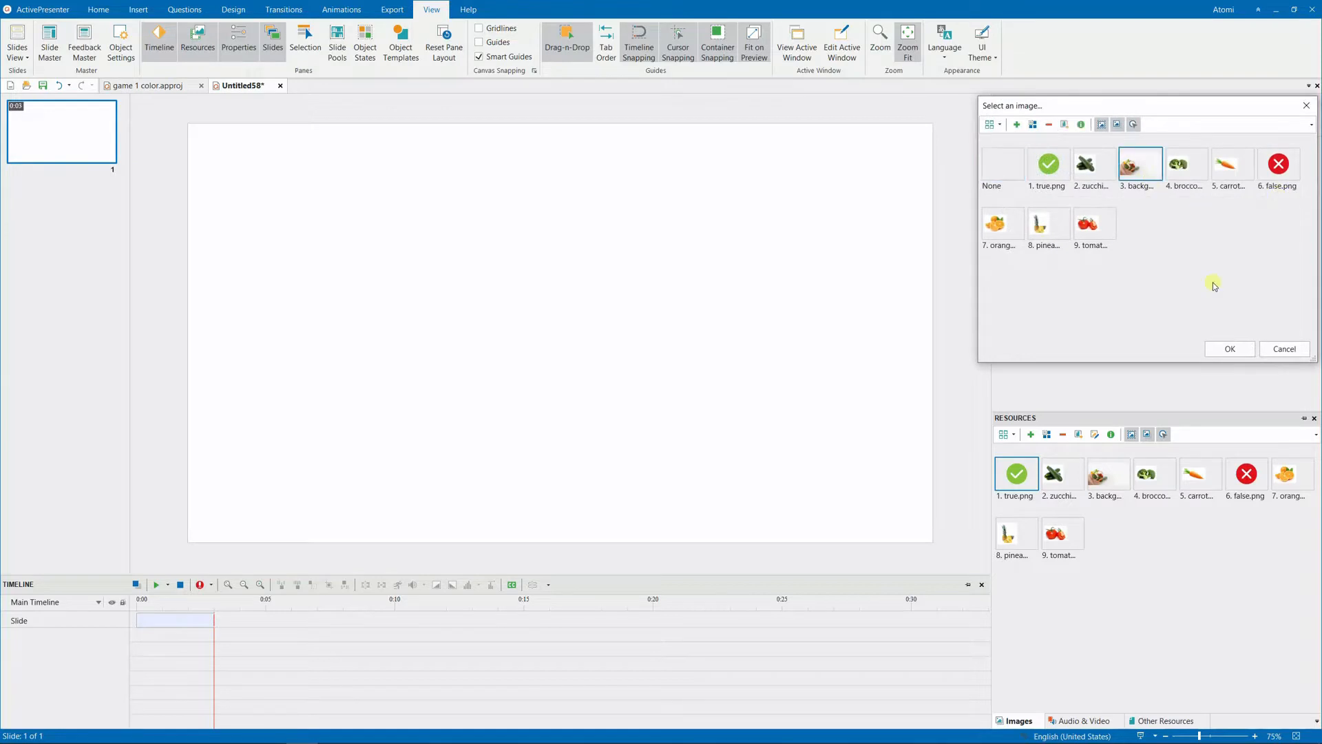
left_click(1228, 348)
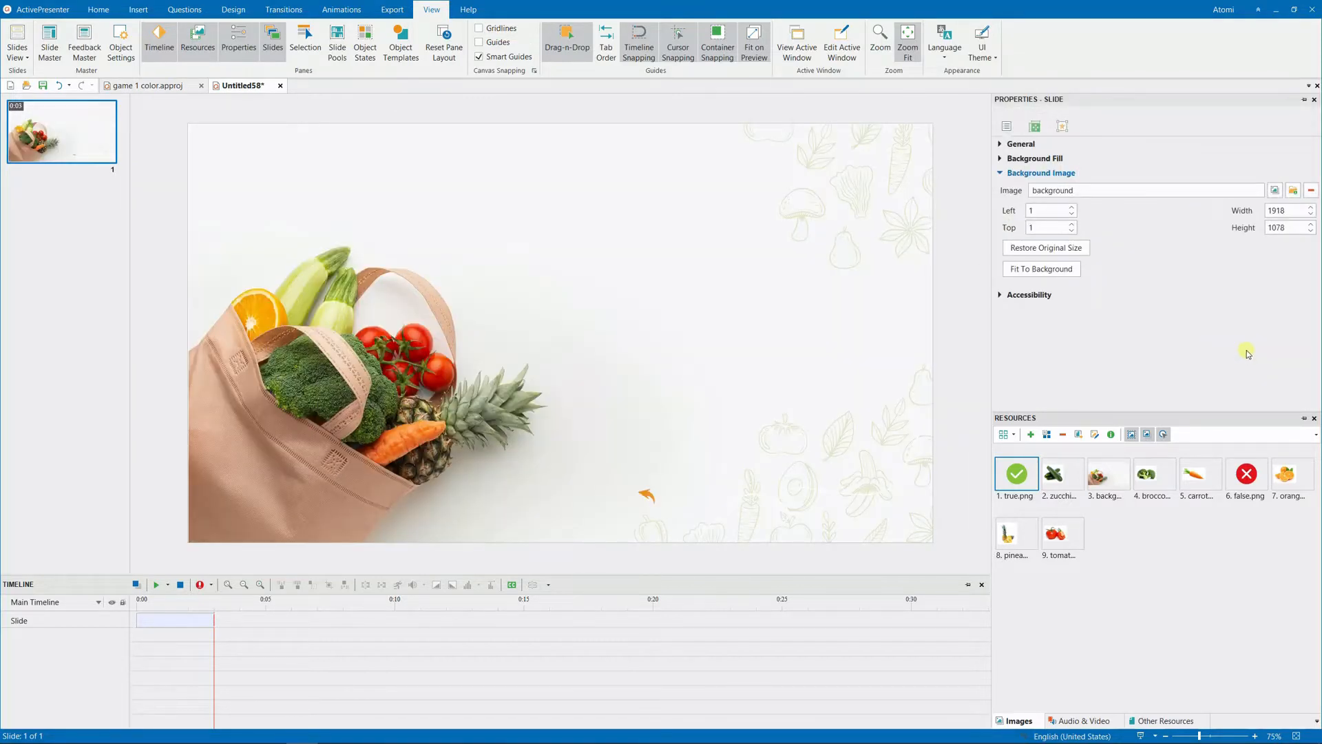
left_click(138, 10)
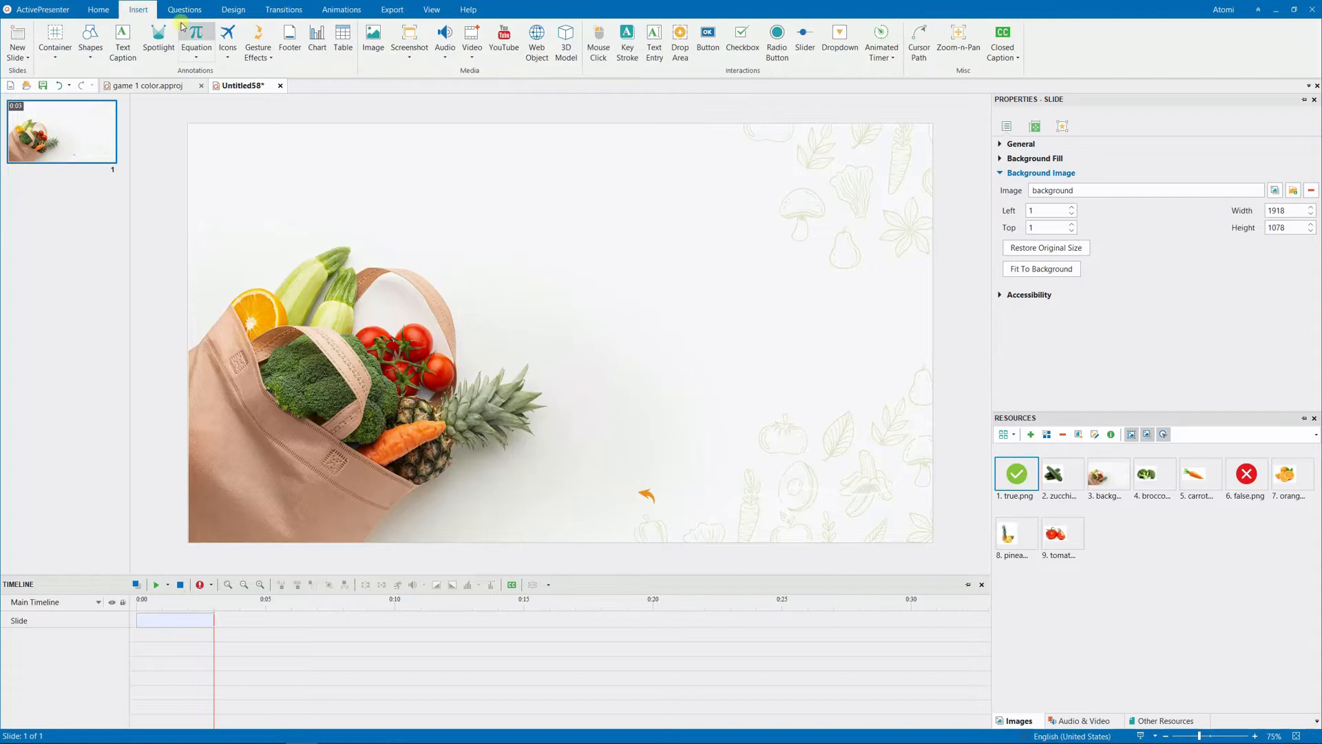
Step: Draw a 2-column, 3-row table on the right half of the slide
left_click(343, 40)
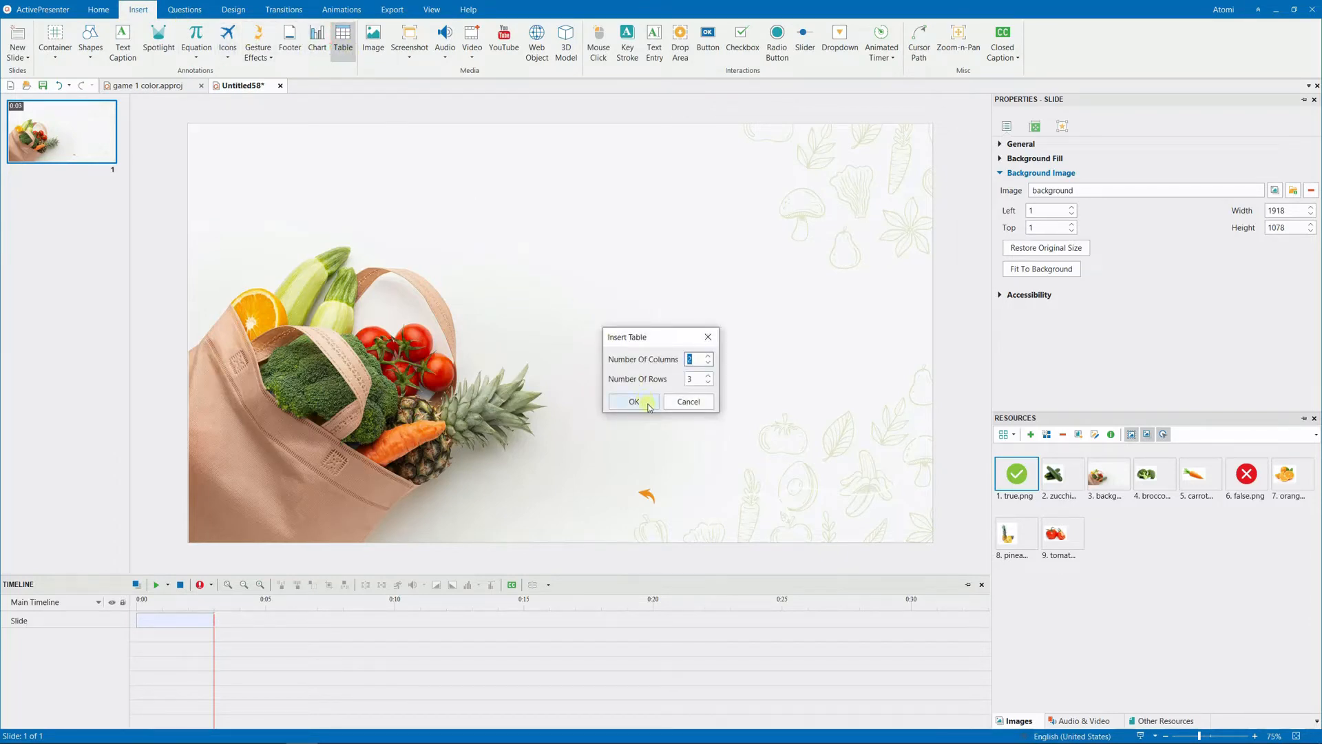
left_click(633, 401)
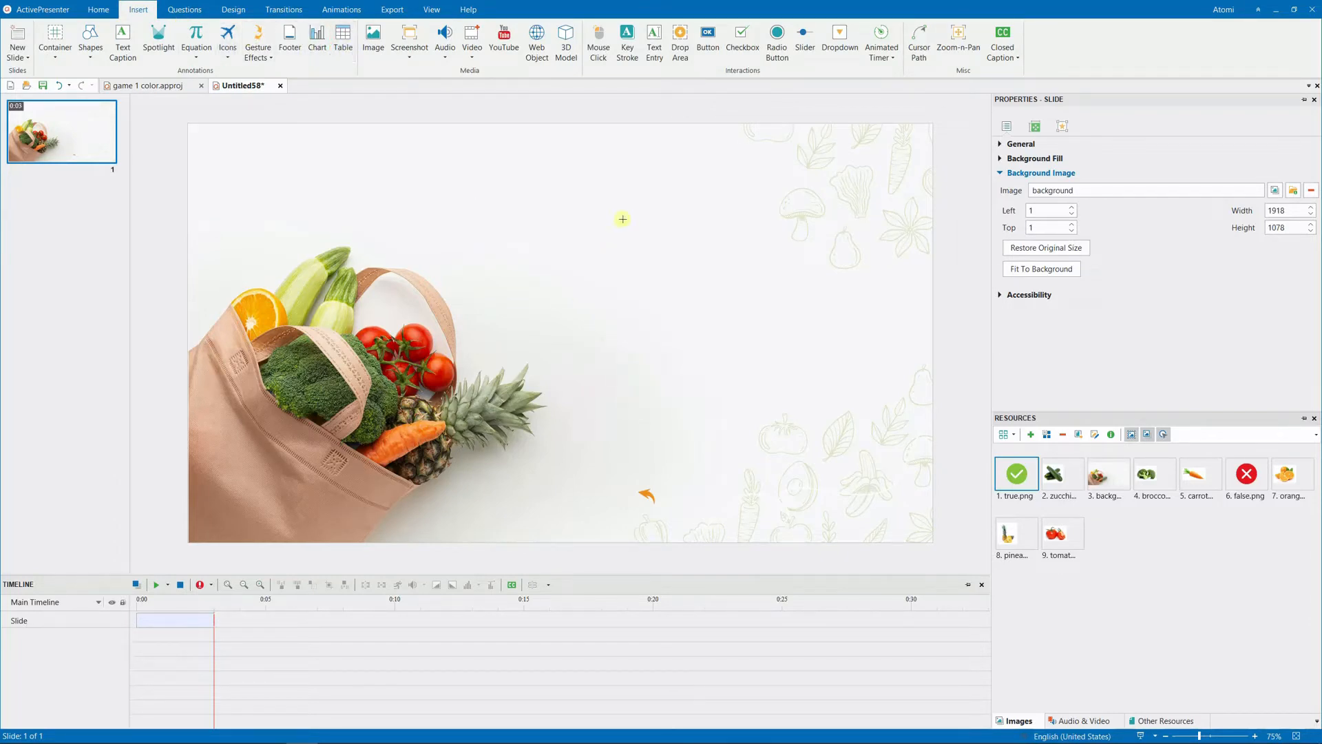
left_click_drag(621, 228, 883, 478)
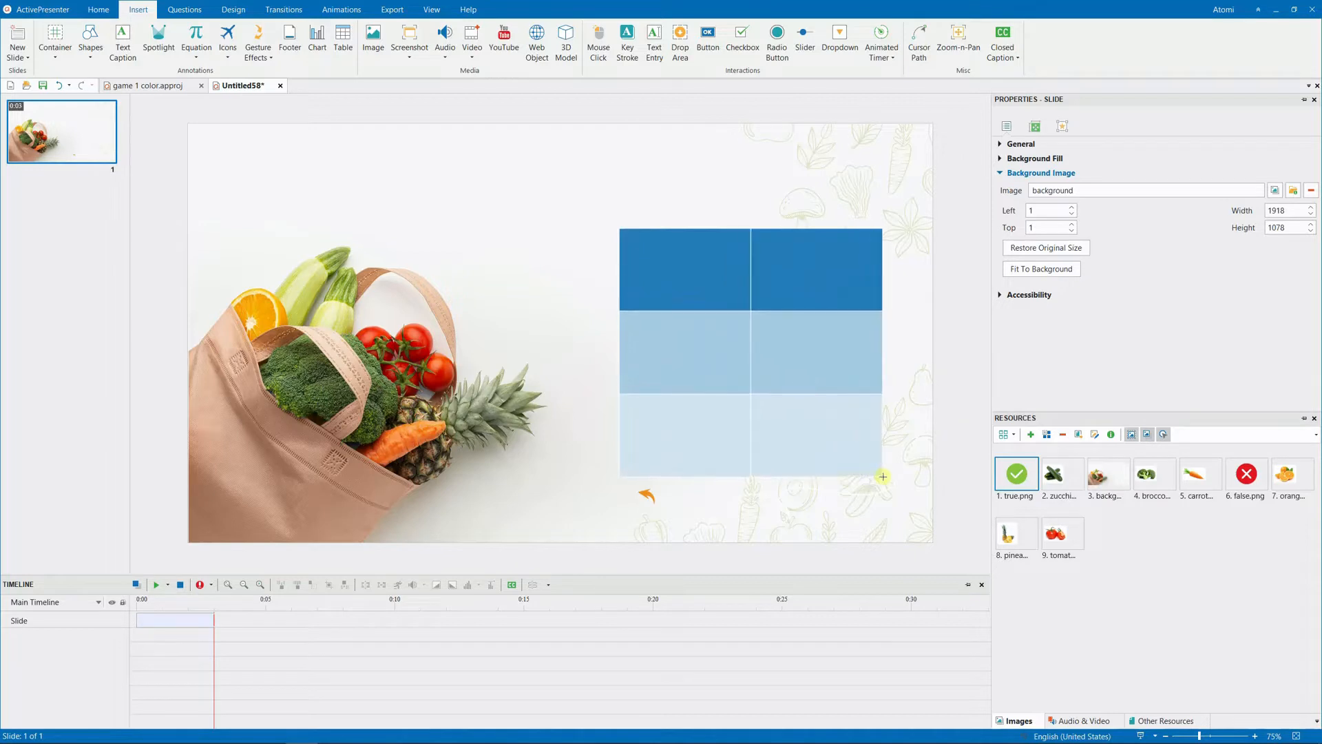
left_click(751, 351)
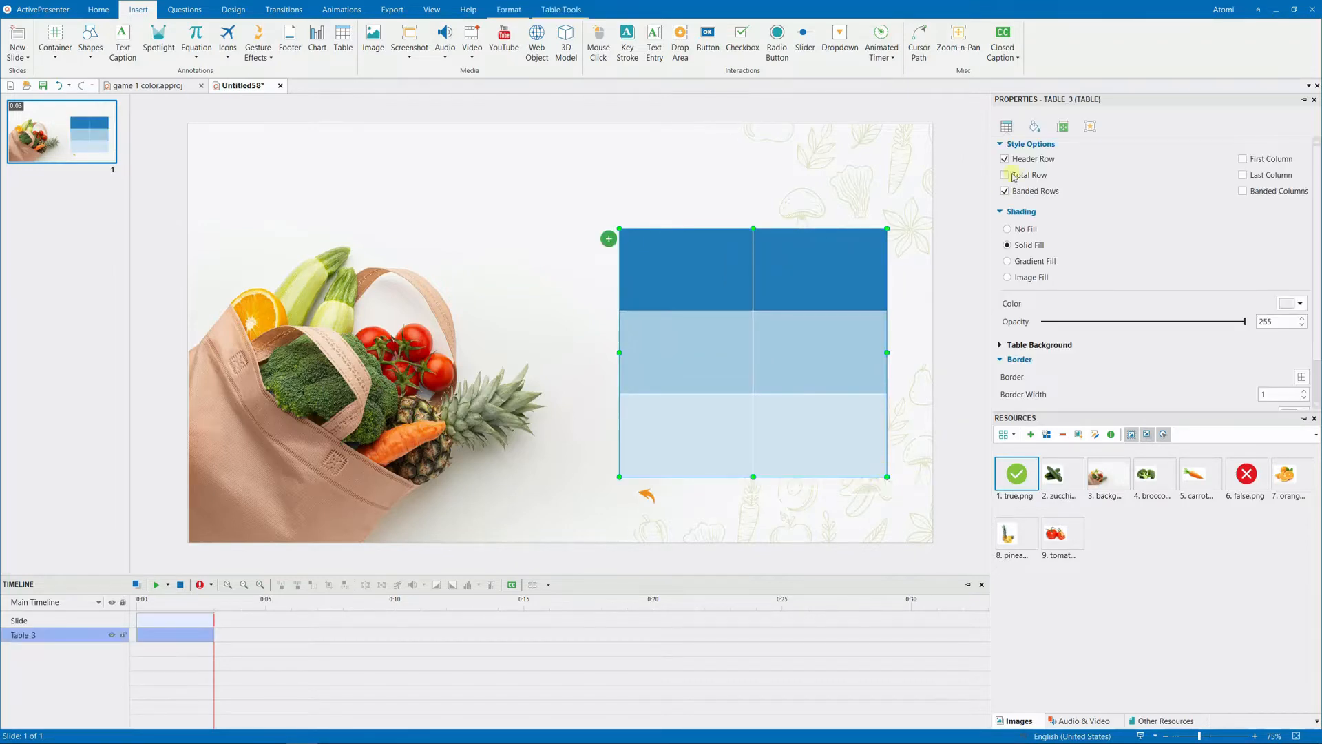
Step: Remove header and banded row styling and set border width 2 with olive-green colour
left_click(1005, 159)
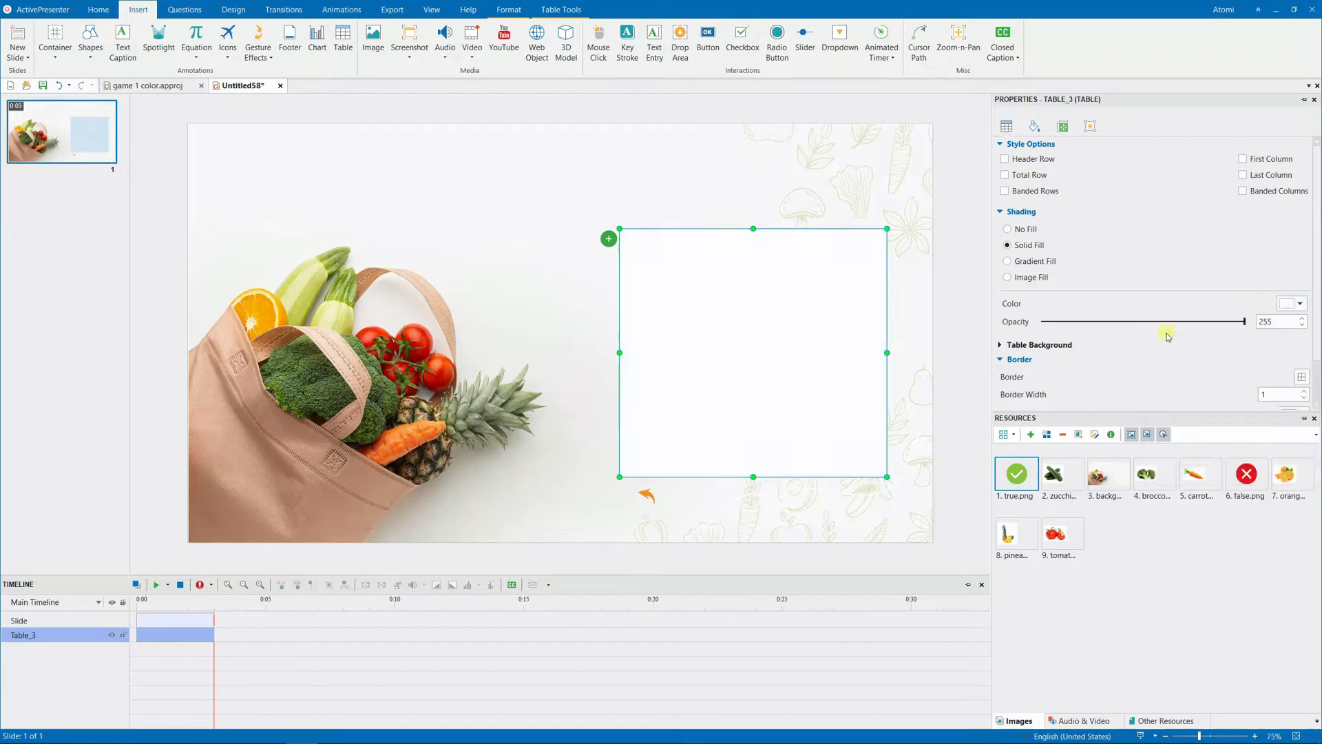
scroll("down", 3)
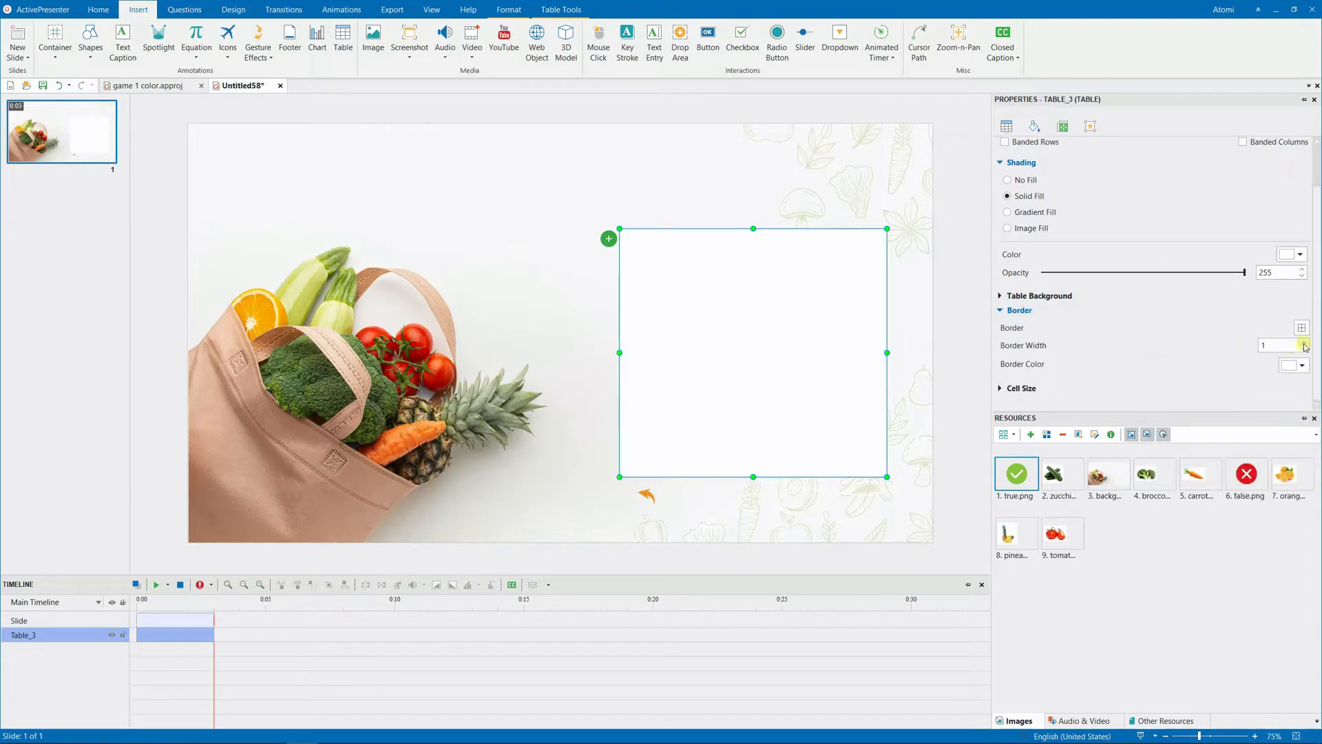
left_click(1301, 363)
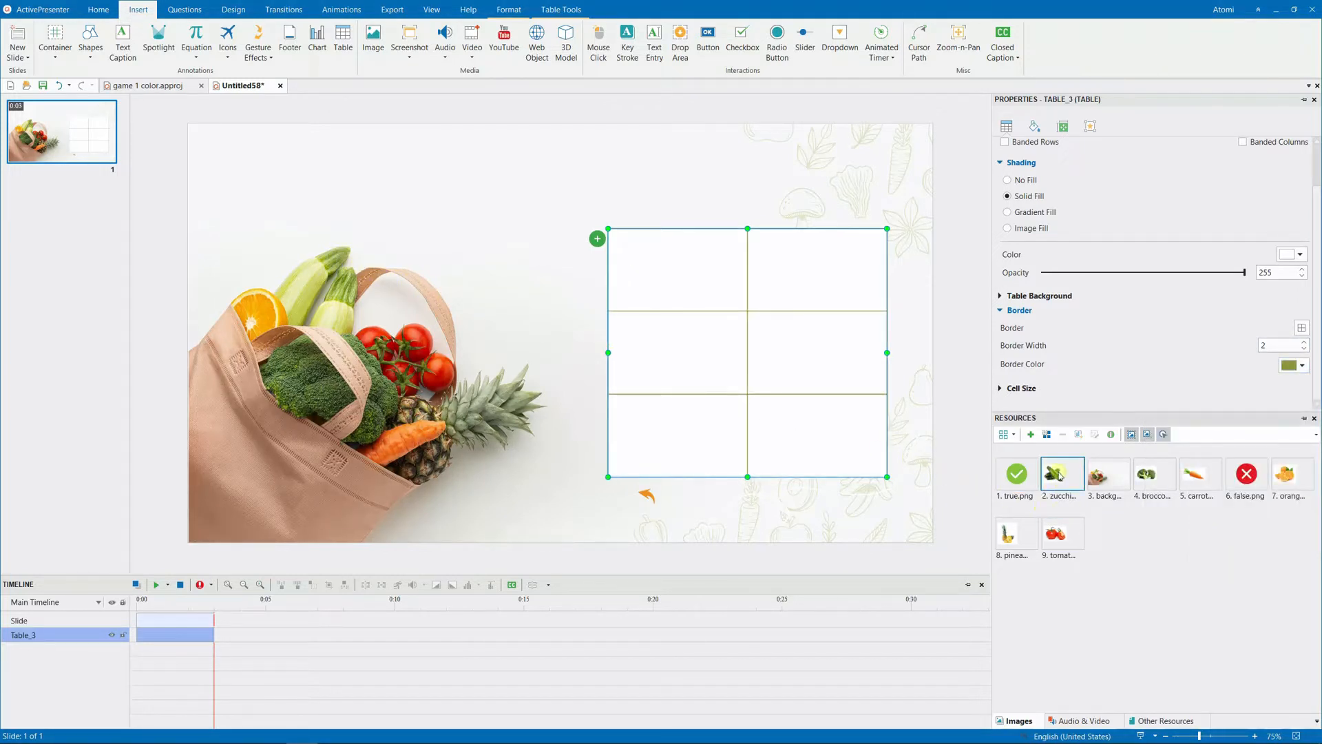
Step: Drag the zucchini picture from Resources into the top-left table cell
left_click_drag(1060, 472, 649, 280)
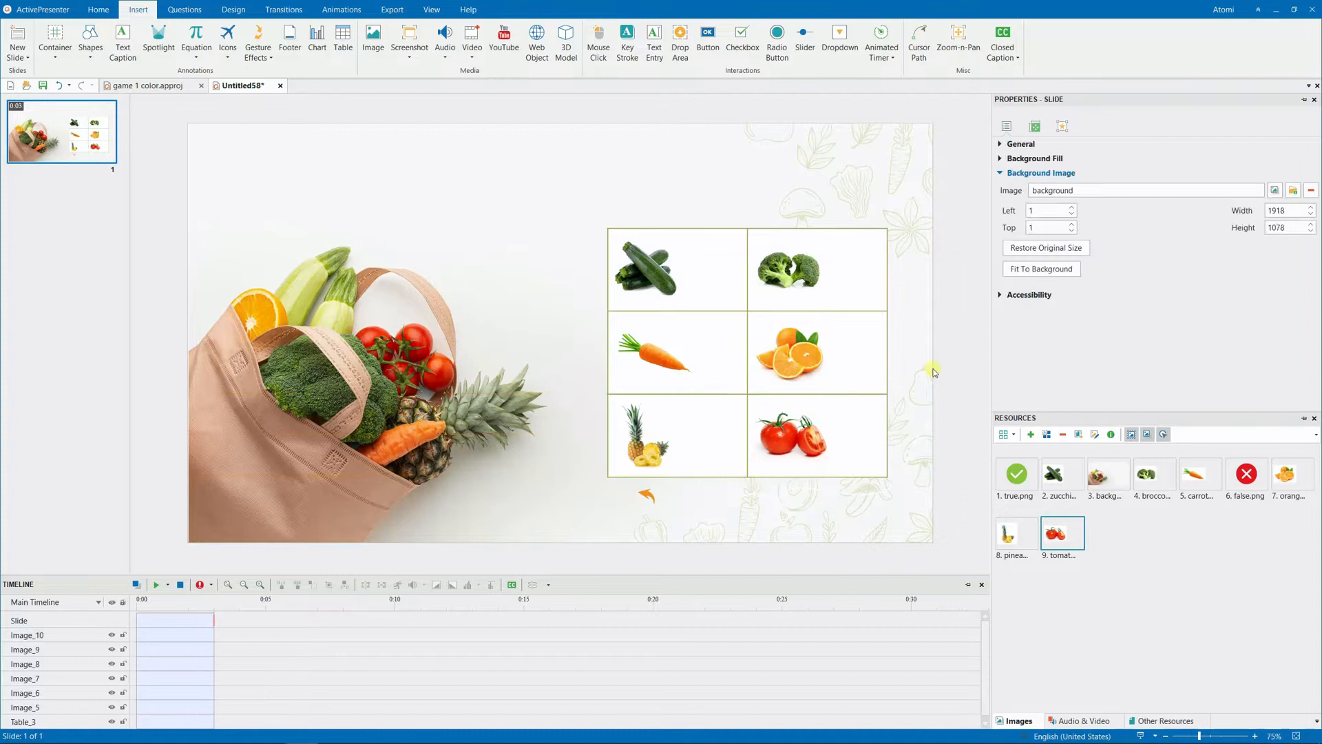
mouse_move(122, 39)
type("Zucchini")
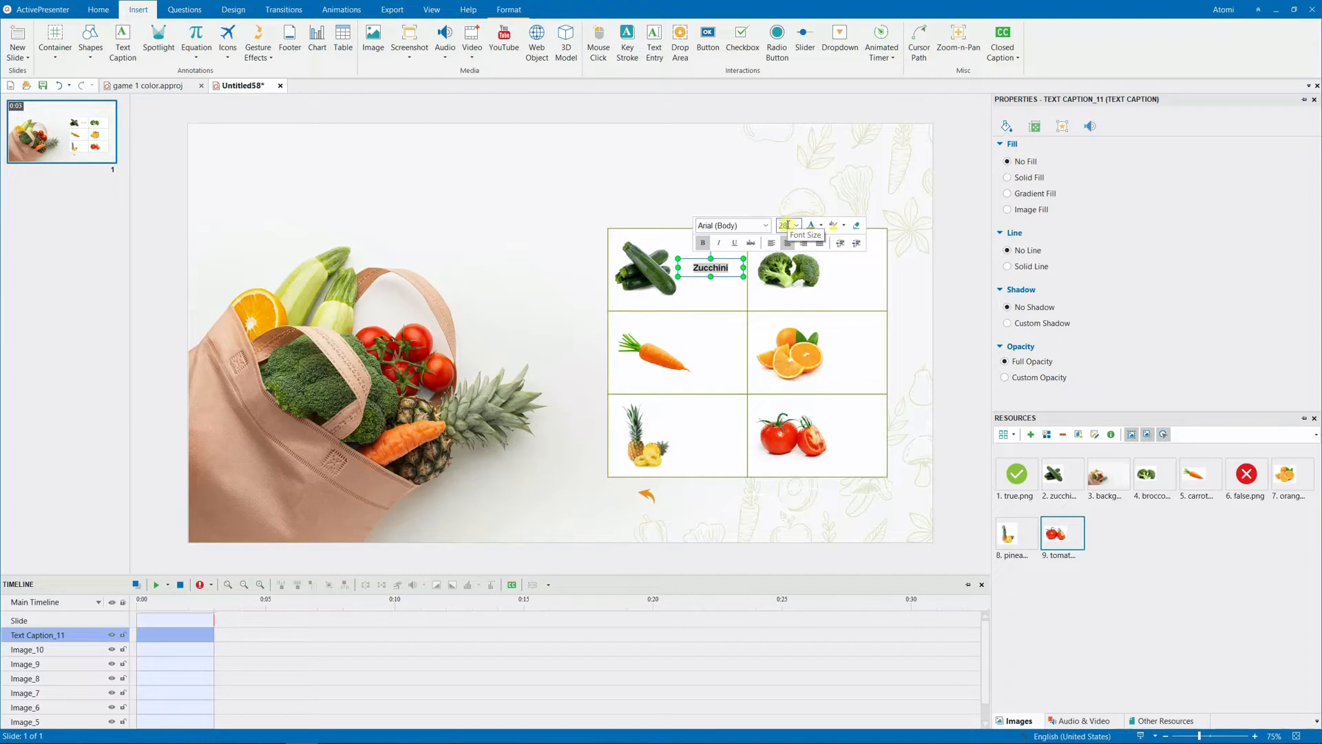
Step: Colour the Zucchini caption with green sampled from the zucchini picture via the eyedropper
left_click(820, 225)
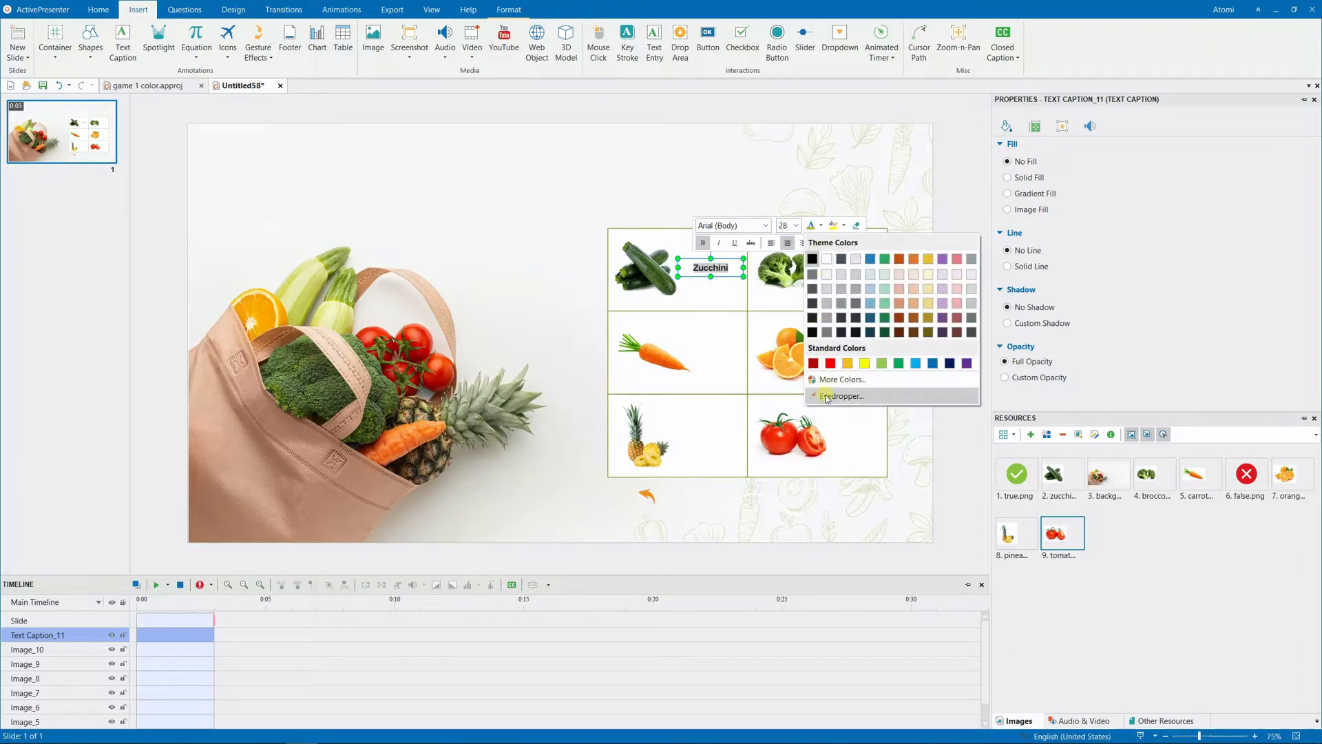
left_click(841, 397)
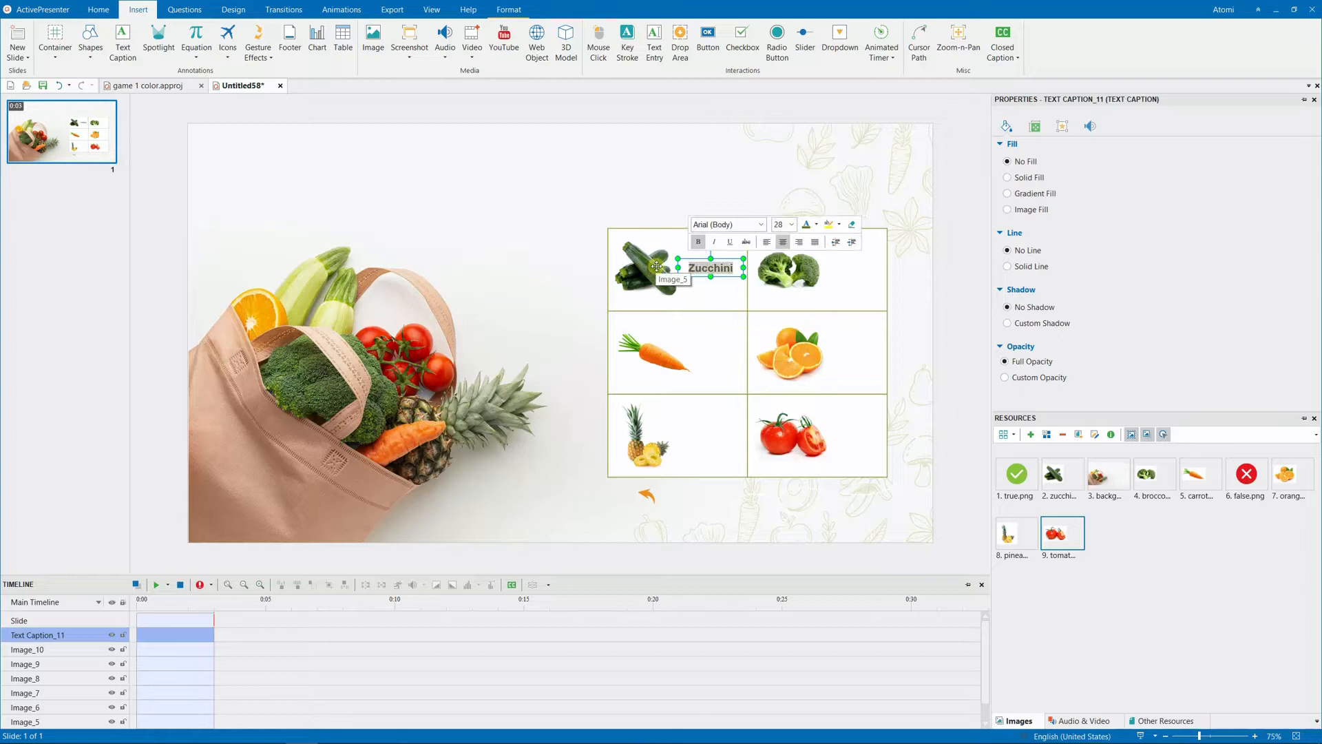
left_click(1066, 127)
type("zucchini")
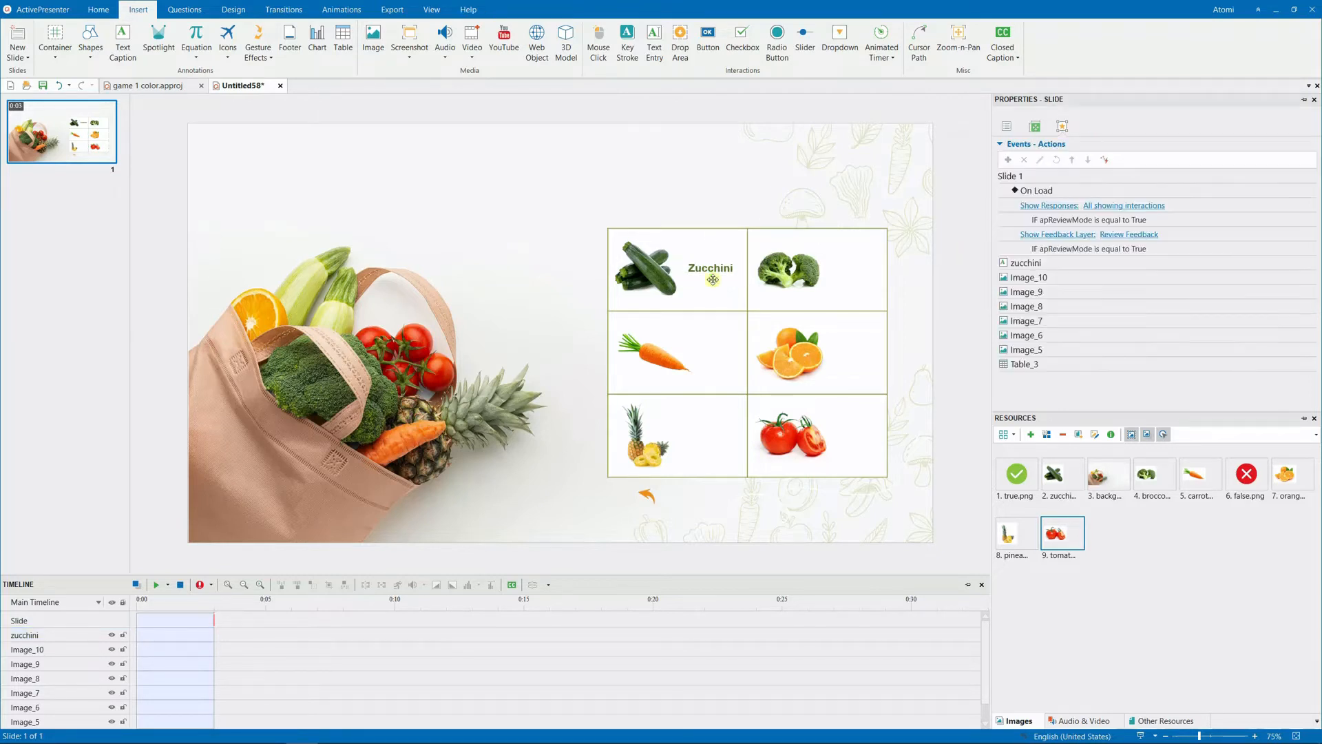
Step: Duplicate the Zucchini caption as a 'Carrot' caption renamed carrot
left_click(711, 267)
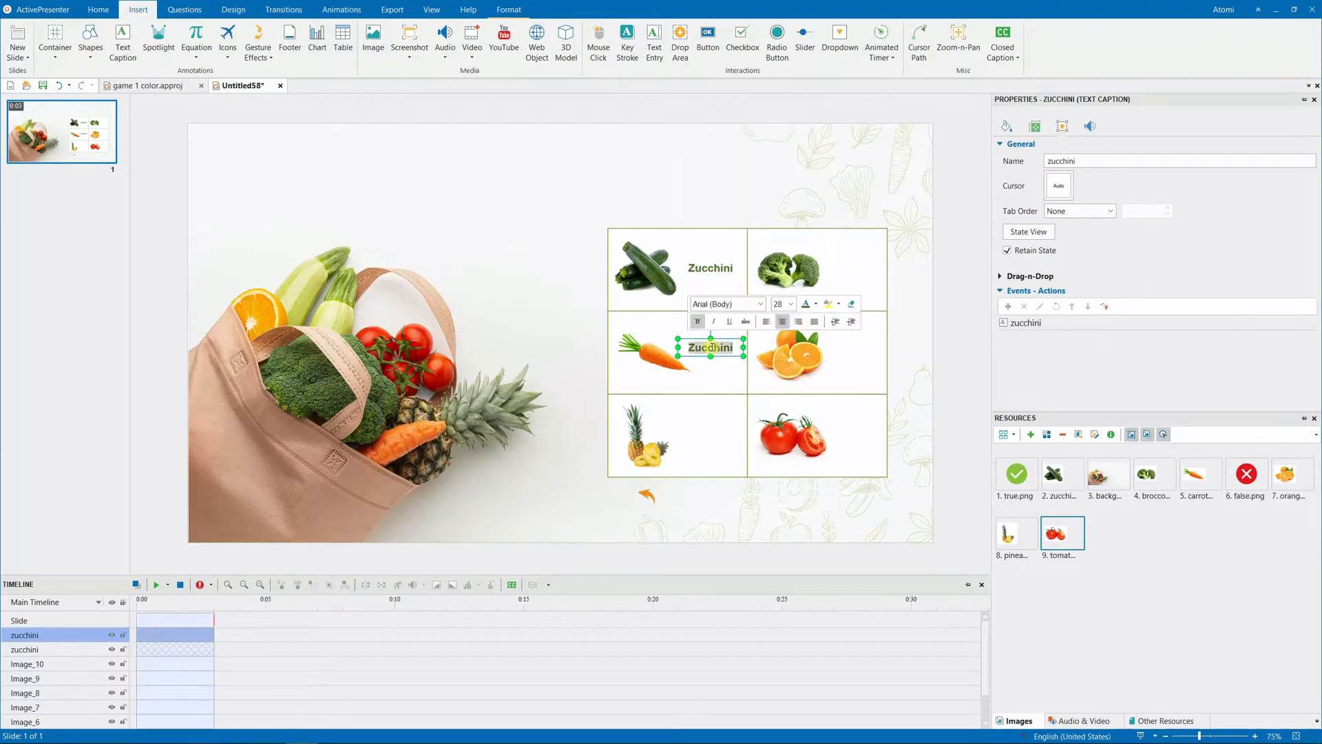
type("Carrot")
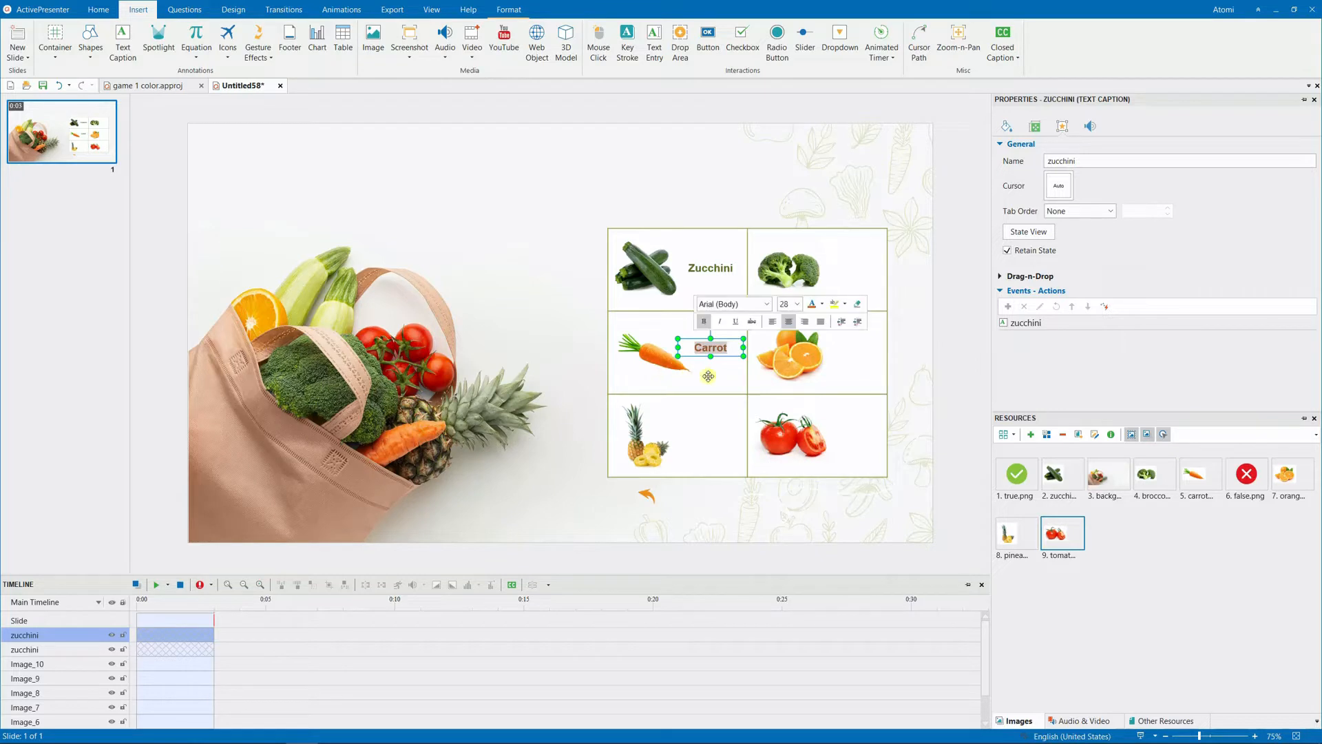
type("carrot")
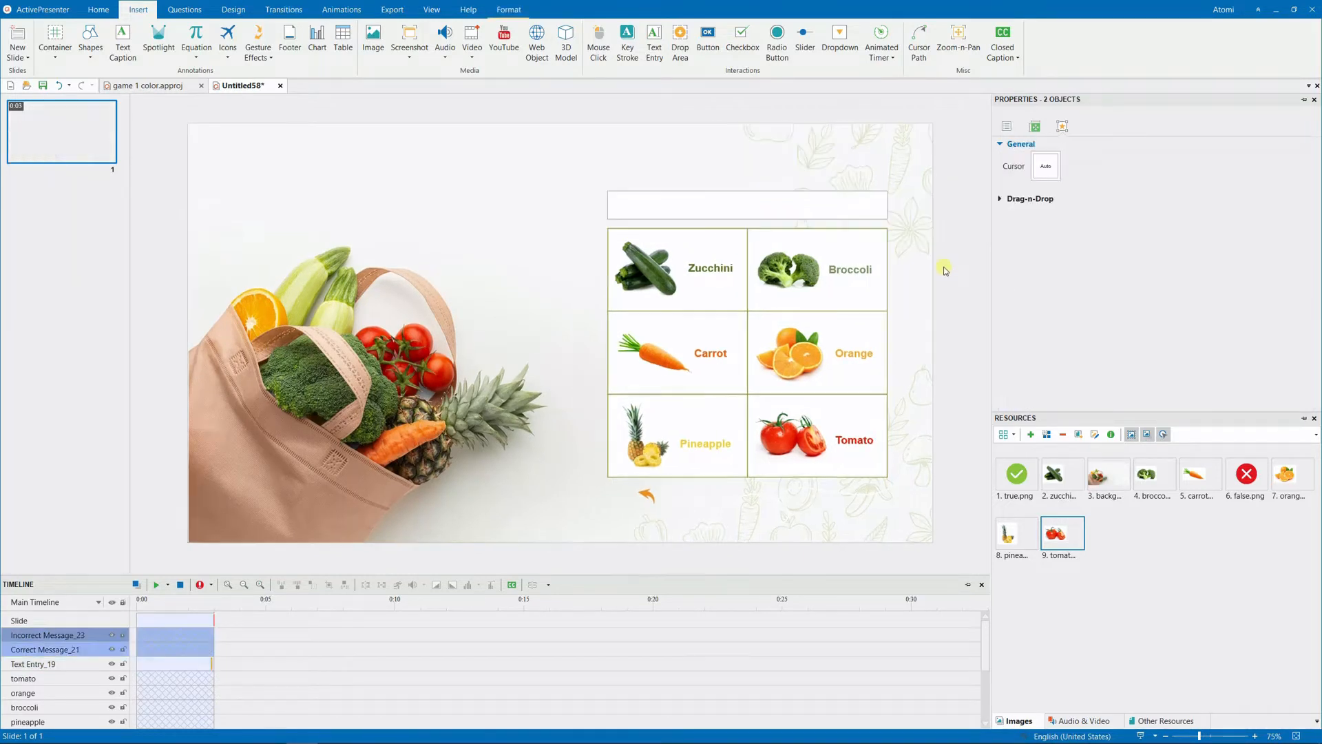
Step: Give Text Entry_19 a solid olive outline matching the table border
left_click(747, 204)
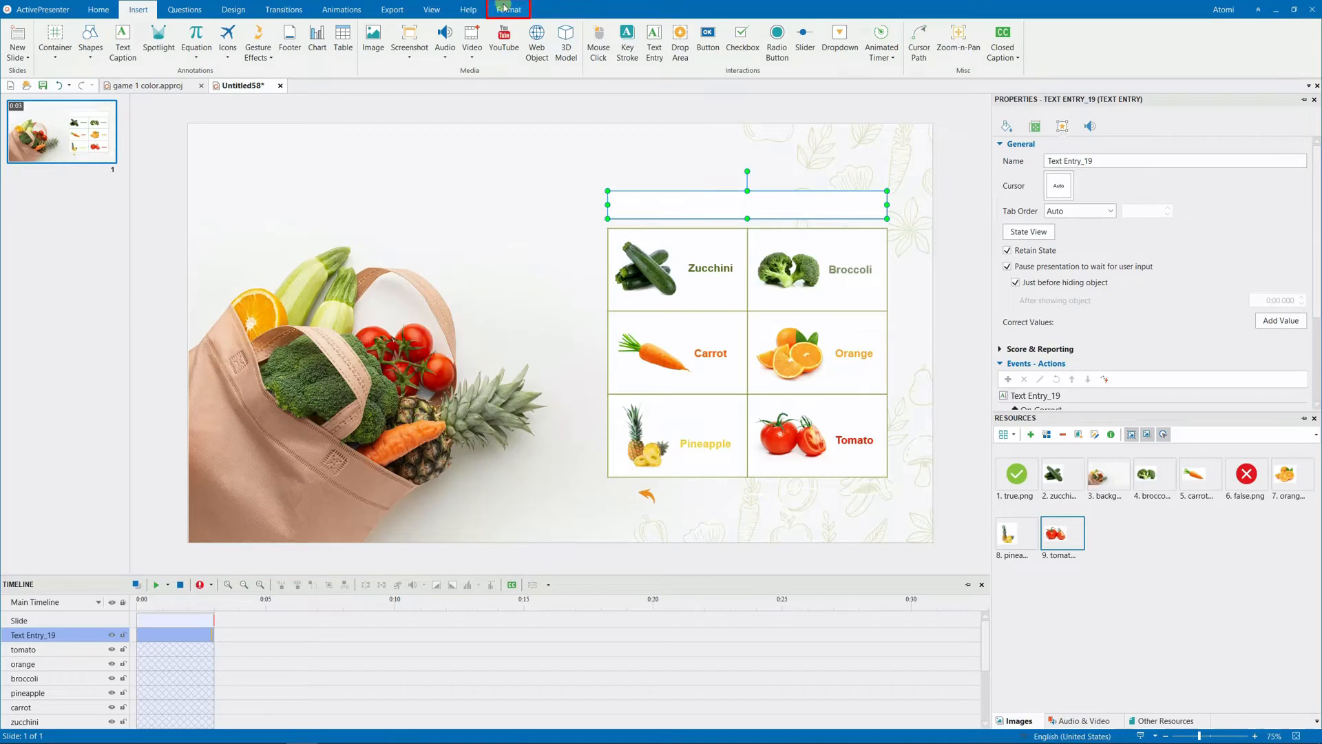
left_click(508, 10)
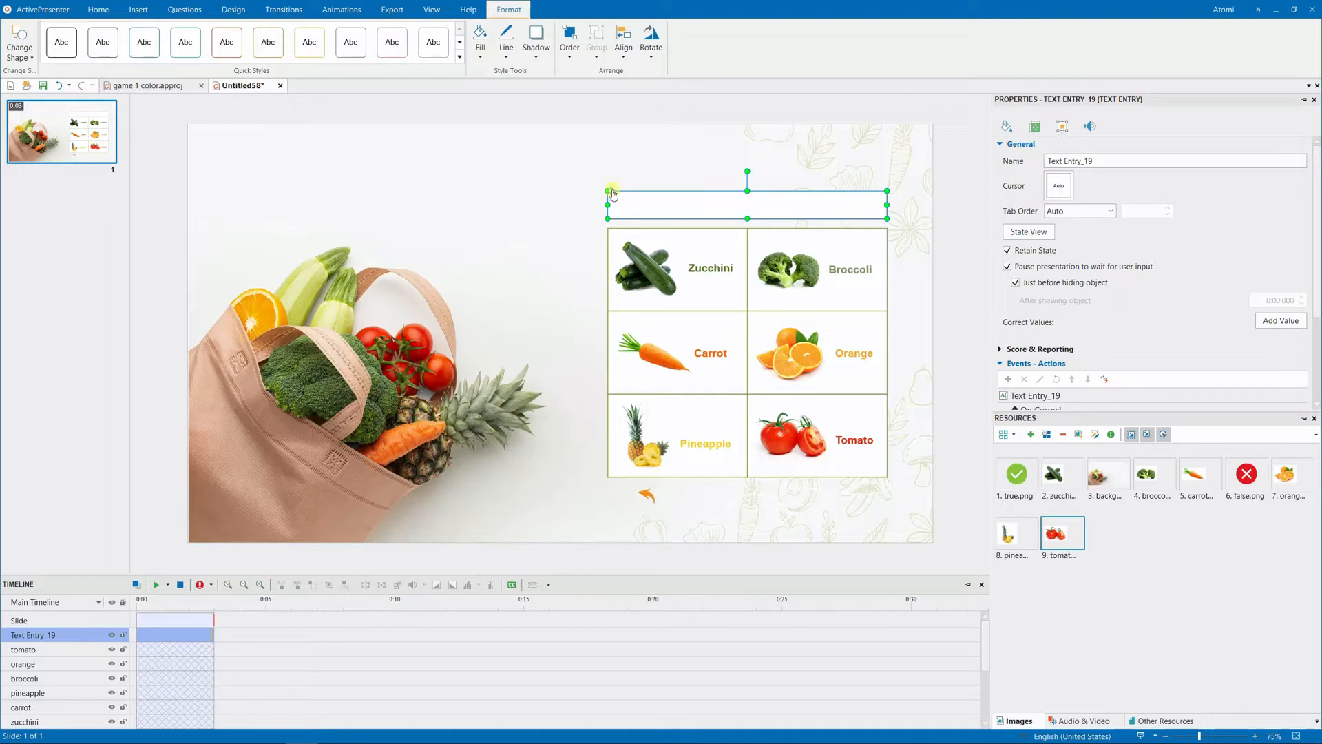
left_click(1004, 125)
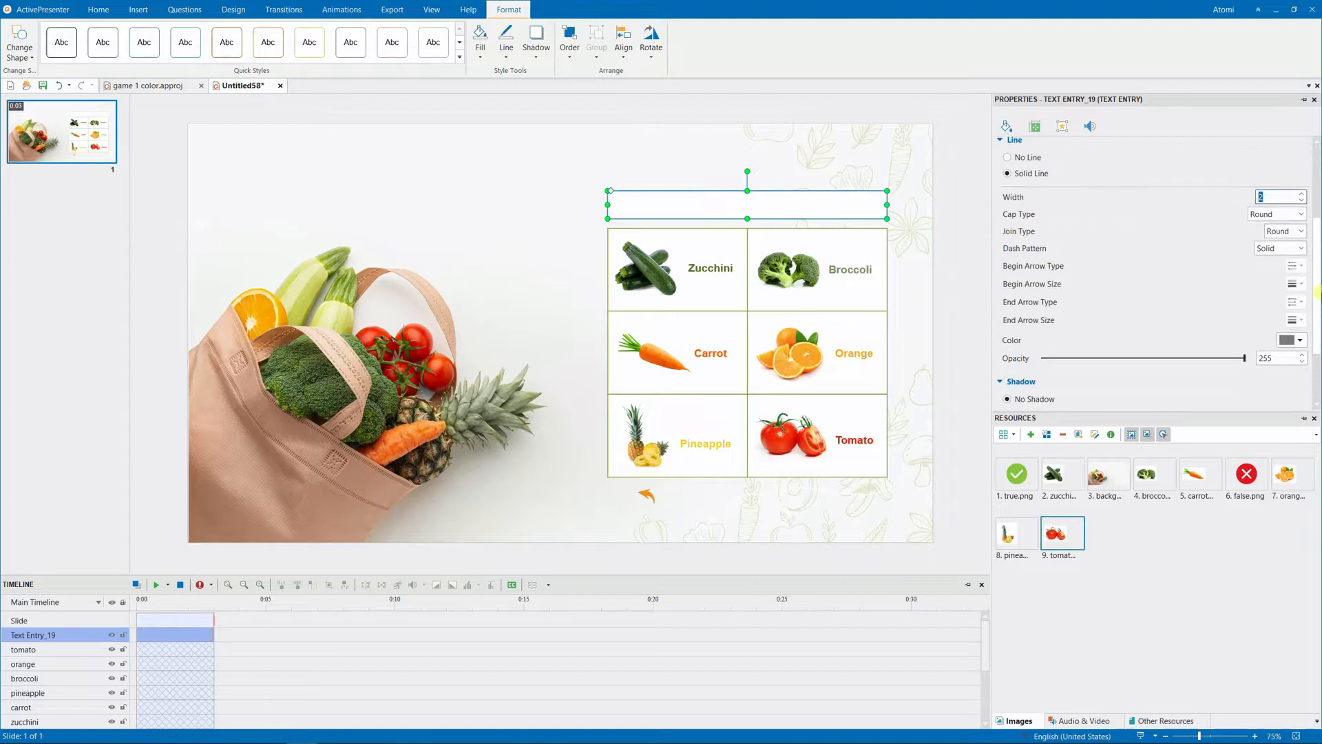
left_click(1291, 320)
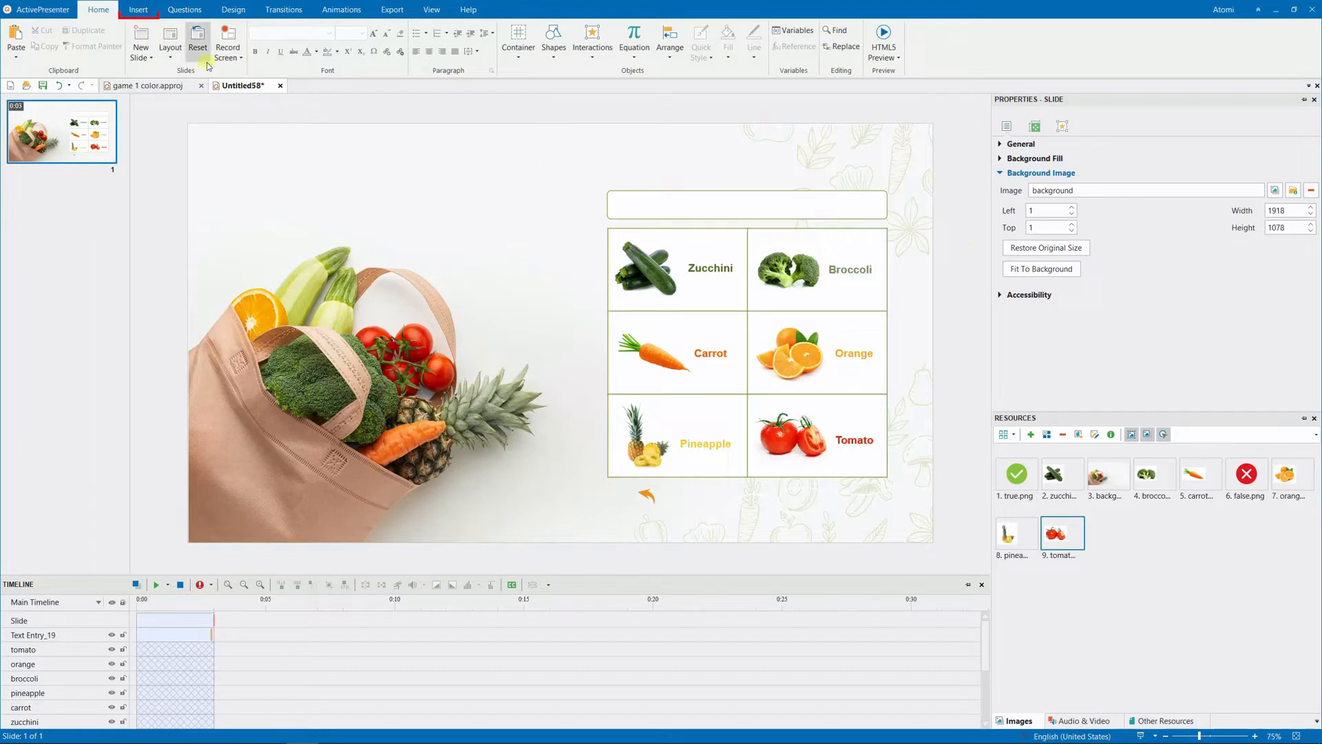
Step: Add a caption 'Type your answer here (You have a maximum of 10 attempts)'
left_click(138, 10)
type("Type your answer here")
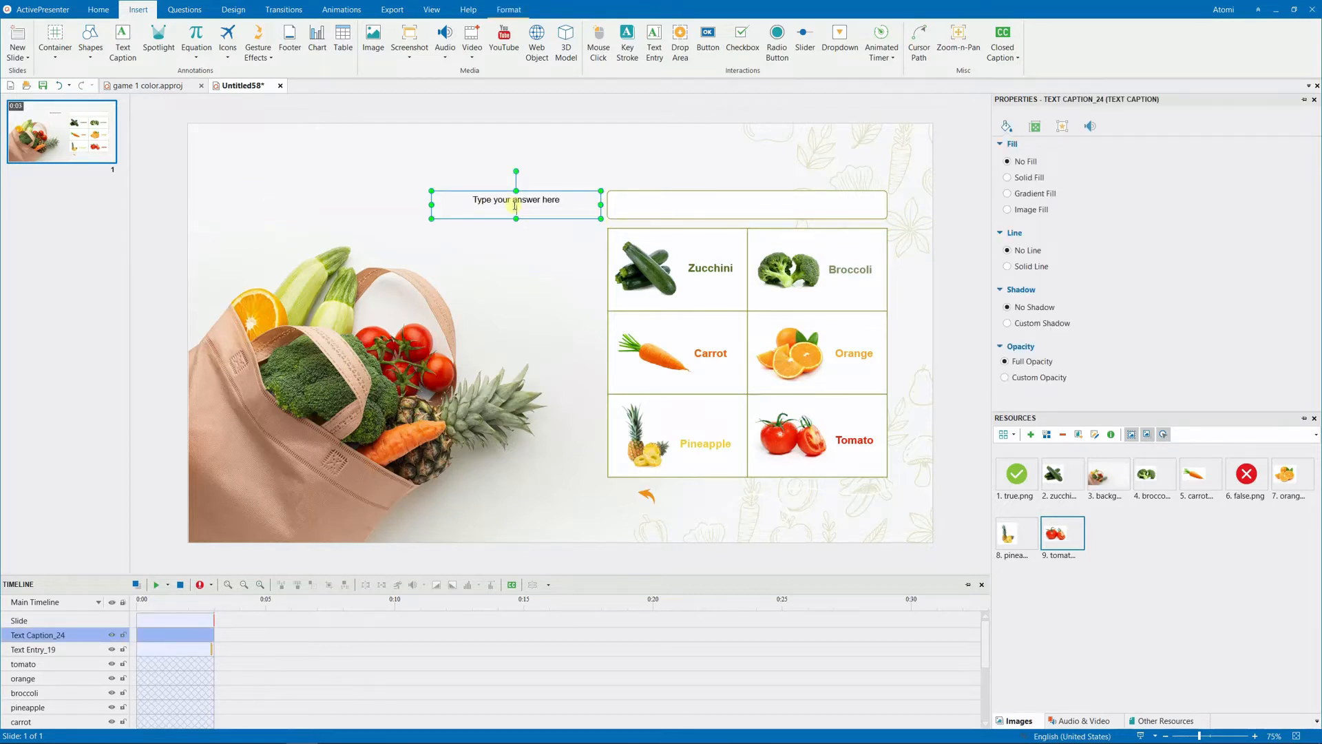
type("(You have a maximum of 10 attempts)")
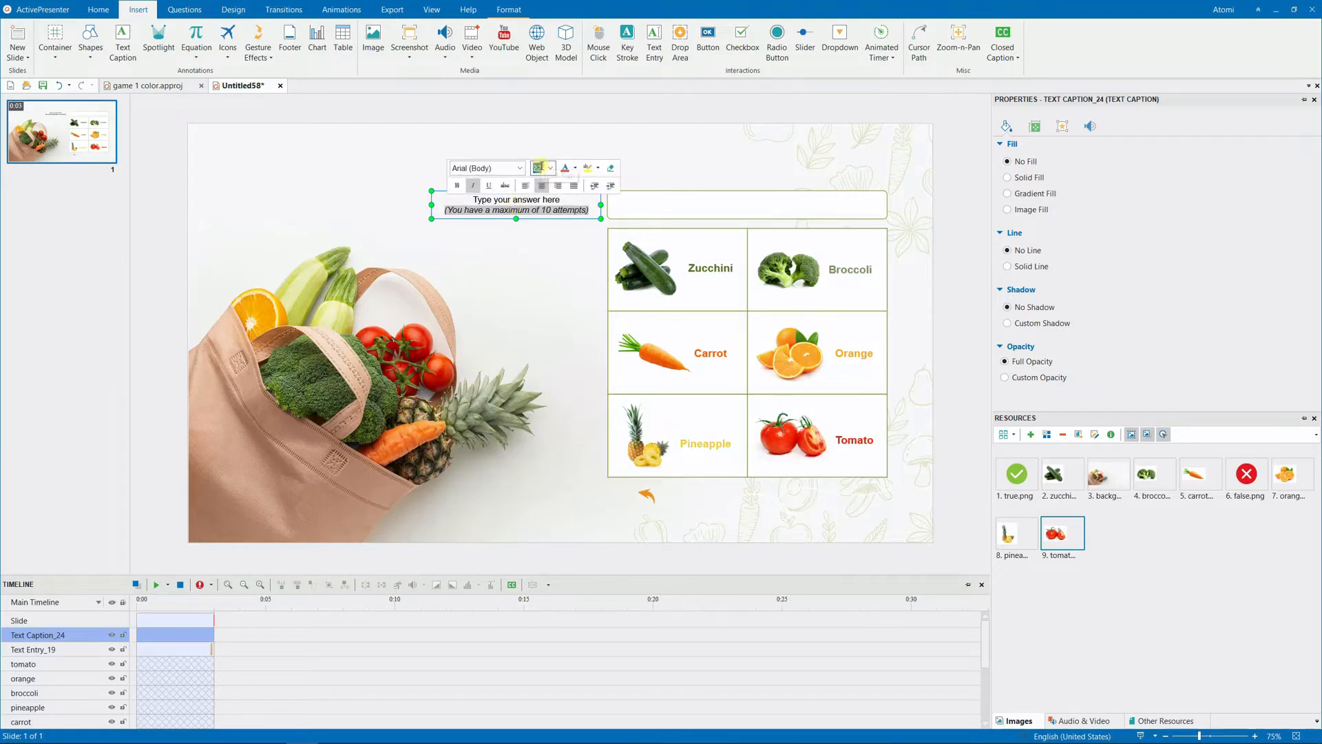
double_click(494, 199)
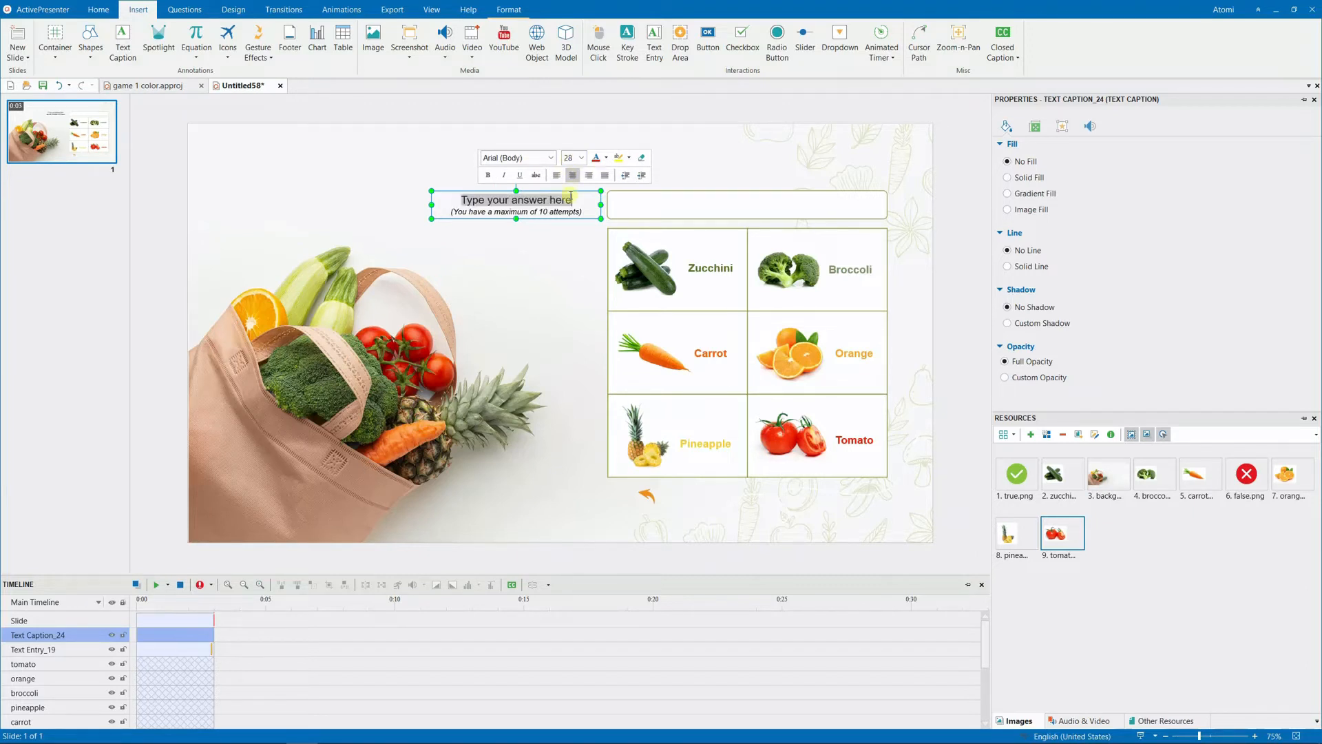
Step: Set the caption's attempts note to italic black text
left_click(602, 157)
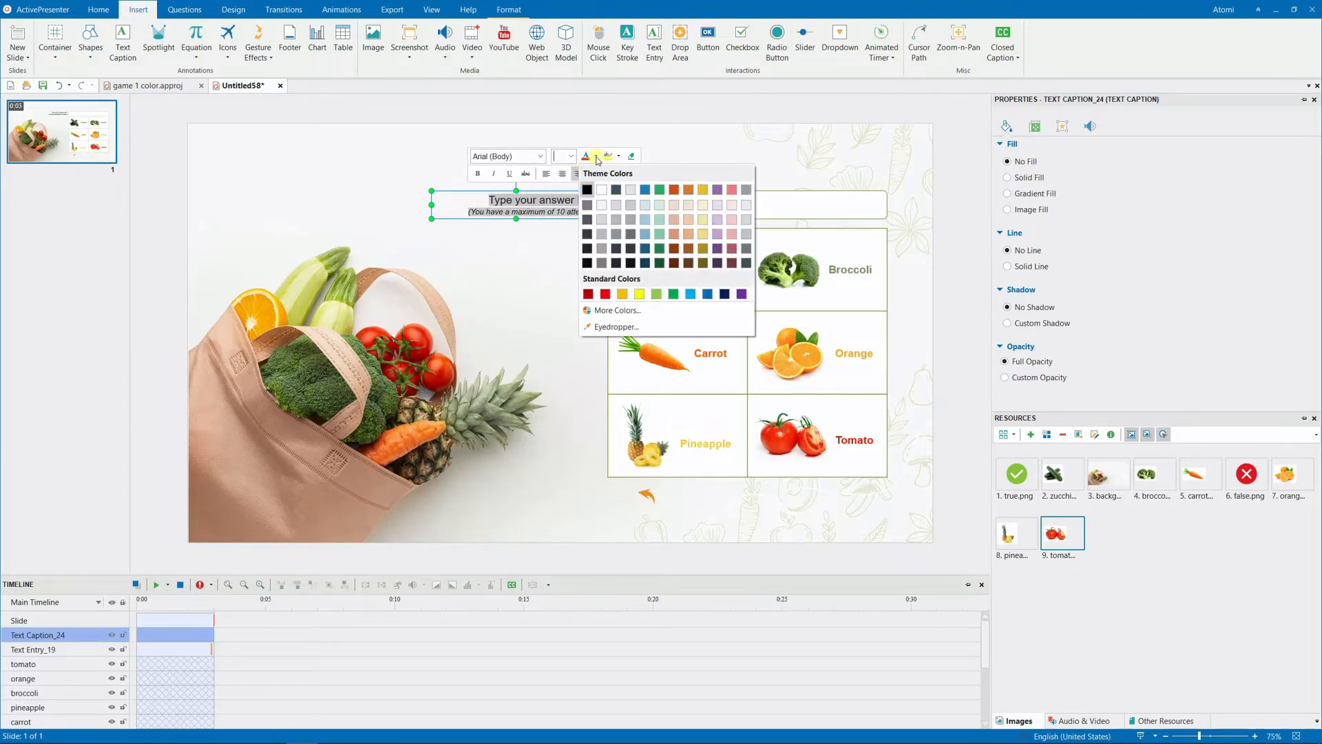
left_click(675, 177)
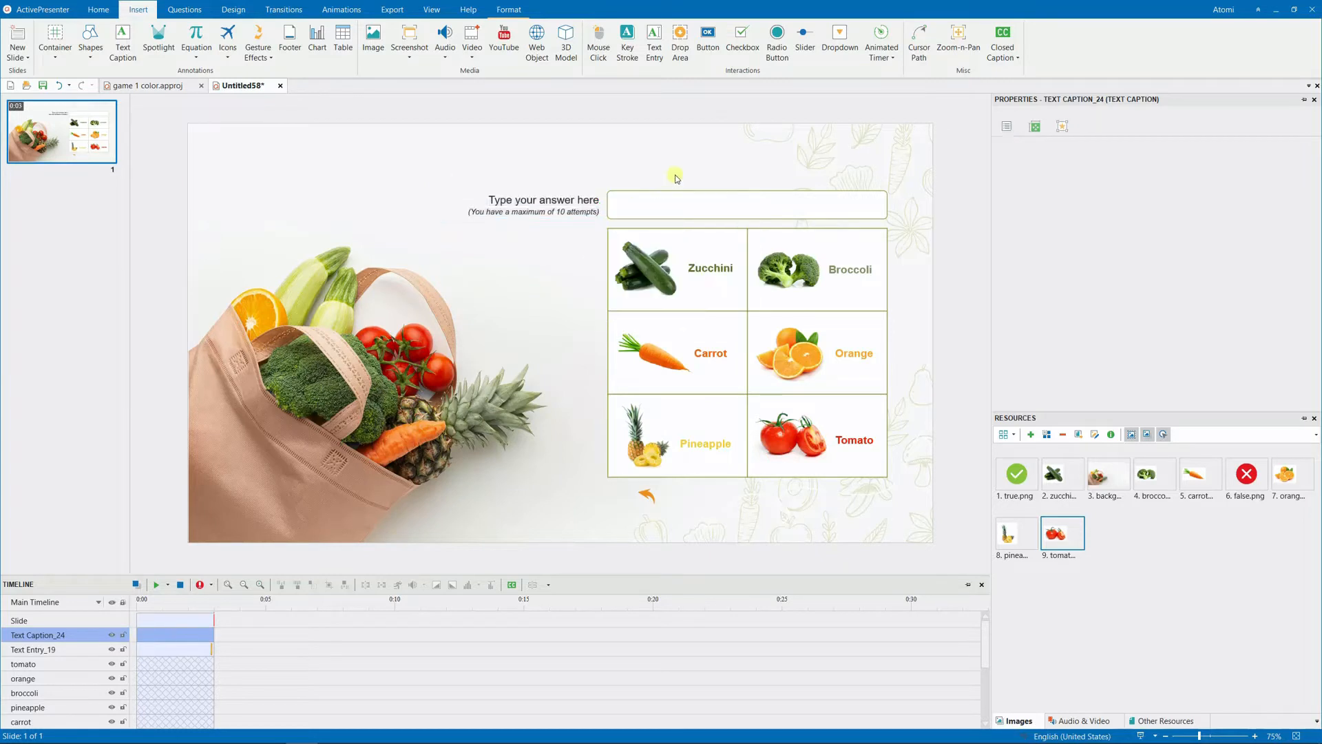
left_click(434, 131)
type("Reset")
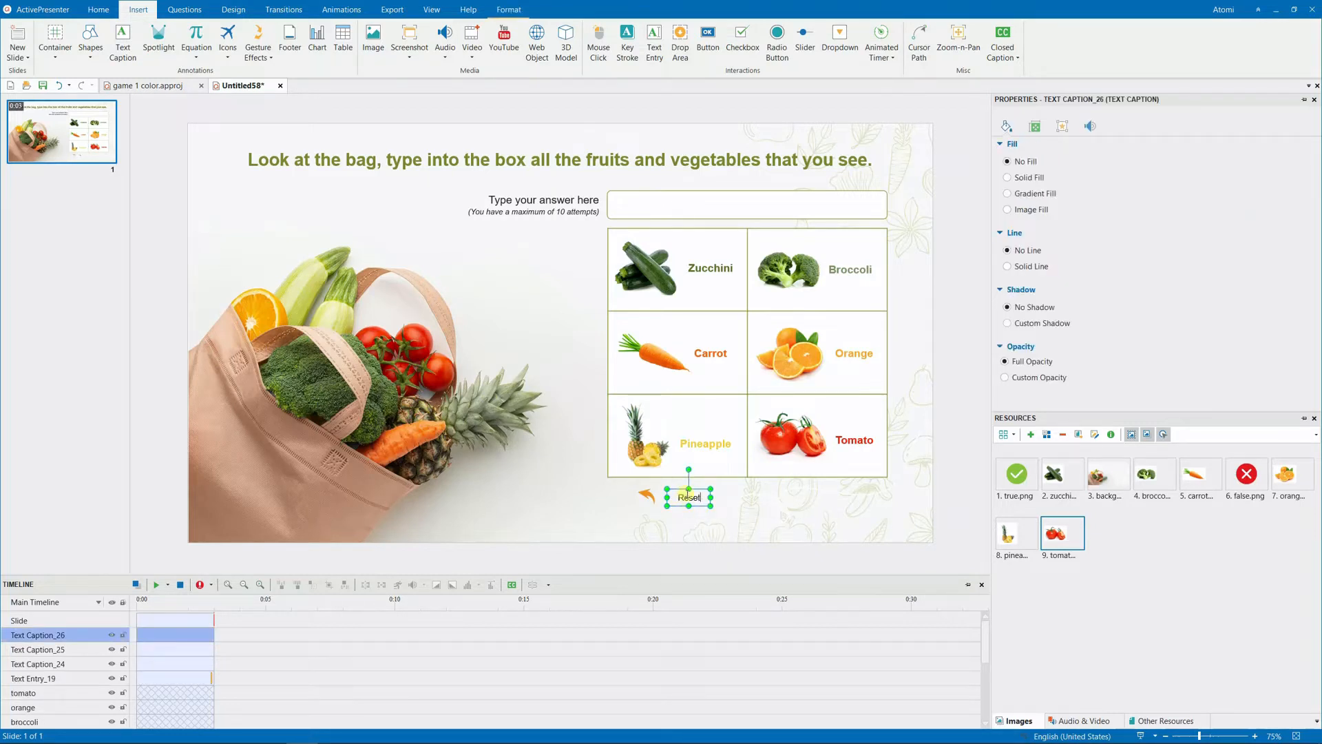
Step: Edit the bold Reset caption and move it beside the orange arrow icon
double_click(688, 498)
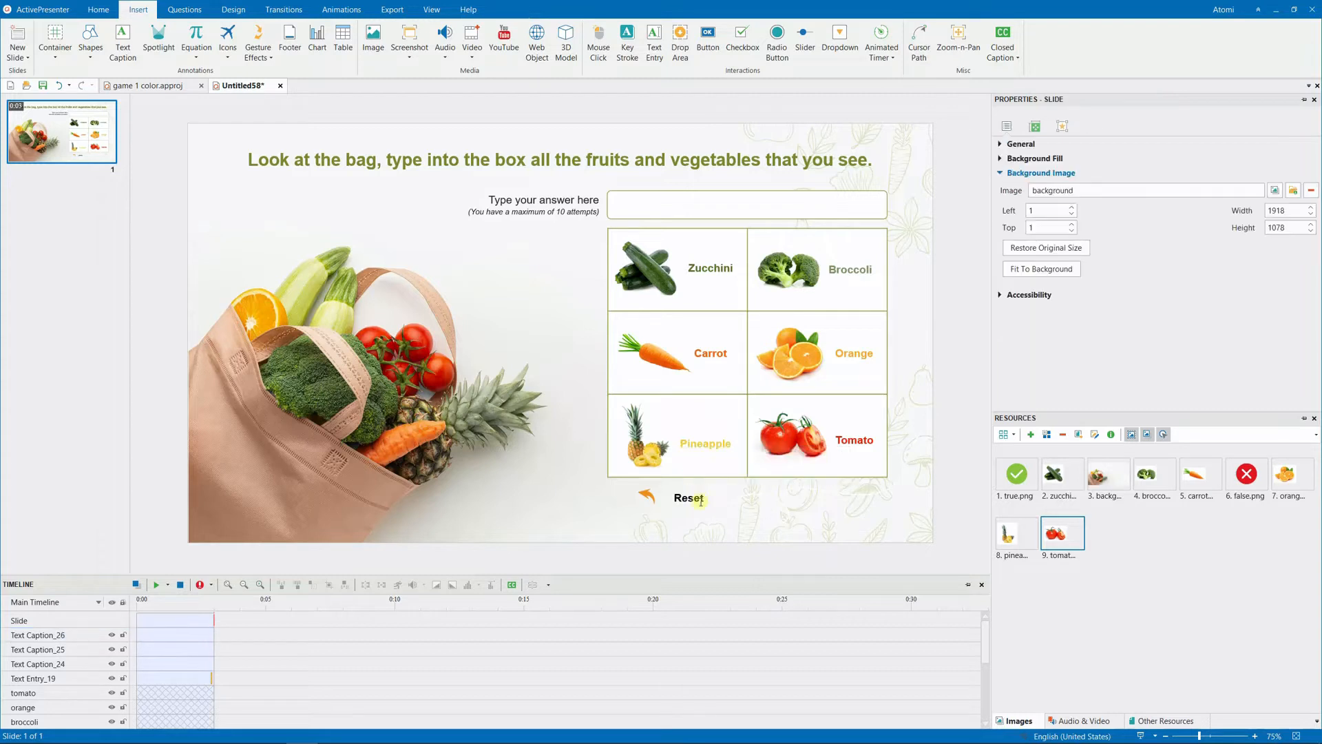
left_click(688, 498)
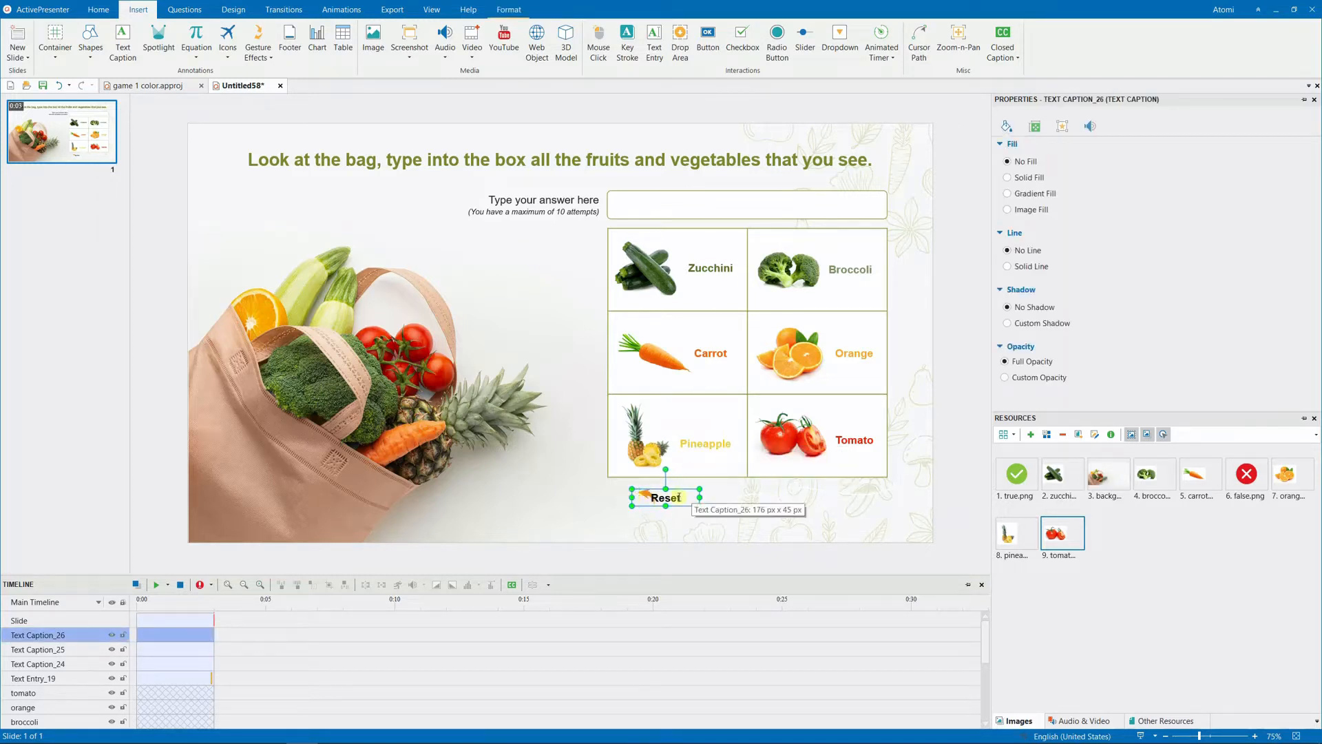
left_click(719, 518)
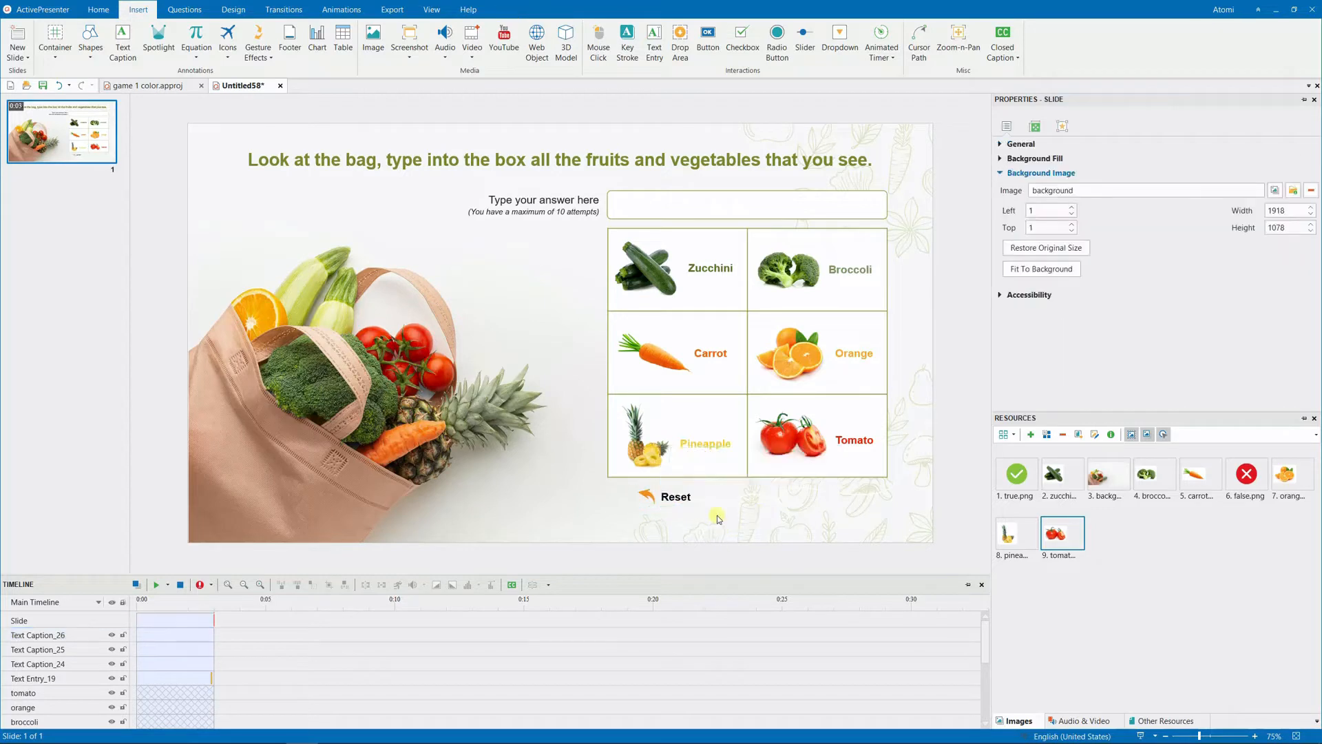
mouse_move(936, 552)
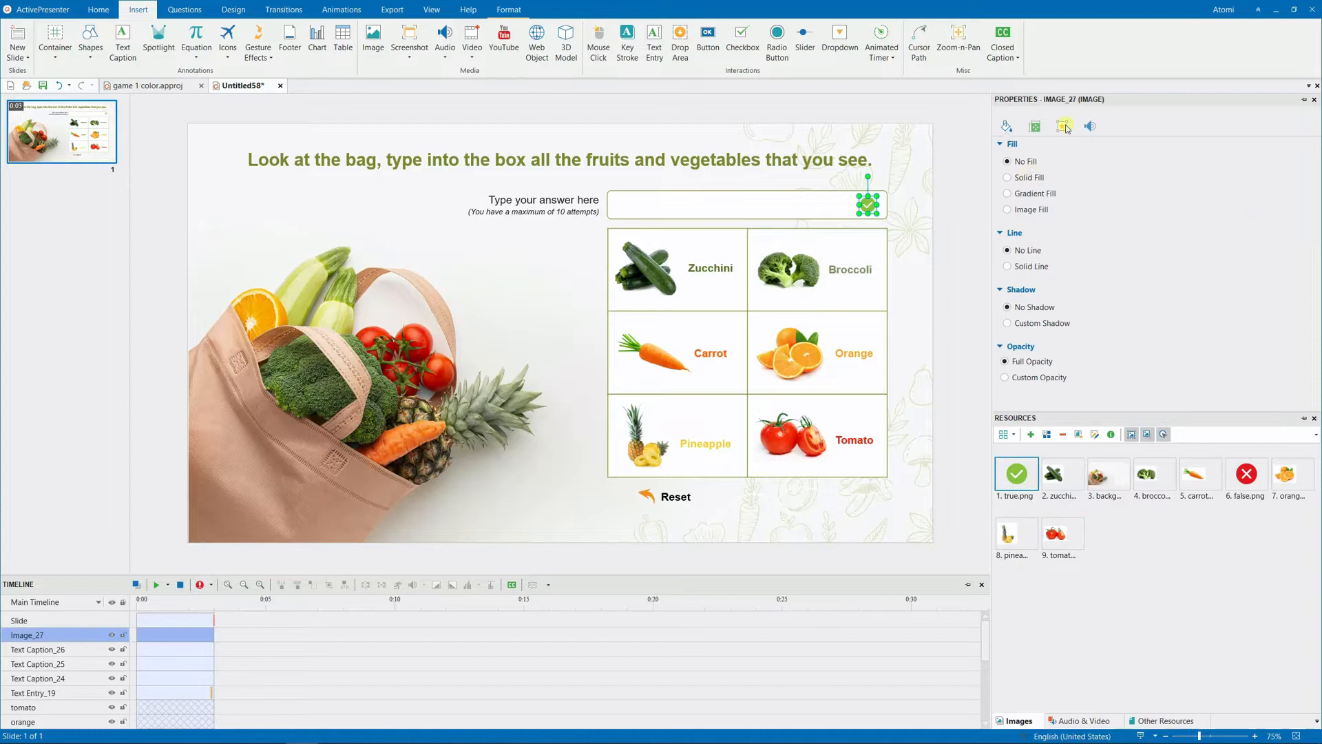
Step: Name the check-mark image True and the cross False, placed at the answer box's right end
left_click(1064, 126)
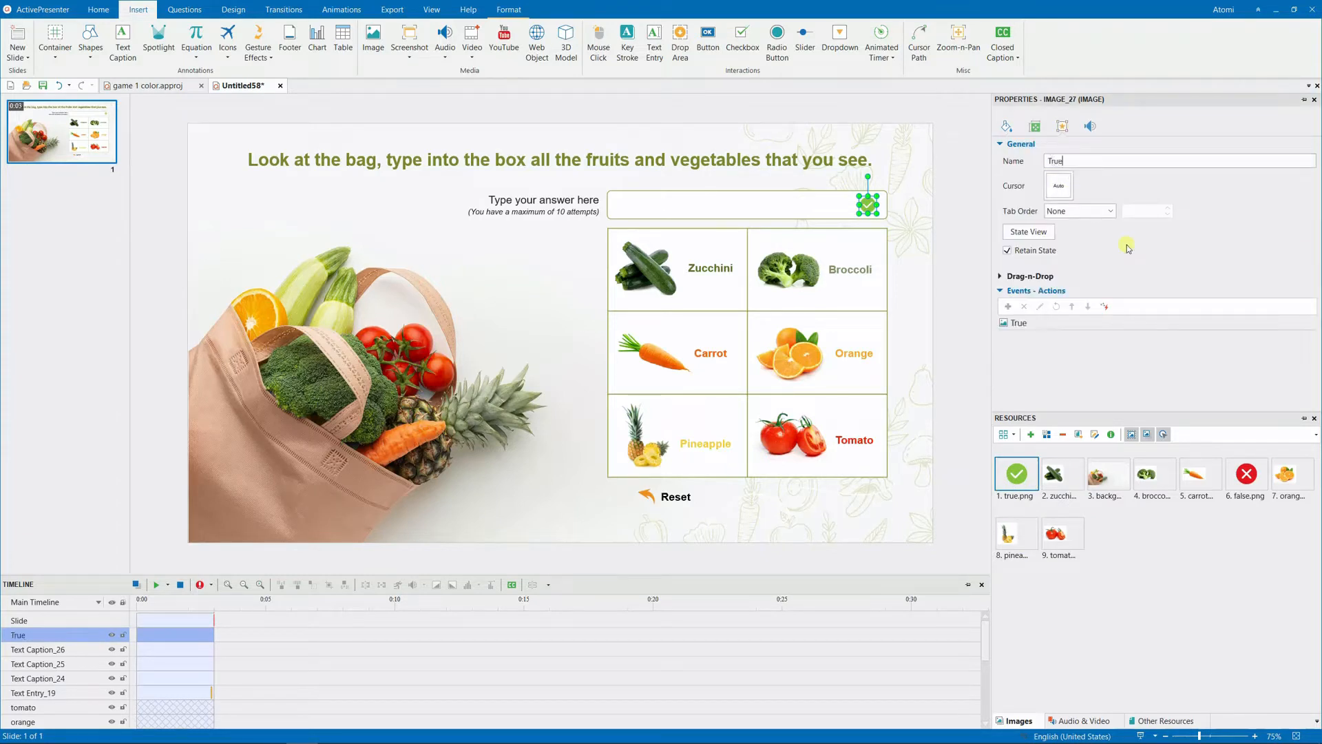
left_click(1245, 473)
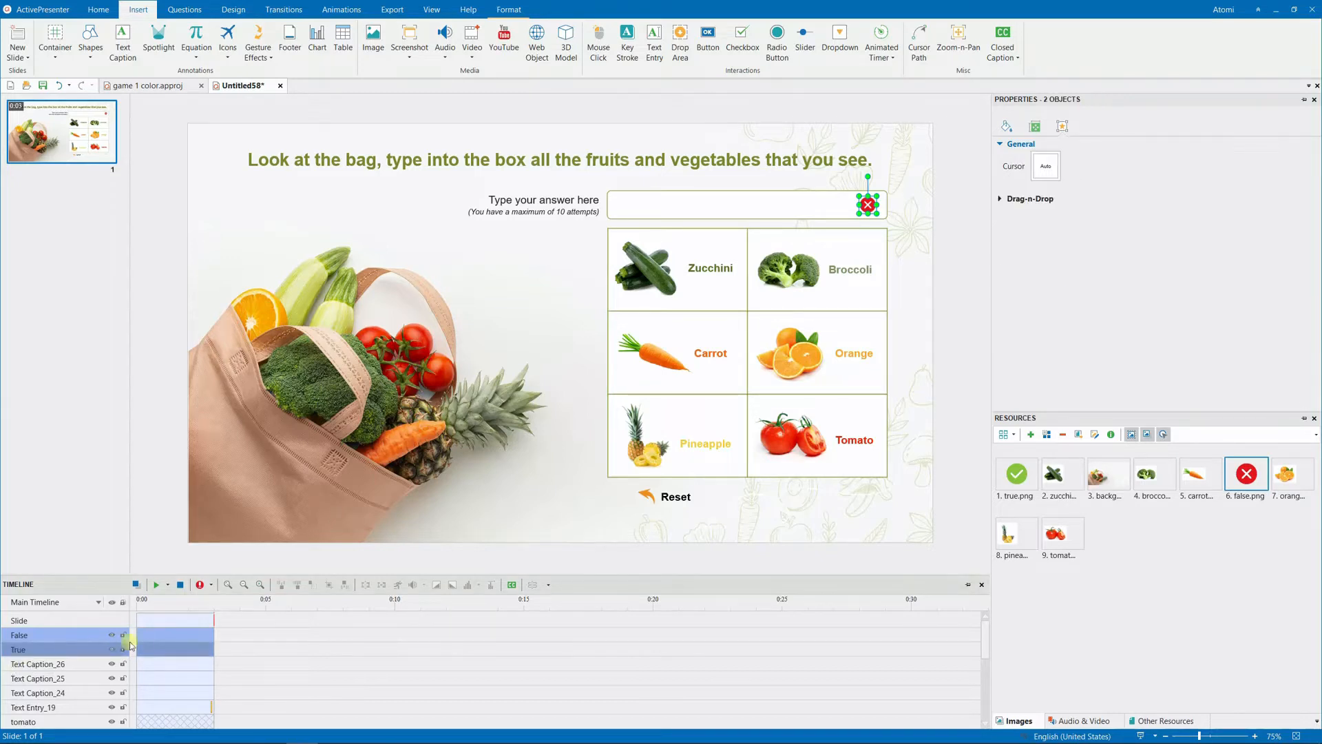
right_click(162, 638)
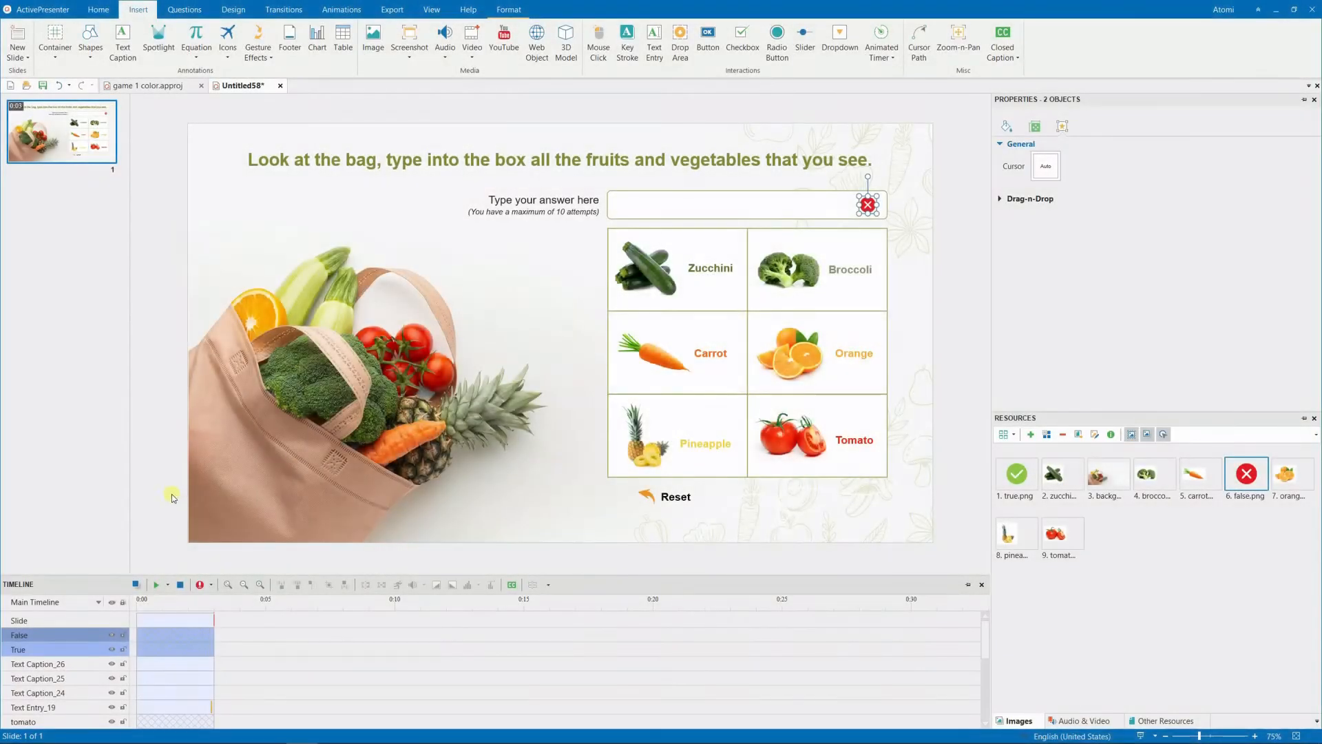
Step: Add zucchini, carrot and pineapple as correct values for Text Entry_19
left_click(742, 203)
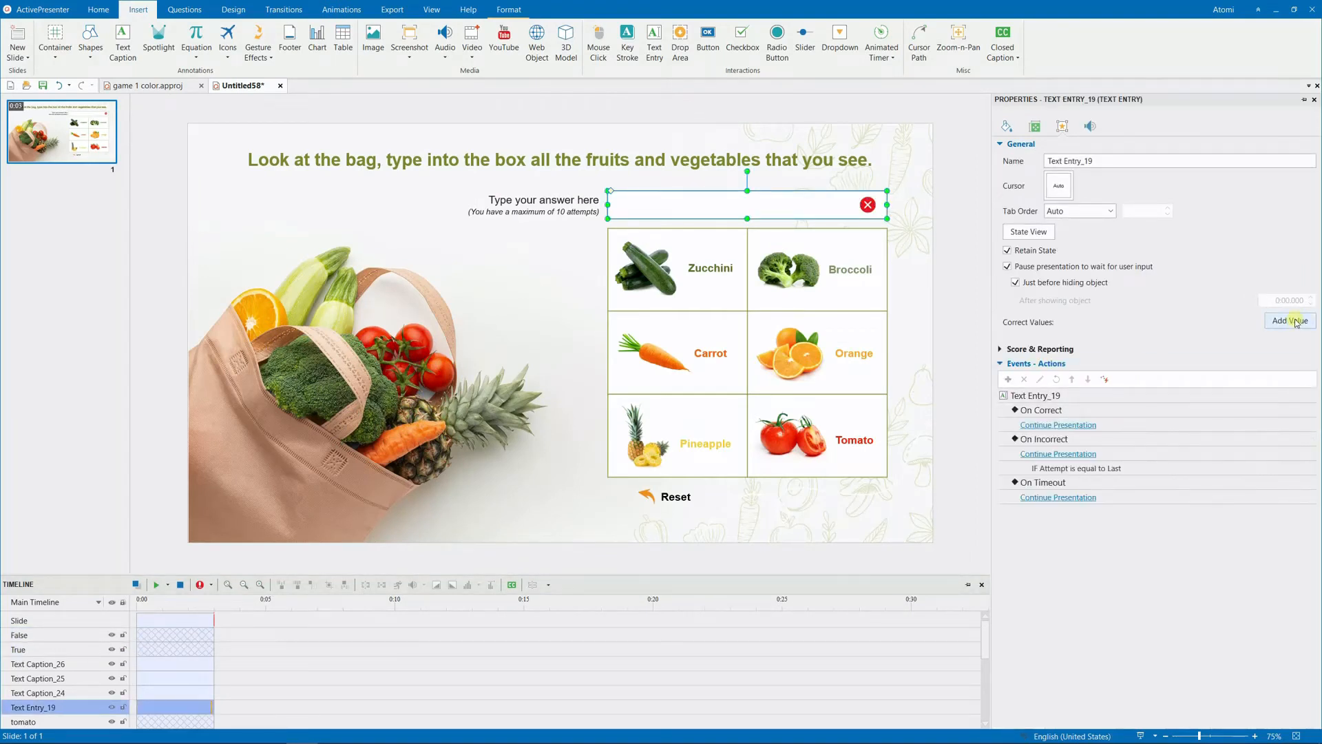
left_click(1289, 321)
type("carrot")
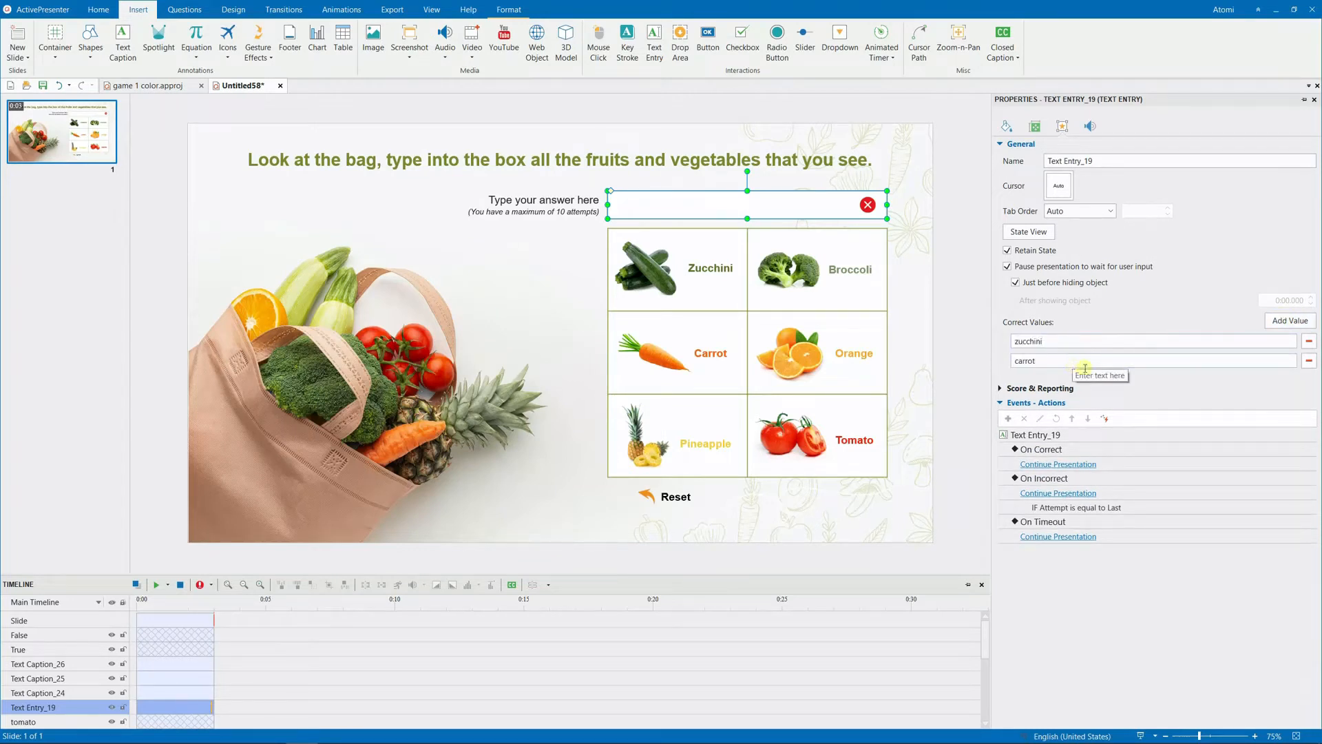
left_click(1289, 321)
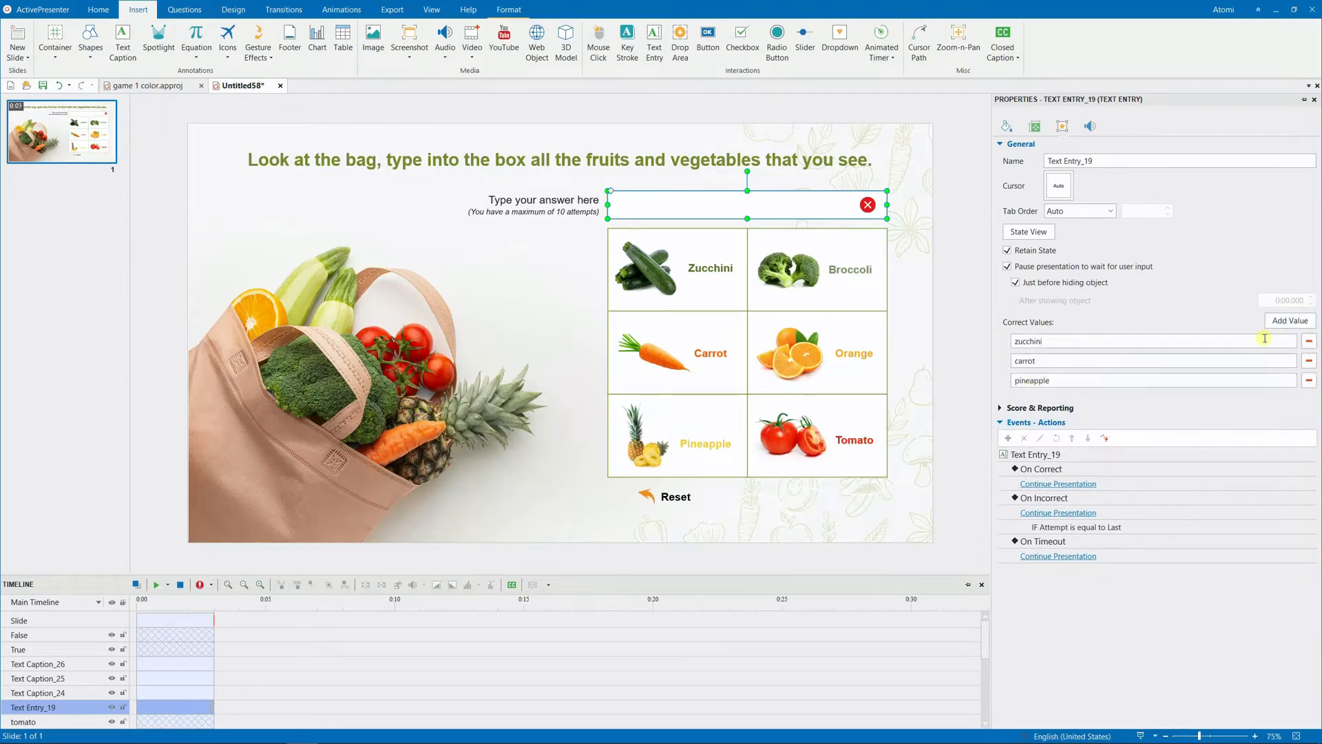
left_click(1289, 321)
type("tomato")
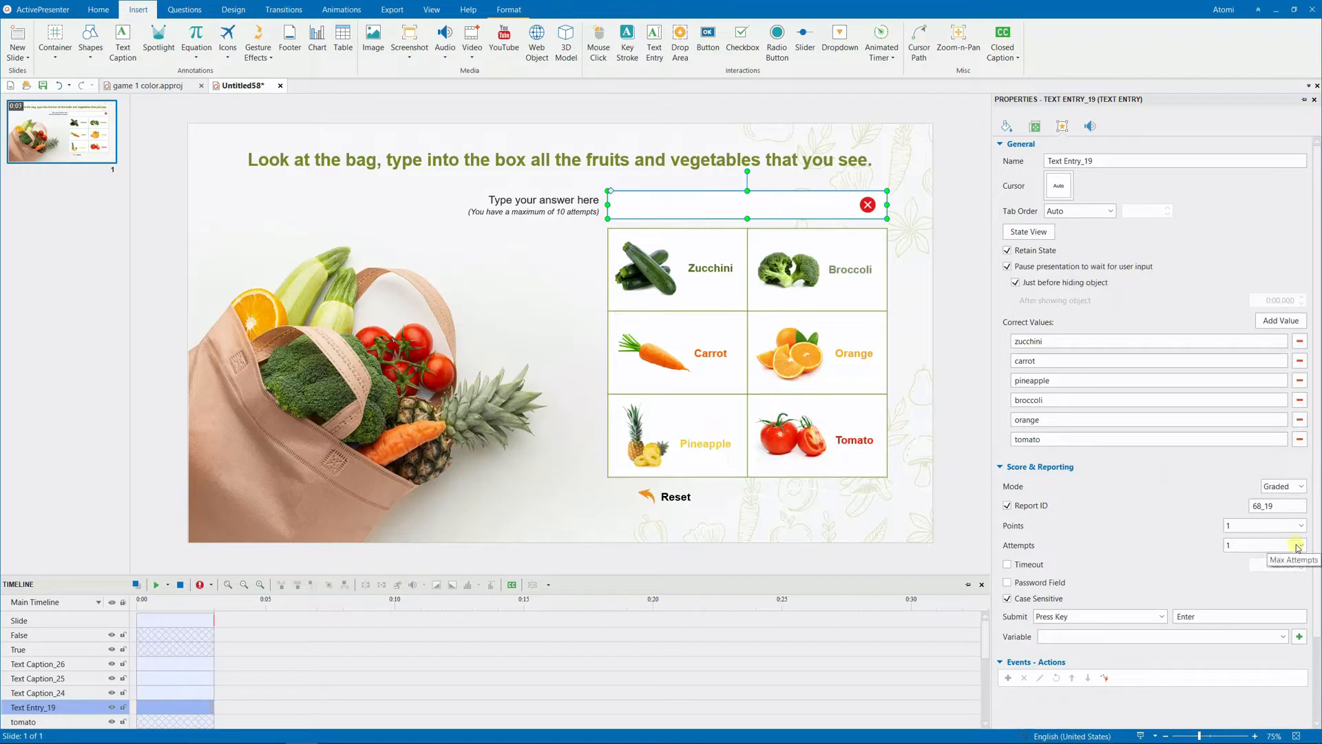
Step: Allow 10 attempts and turn off case sensitivity for the answer box
left_click(1297, 545)
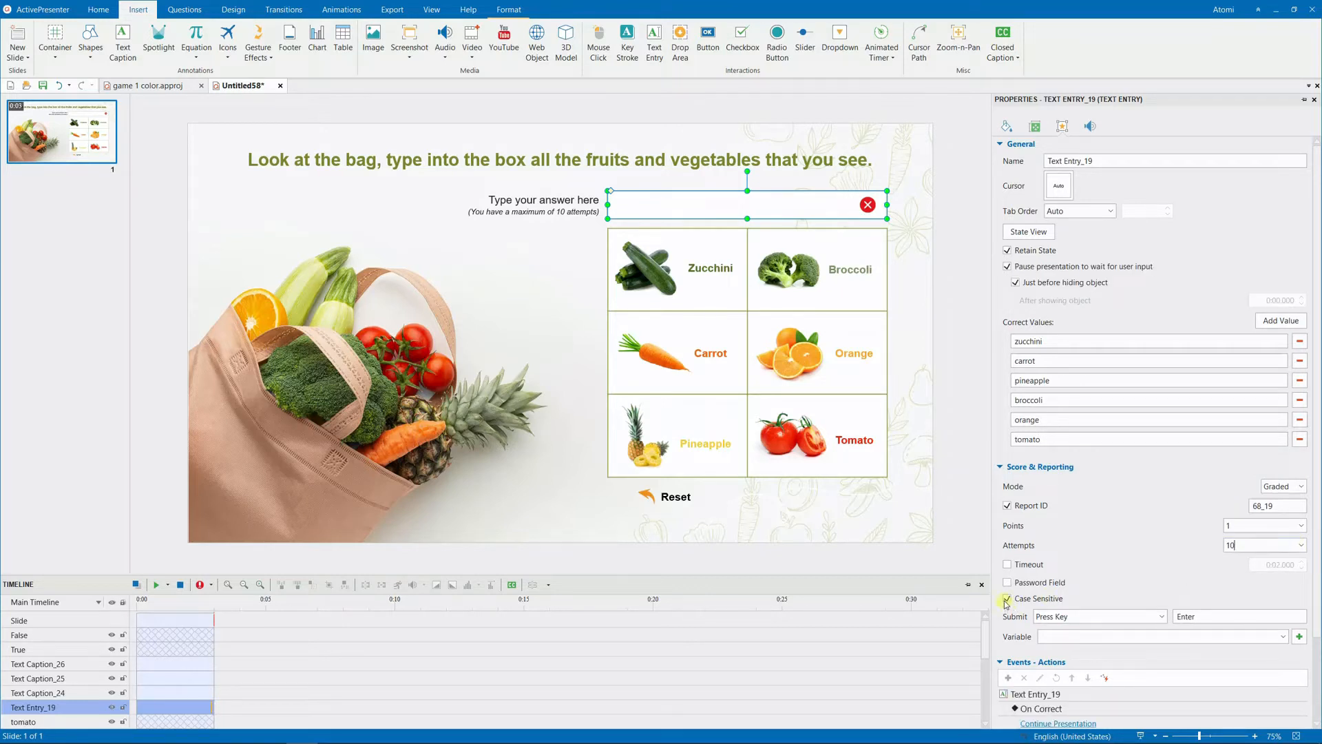
left_click(1006, 599)
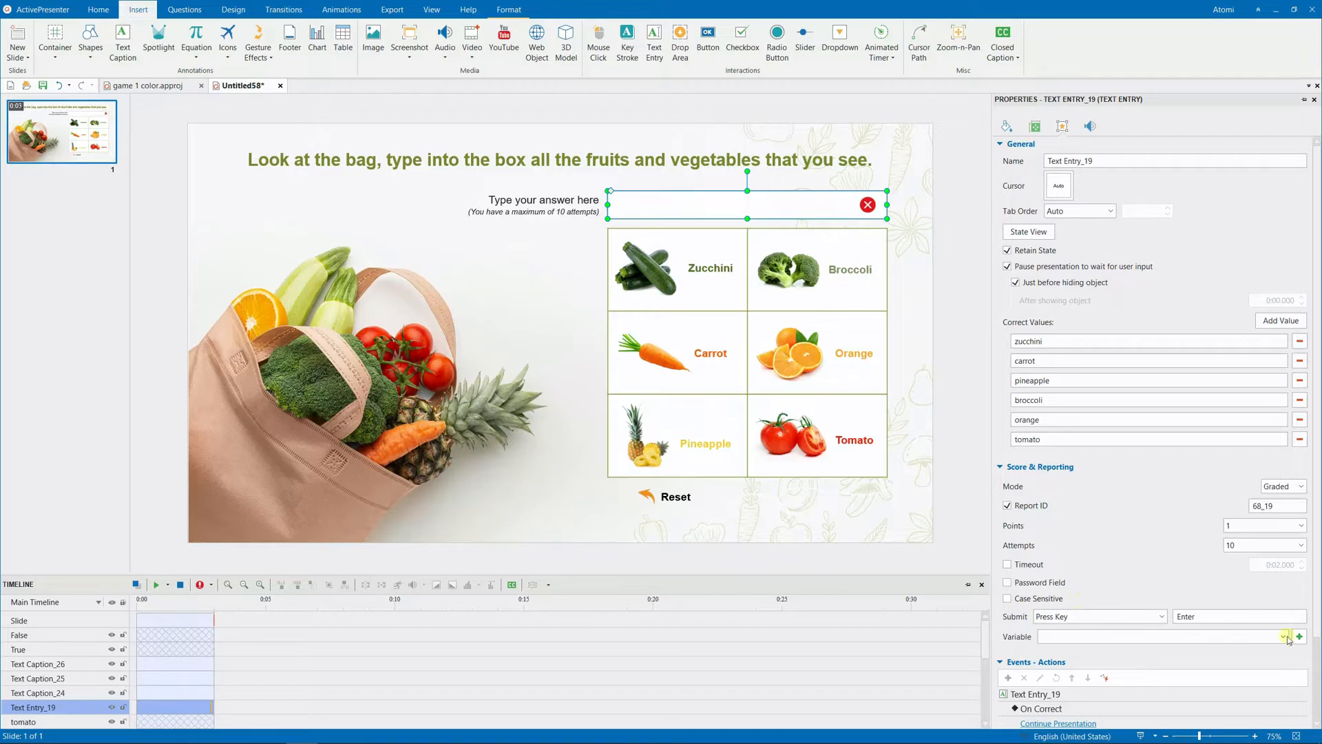
Step: Store the typed answer in a new TEXT variable named object
left_click(1299, 636)
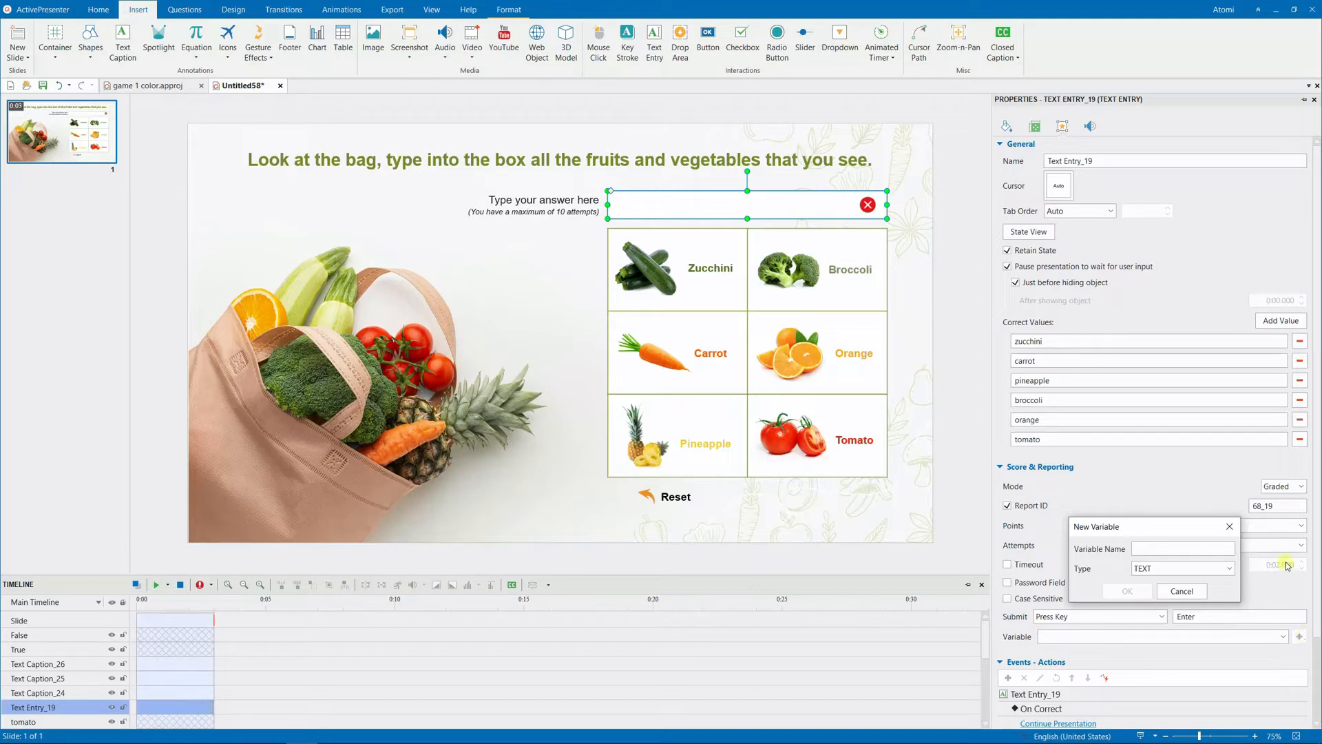
type("object")
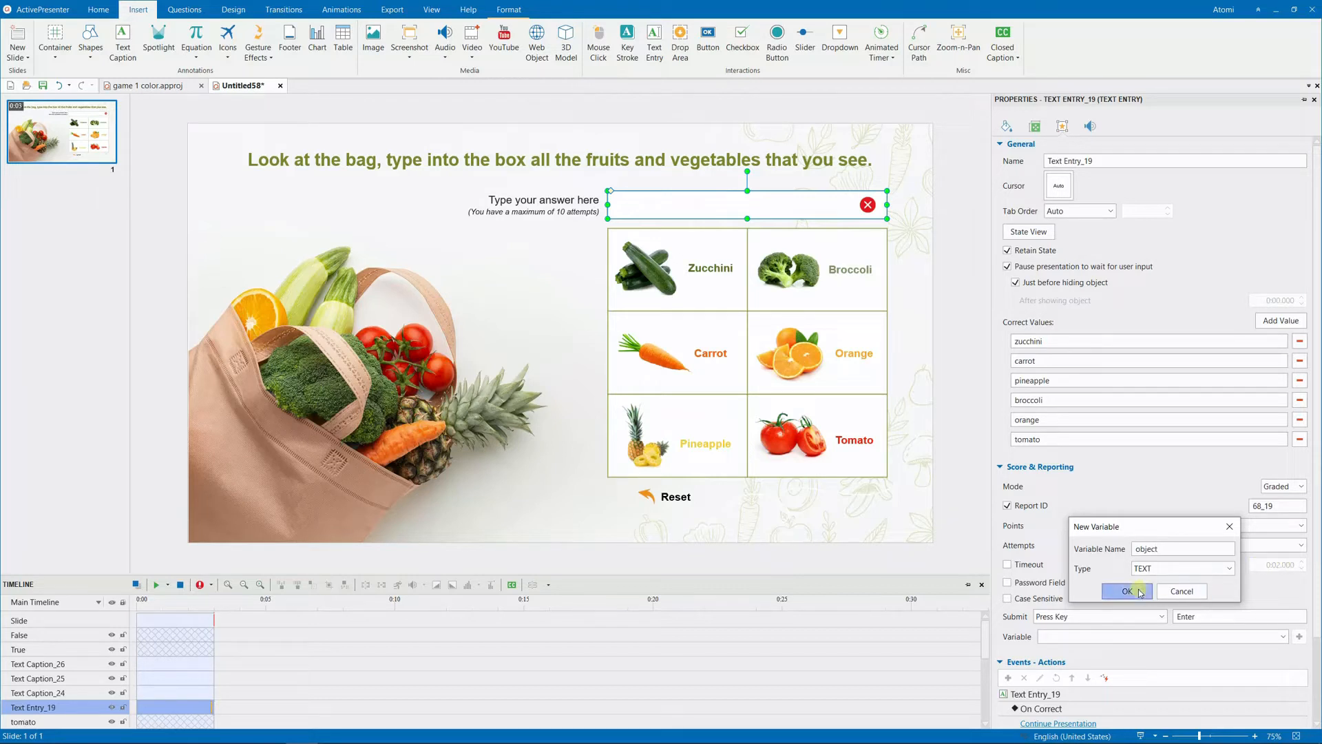
left_click(1127, 591)
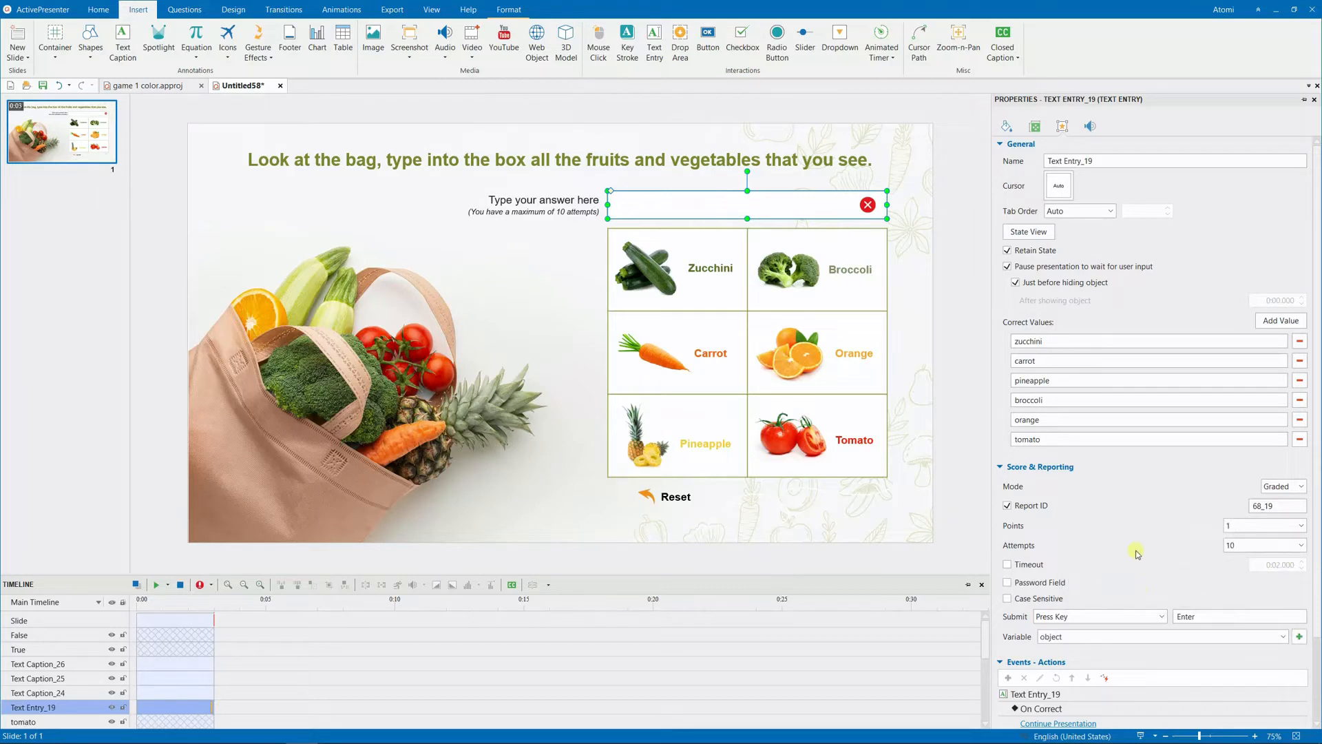
left_click(1019, 144)
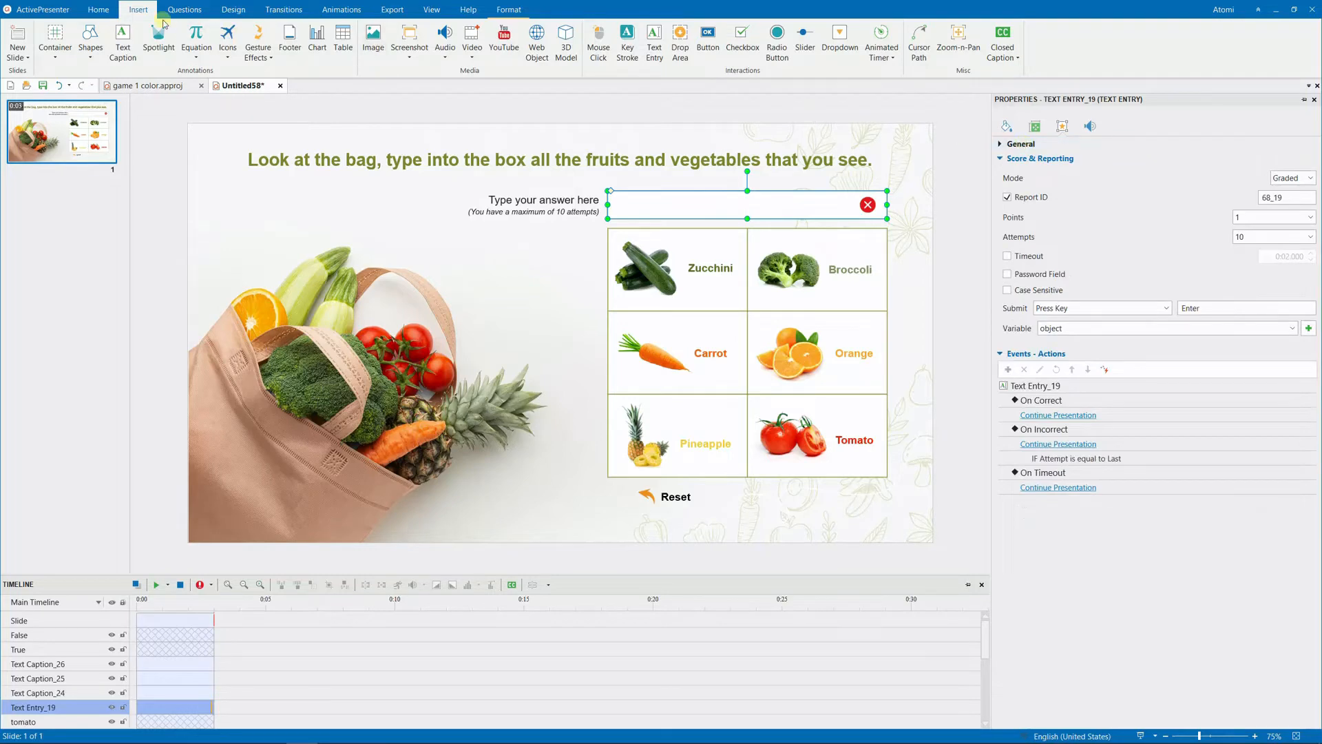
Step: Add a NUMBER variable named score with default value 0 in the Variables dialog
left_click(793, 36)
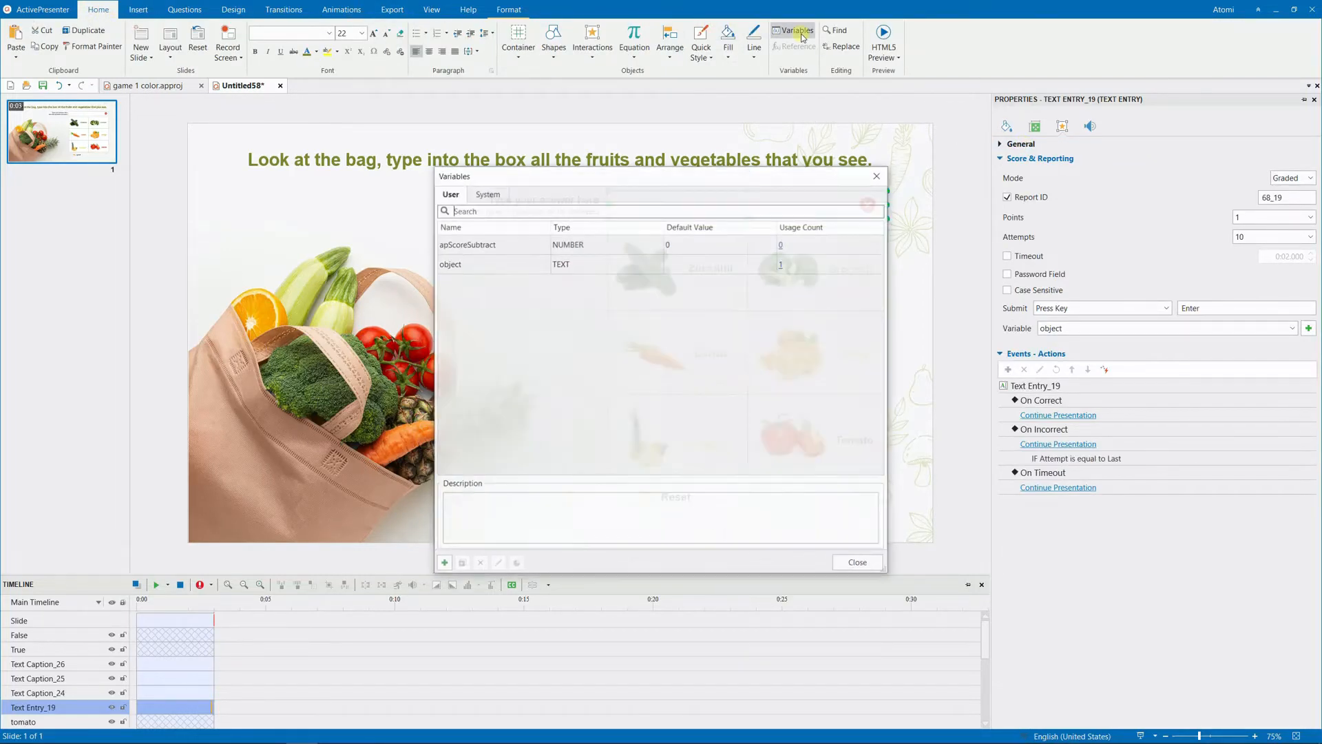
left_click(445, 563)
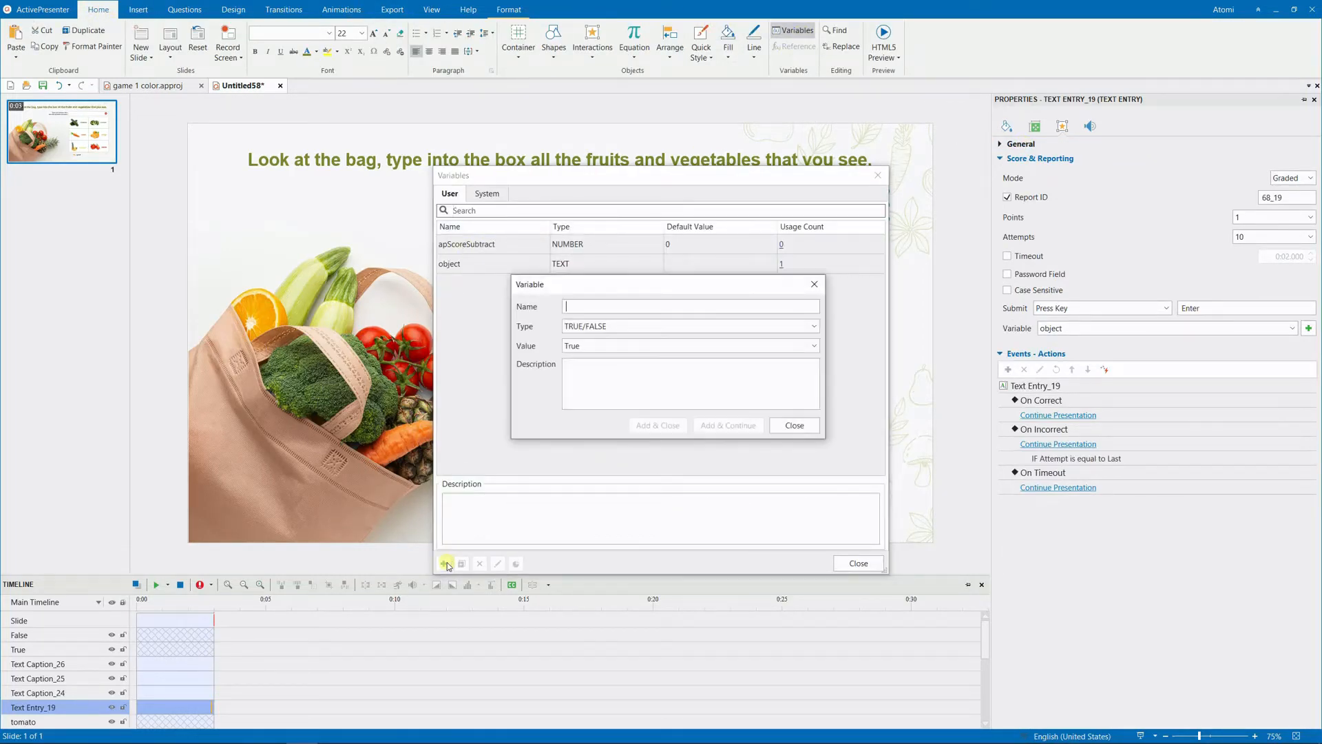
type("score")
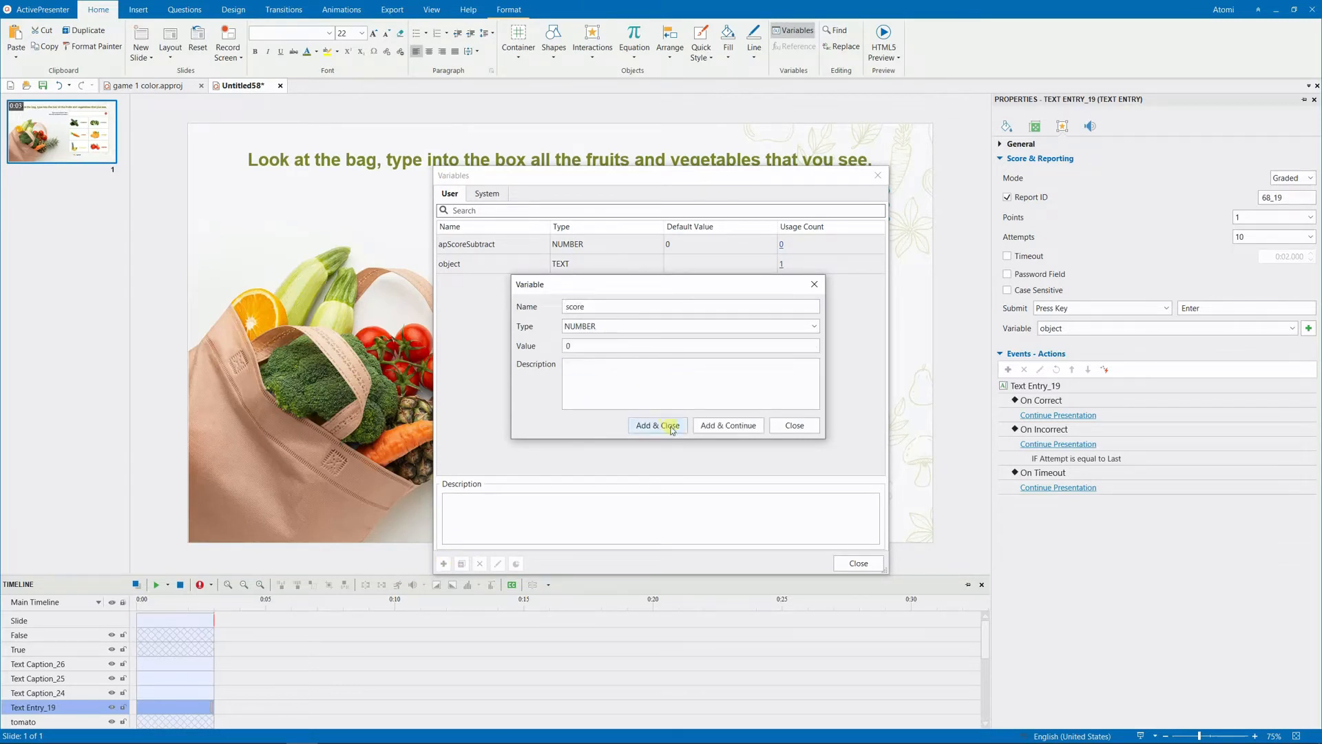
left_click(657, 425)
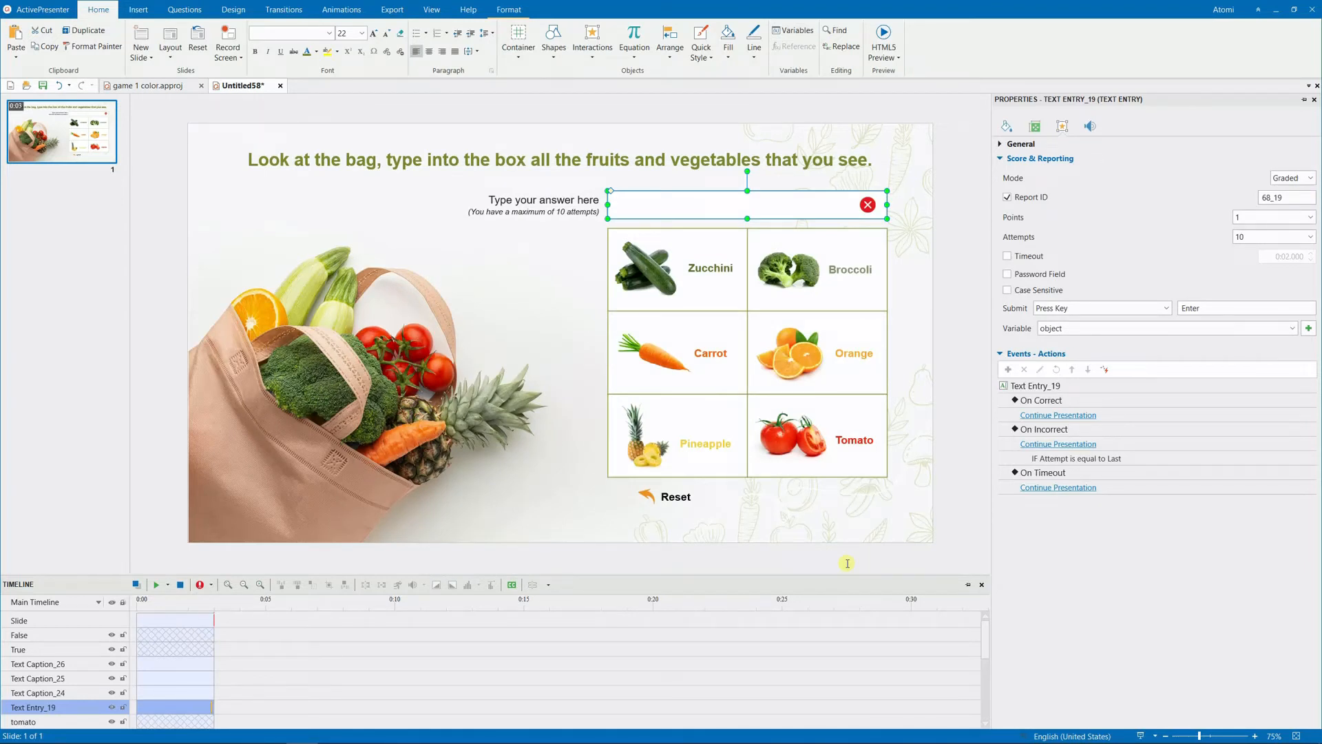
left_click(431, 10)
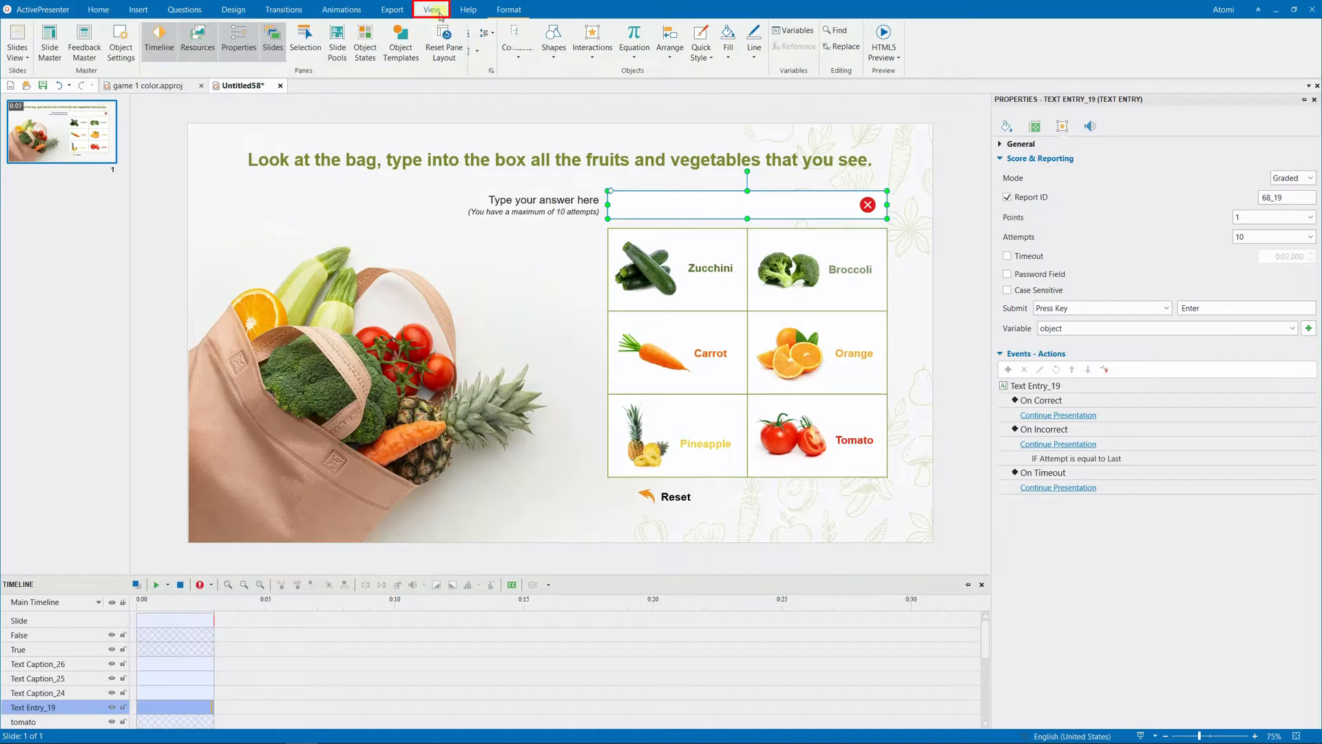
Step: In Feedback Master, retitle the Correct layout to Congratulations! with a completion message
left_click(431, 10)
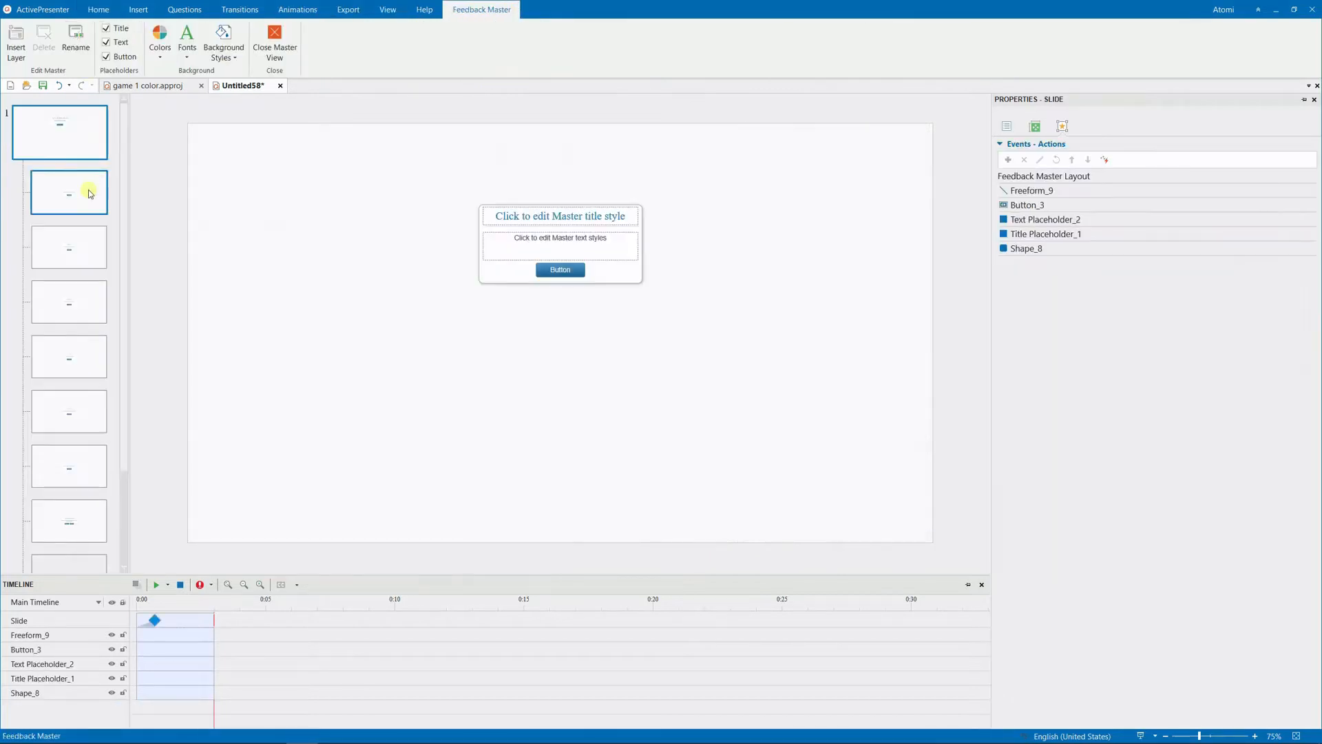
left_click(69, 191)
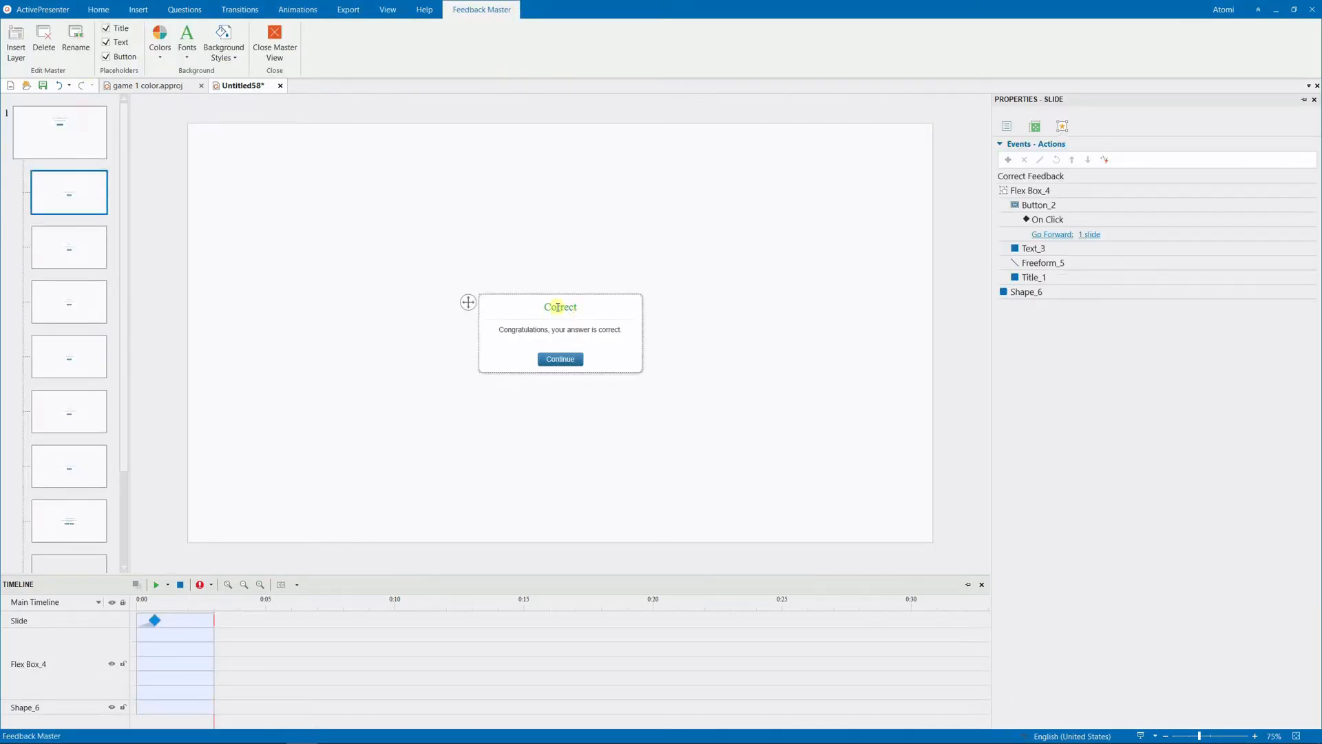
left_click(559, 306)
type("You have completed this")
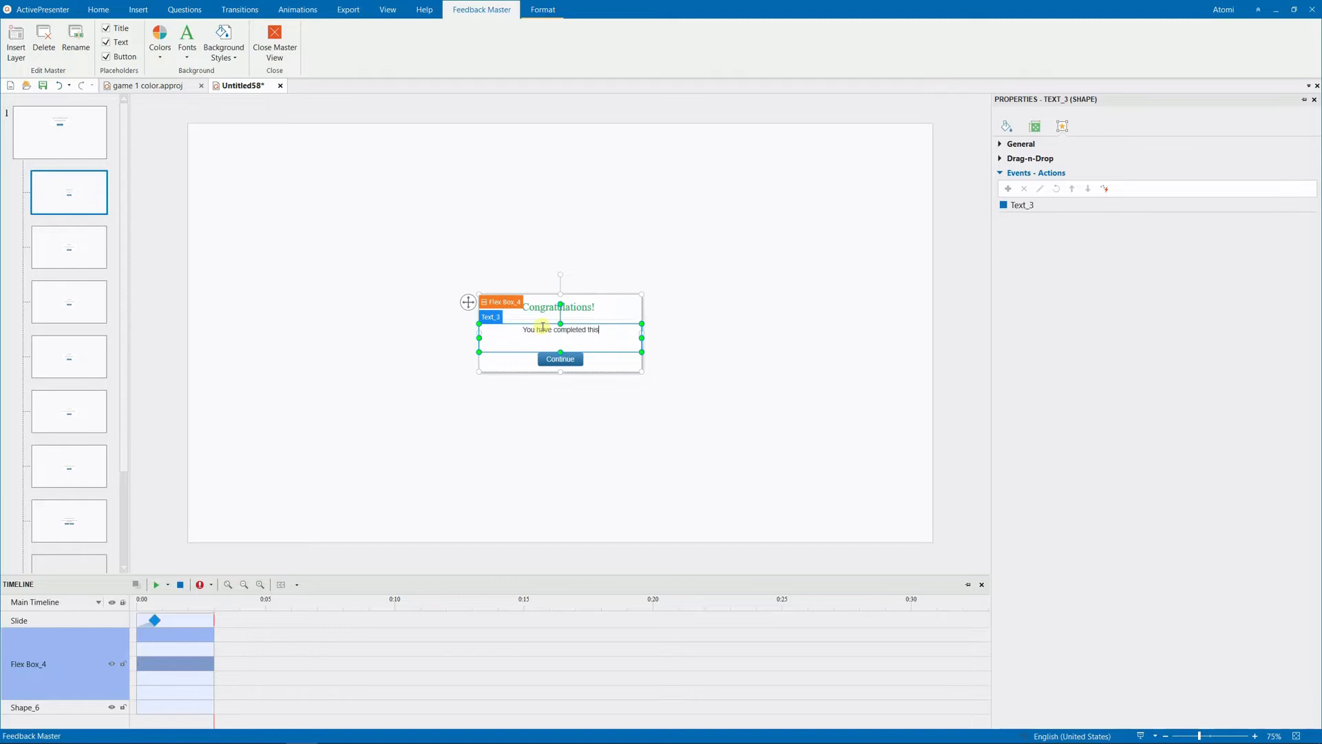
Step: Rename the feedback button Replay and swap its Go Forward action for Restart Presentation
left_click(560, 358)
type("Replay")
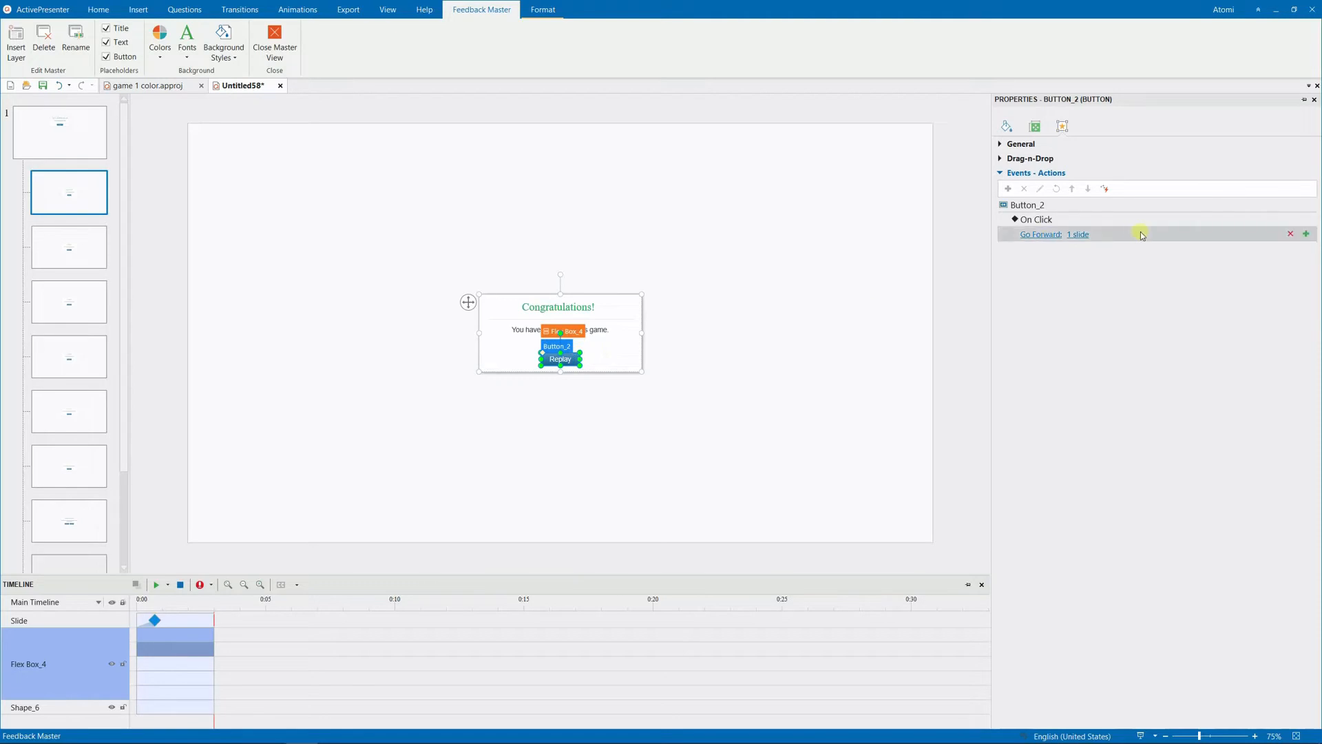
left_click(1290, 235)
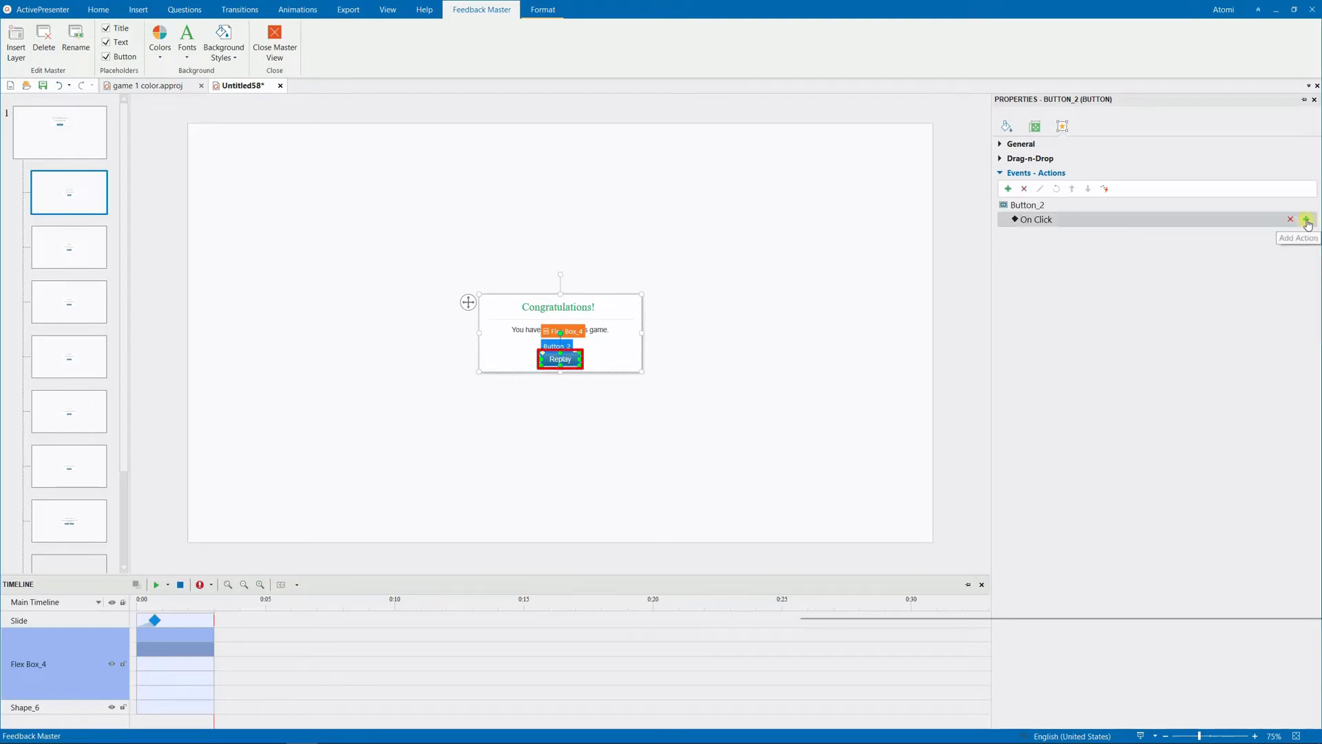
left_click(1306, 219)
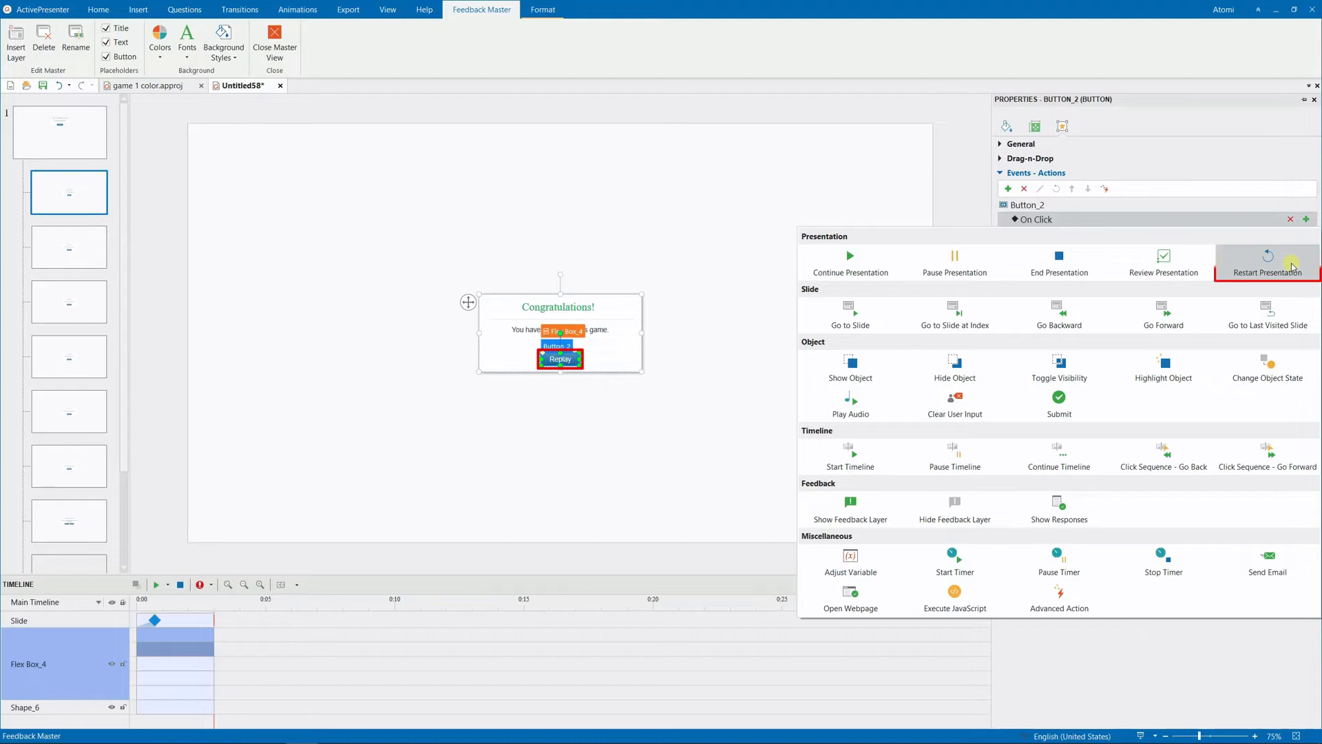
left_click(1267, 262)
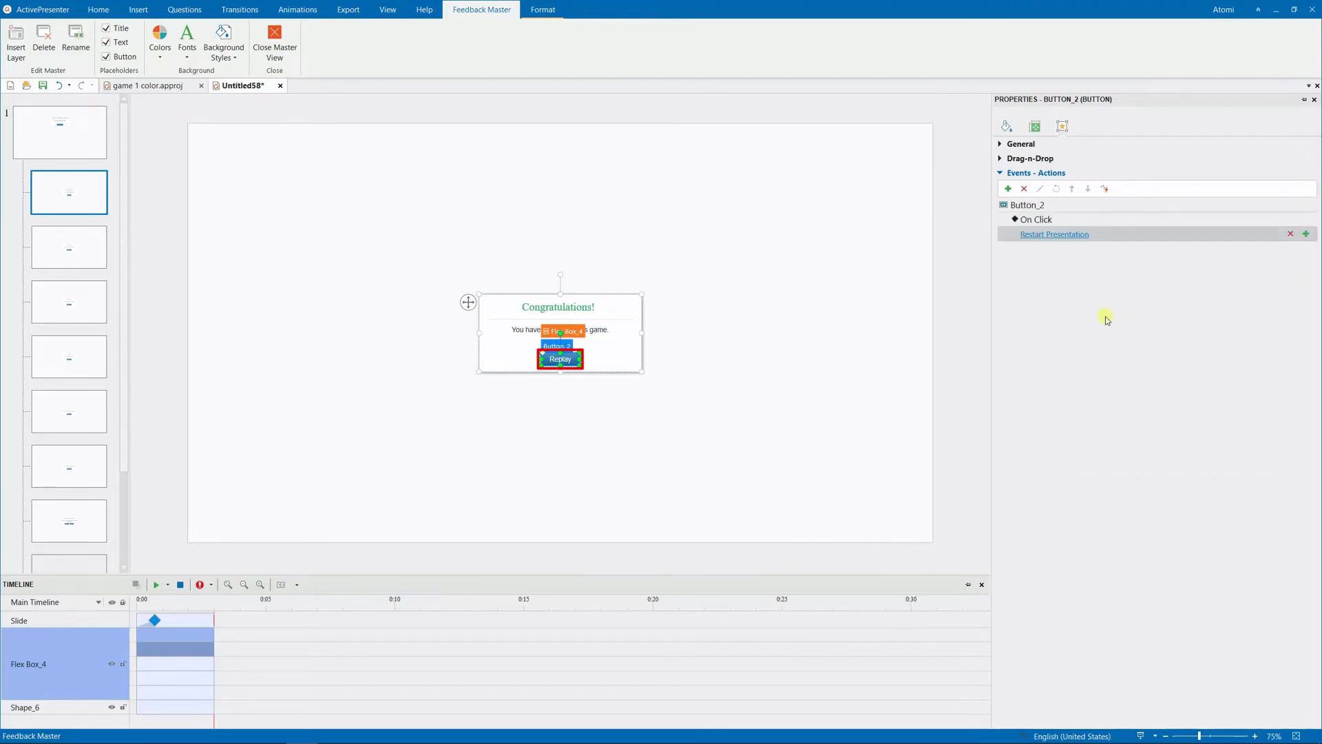
Step: Show the Resources pane and place the magic wand audio on the Correct layout
left_click(388, 9)
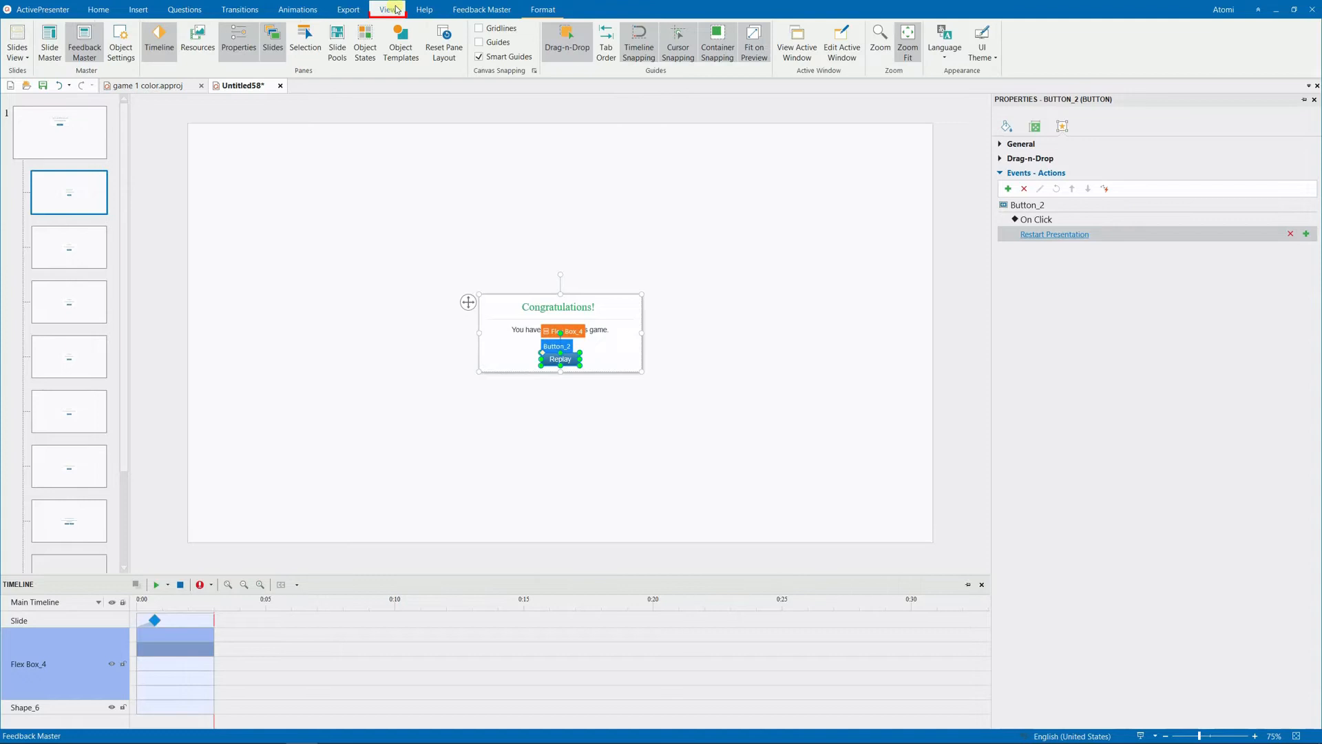
left_click(197, 47)
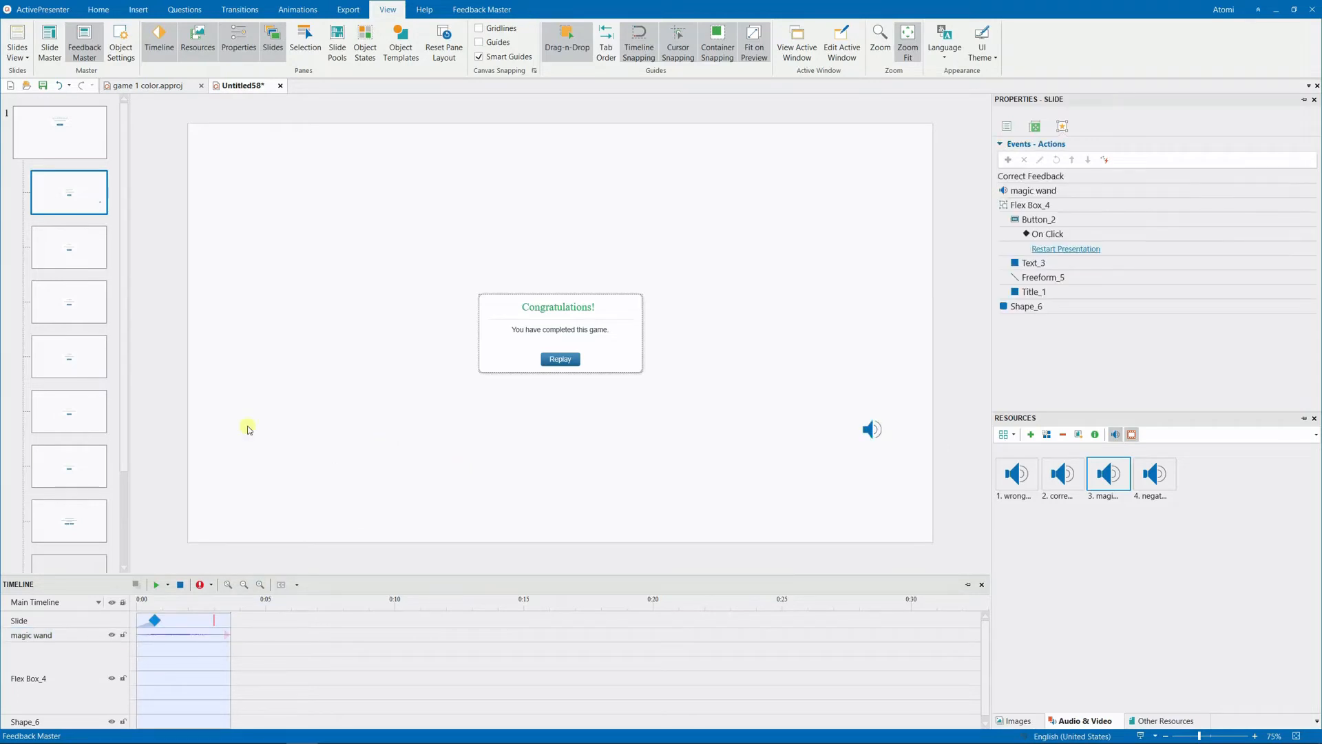
Step: Retitle the Try Again layout 'Sorry, you lost this game' with 'Better luck next time' and a negative beep
left_click(69, 301)
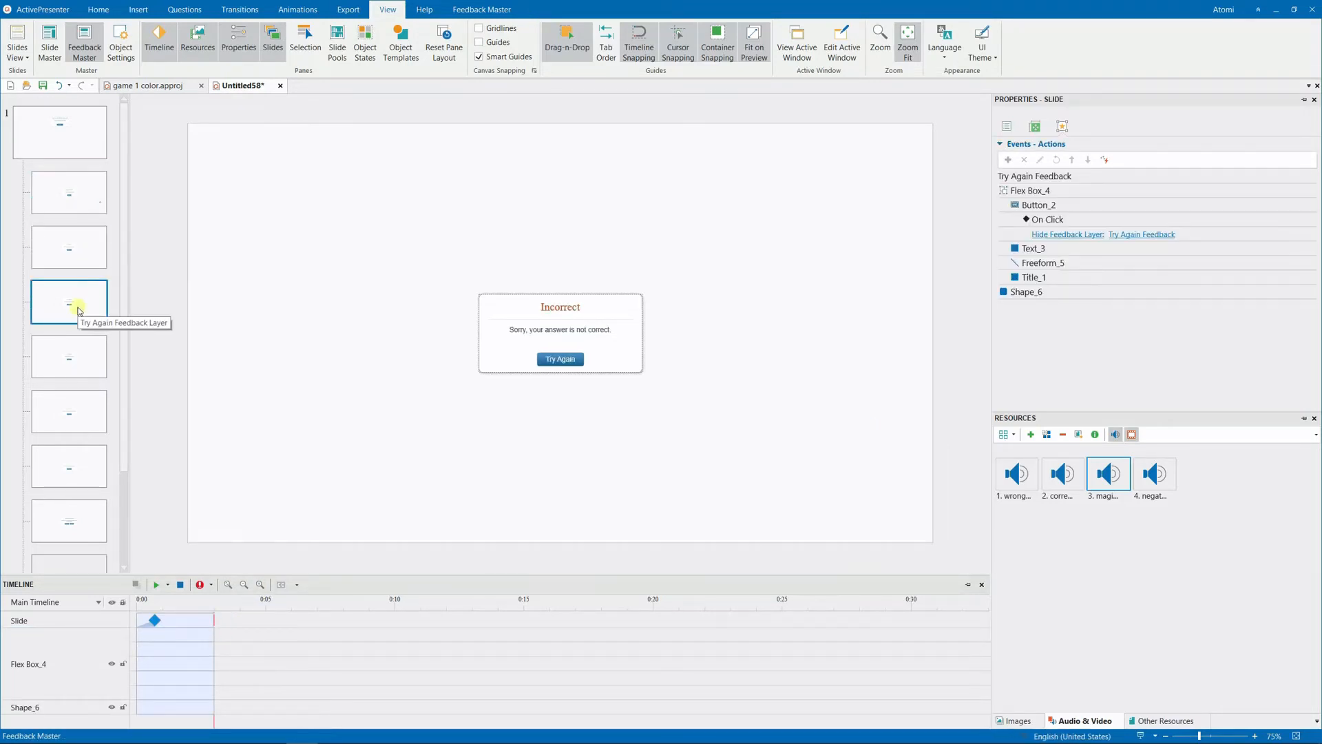
left_click(560, 306)
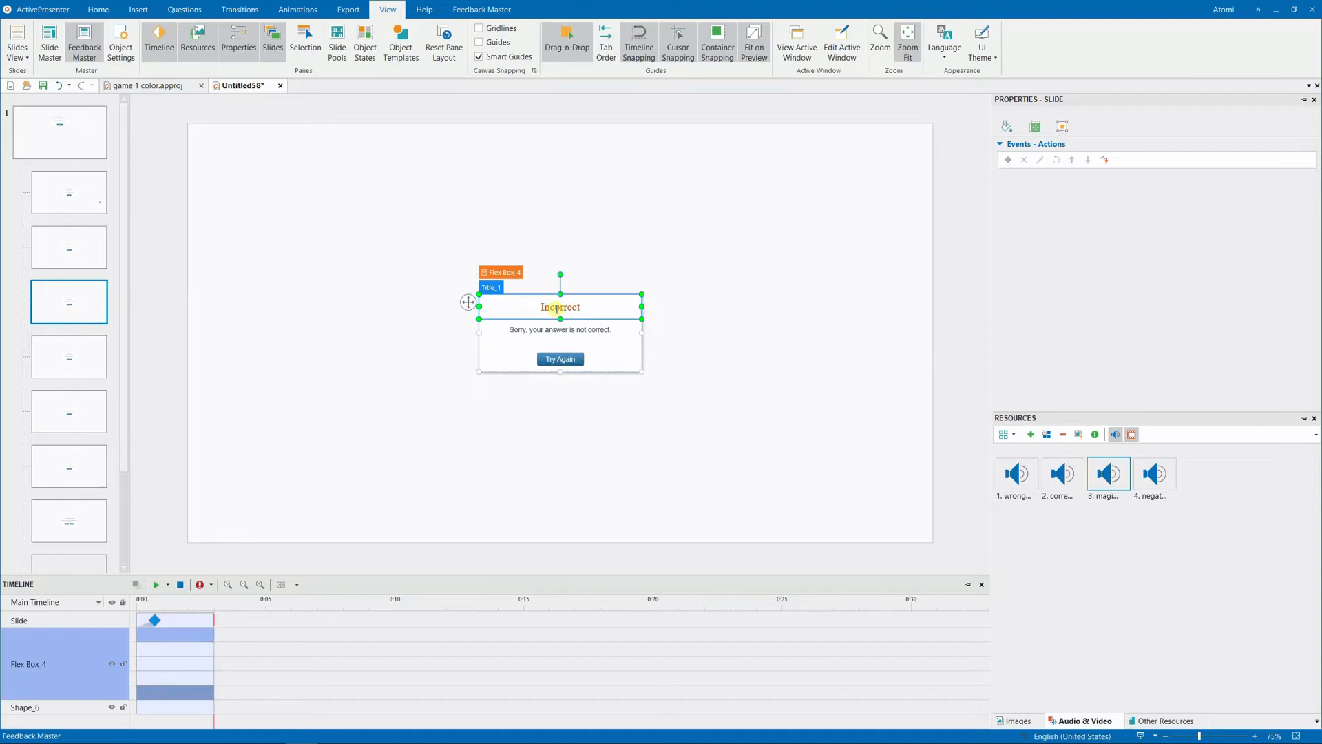
double_click(560, 306)
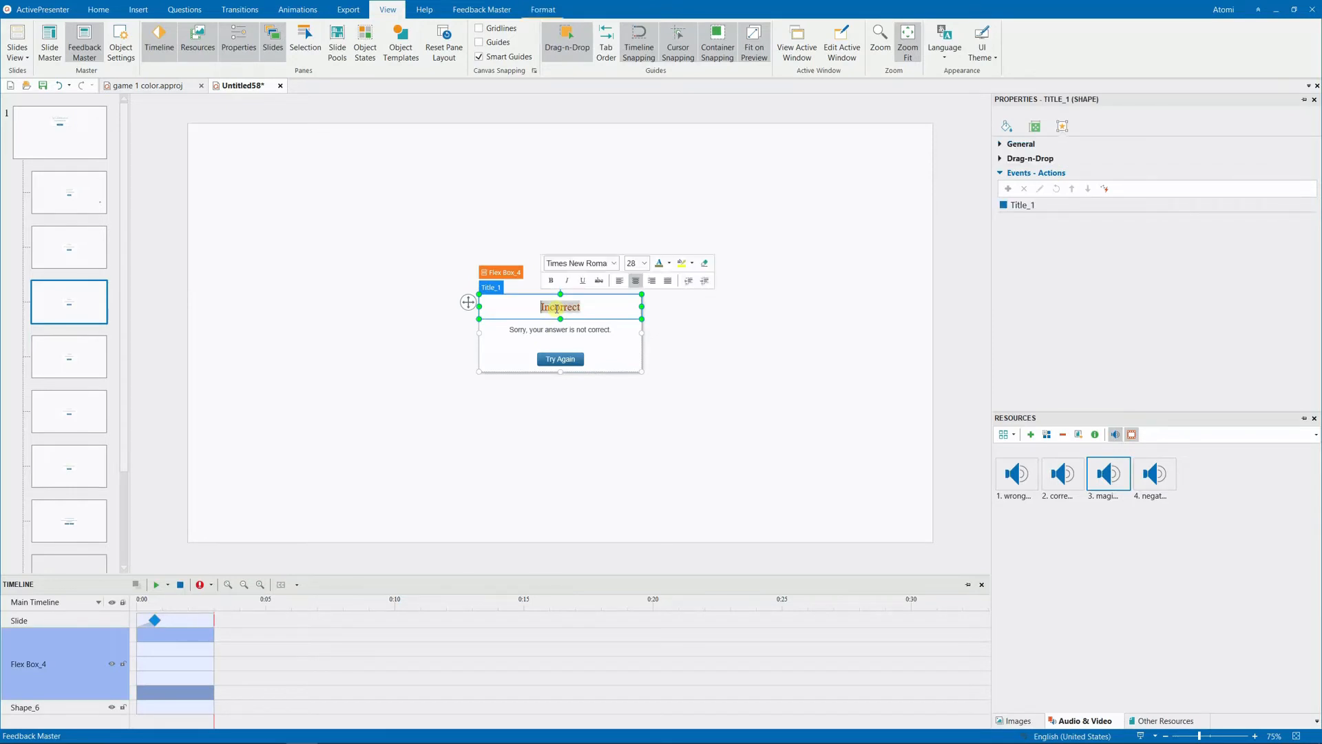
type("Sorry, you lost this game")
left_click(559, 330)
type("Better luck next time.")
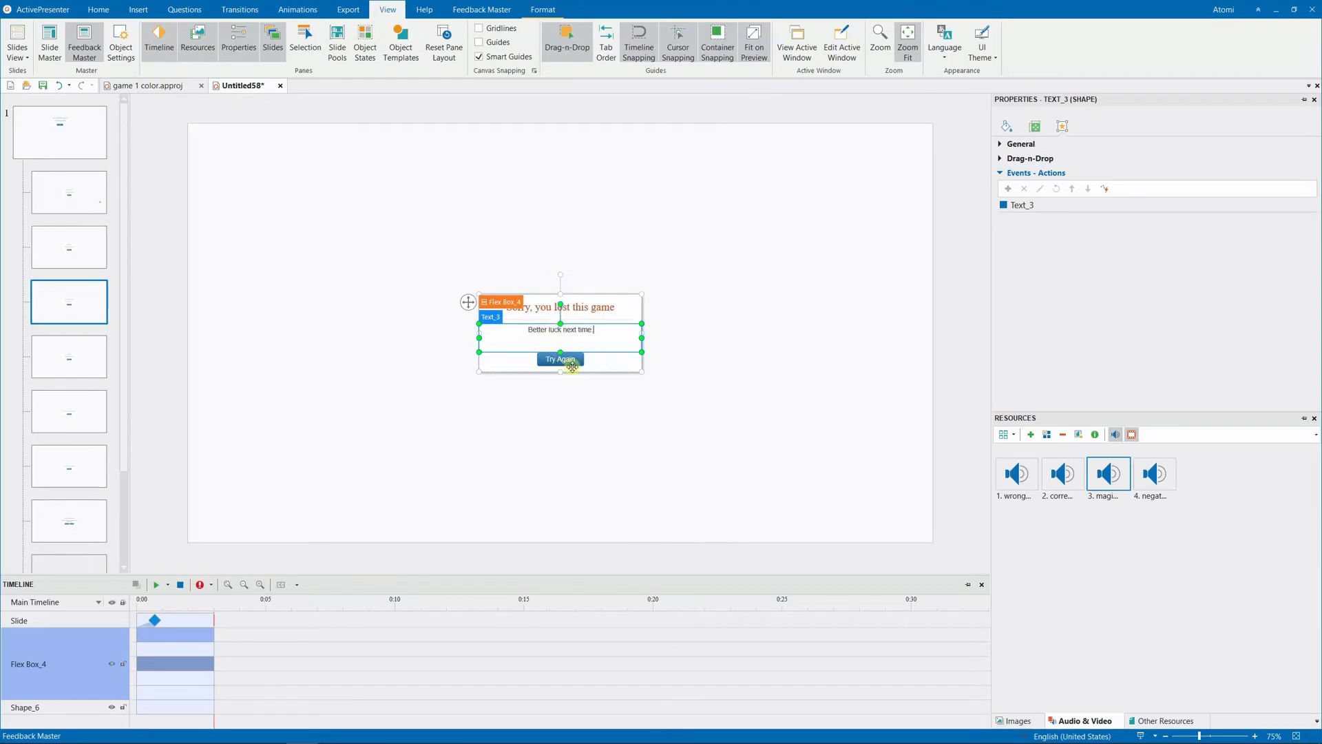
left_click(559, 358)
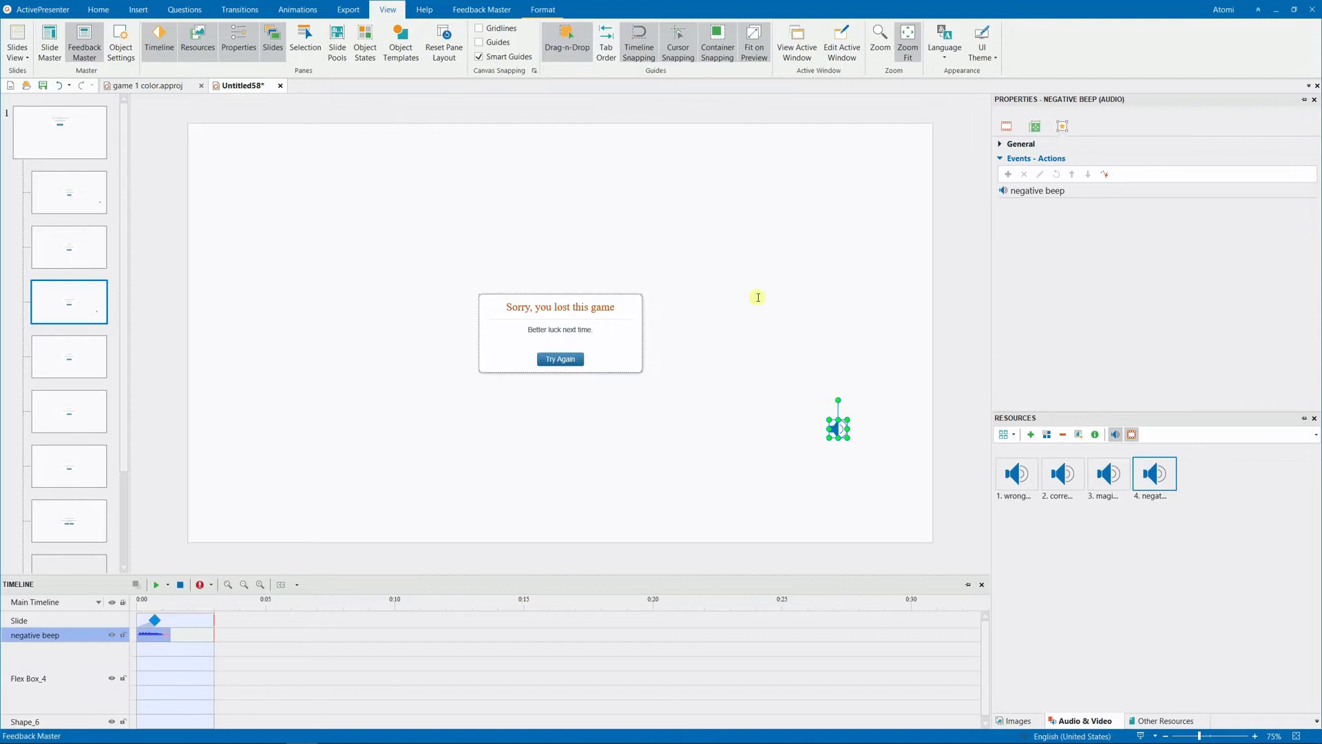
left_click(482, 9)
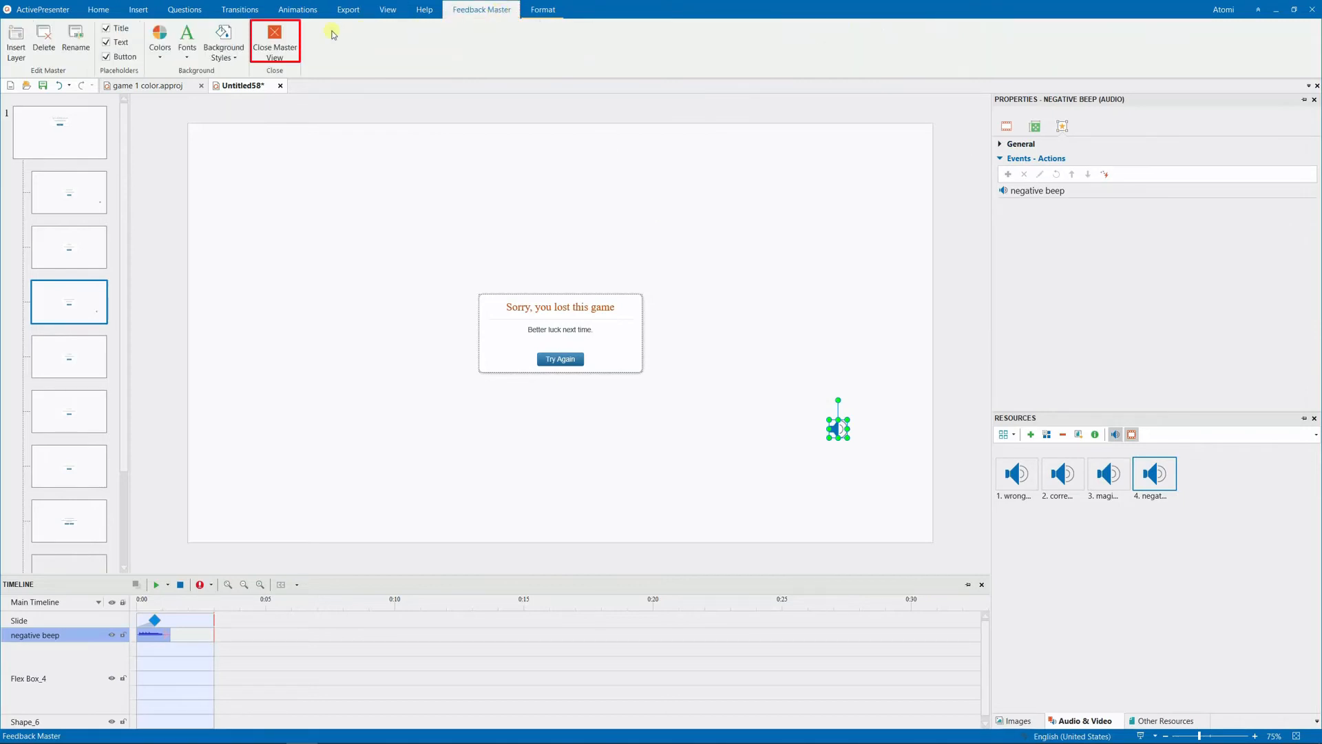
Step: Close Master View, select Text Entry_19 and remove its Continue Presentation correct action
left_click(275, 40)
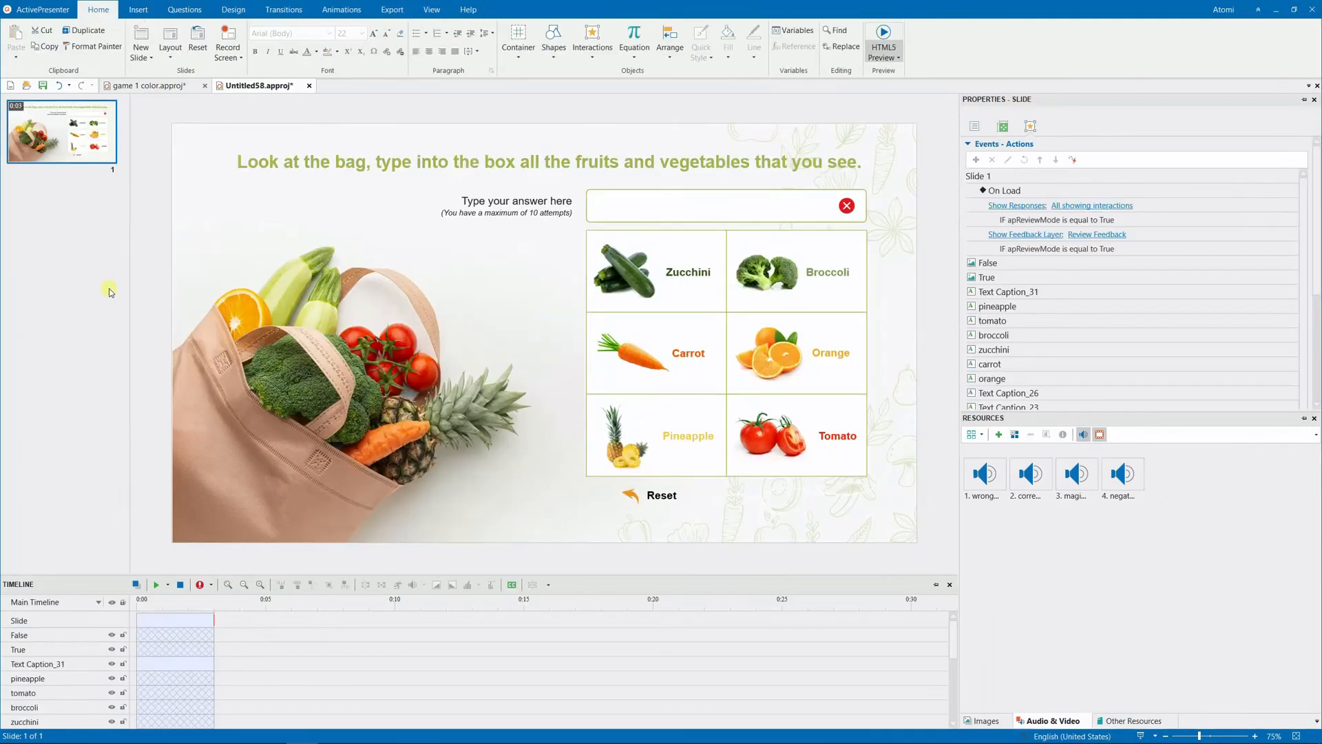
left_click(721, 205)
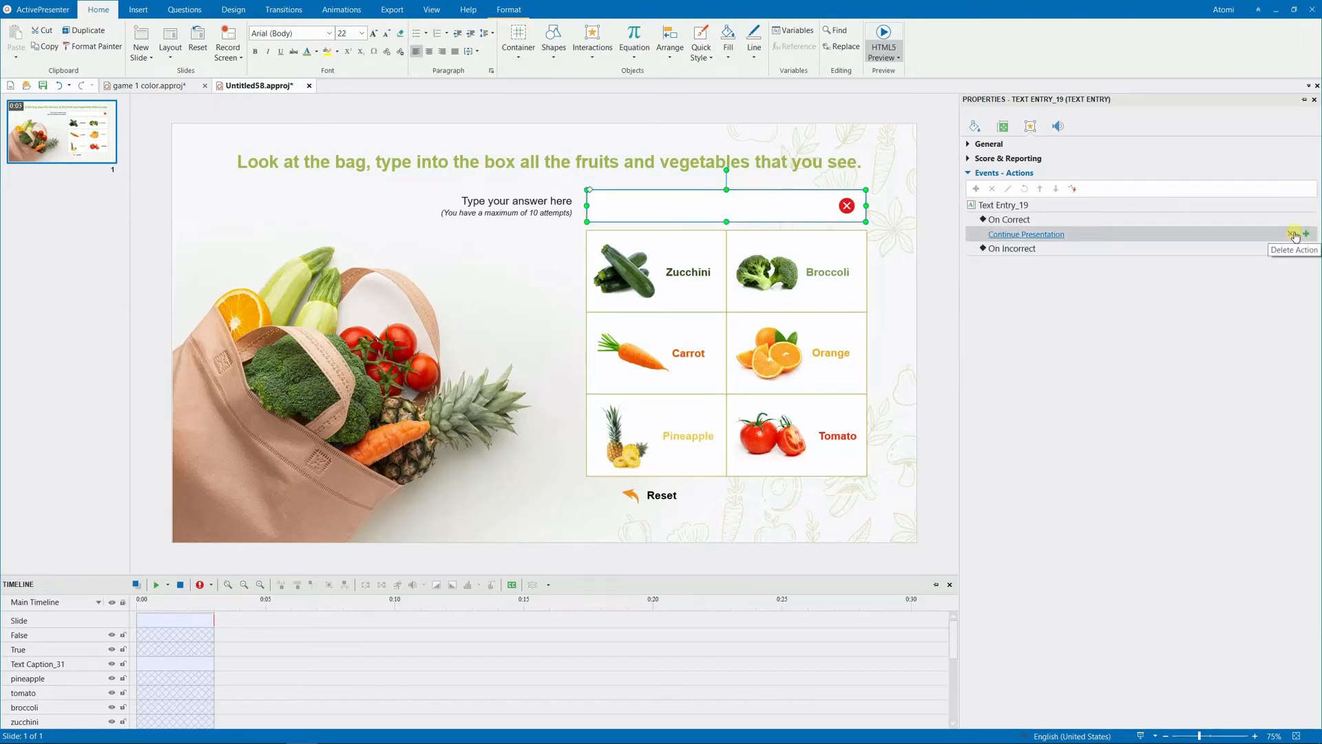
left_click(1294, 234)
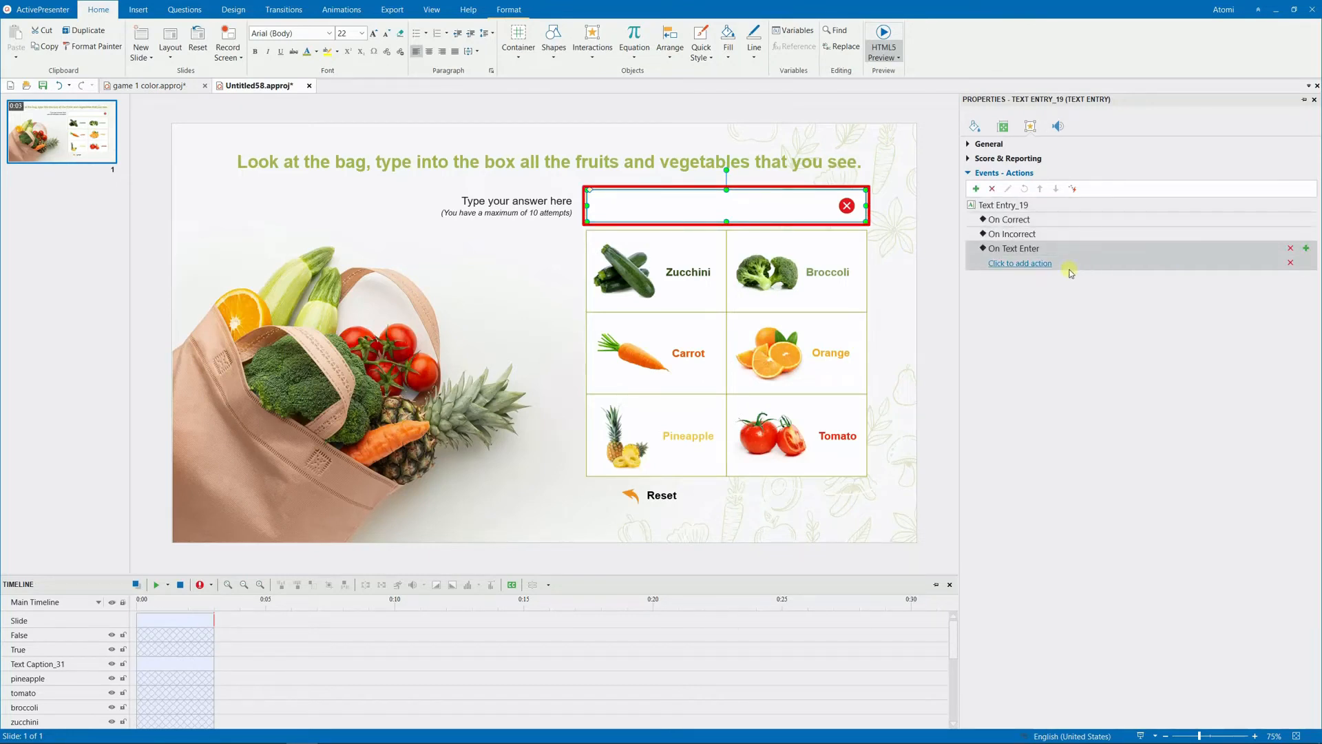
Step: Give On Text Enter an Execute JavaScript action that lowercases the object variable
left_click(1019, 263)
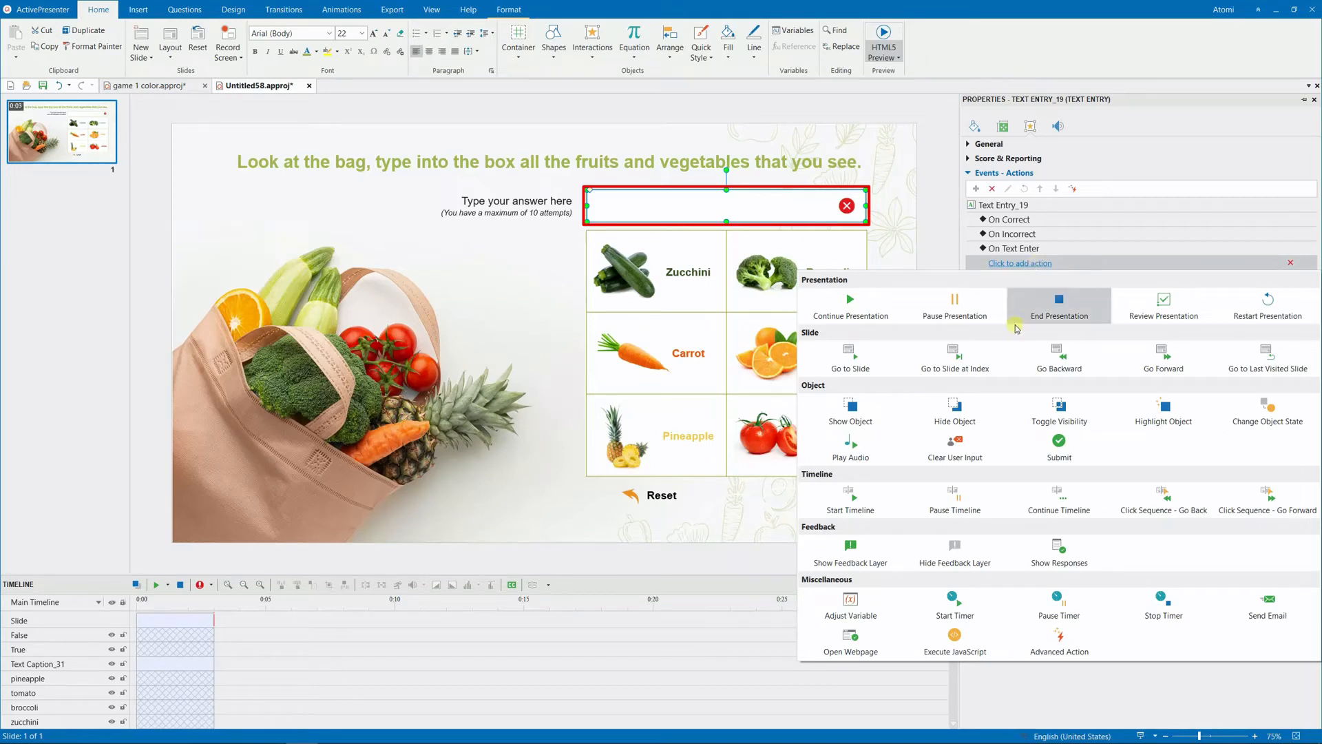
left_click(954, 644)
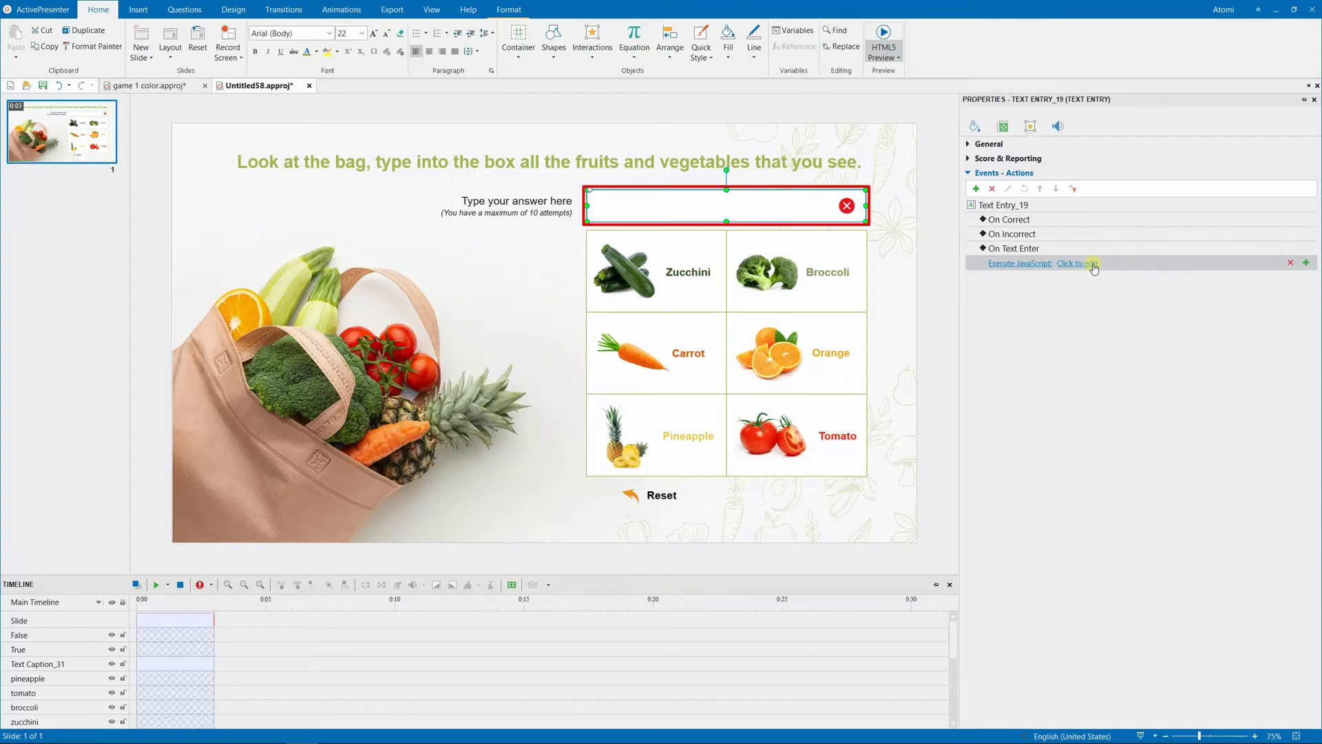
left_click(1077, 263)
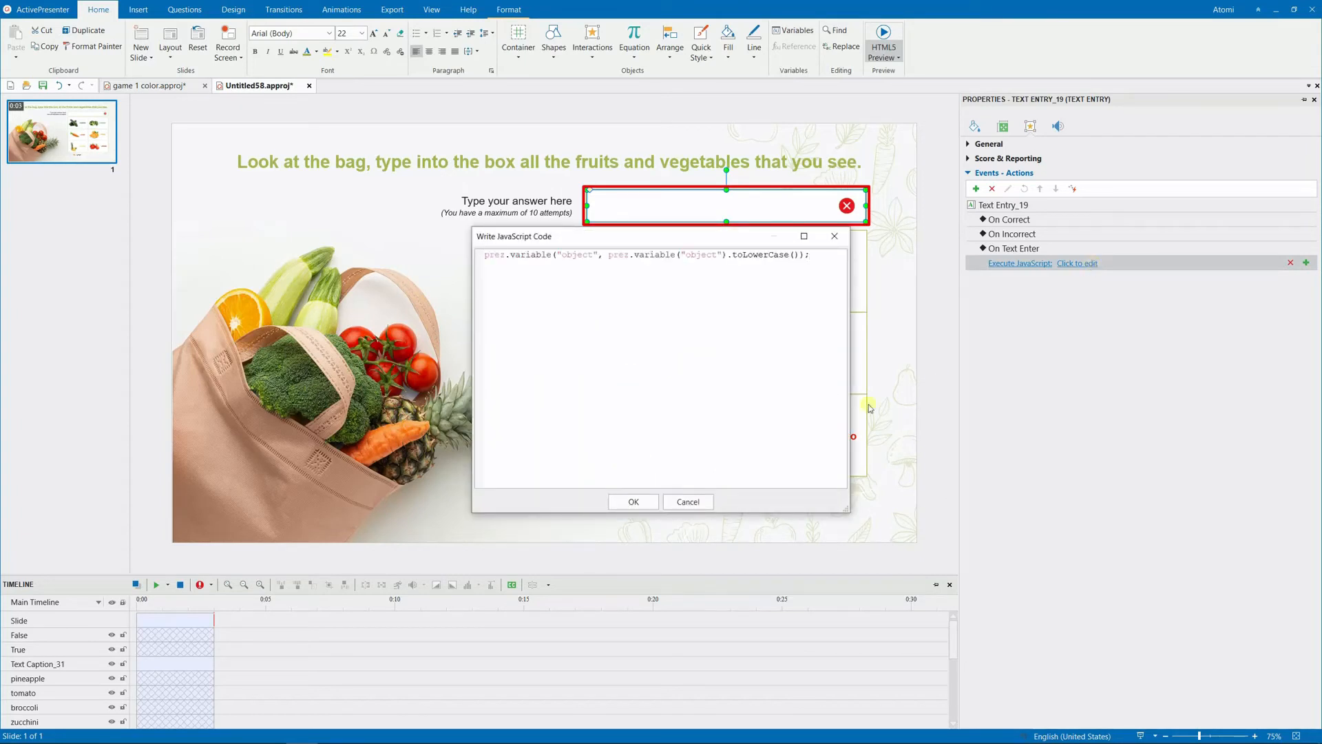
left_click(632, 502)
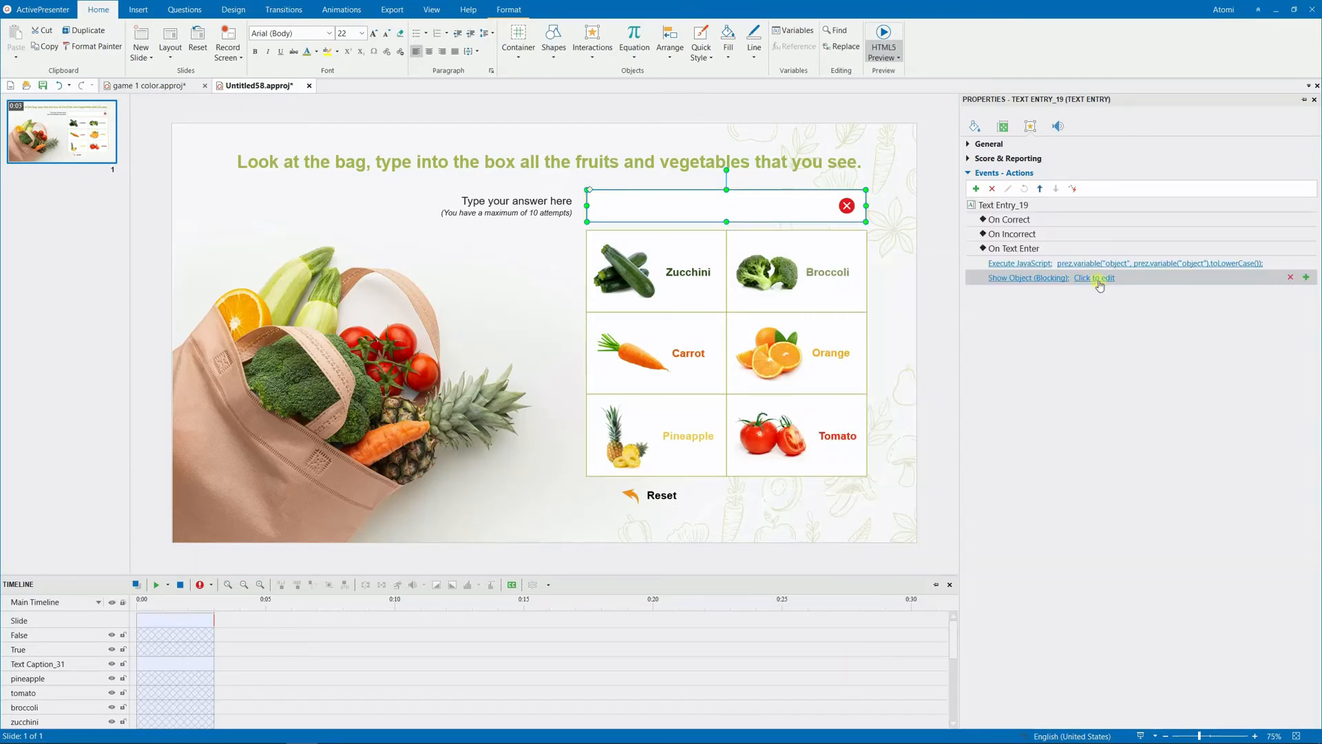
Step: Add a Show Object action for the variable object with a Peek In entrance effect
left_click(1092, 277)
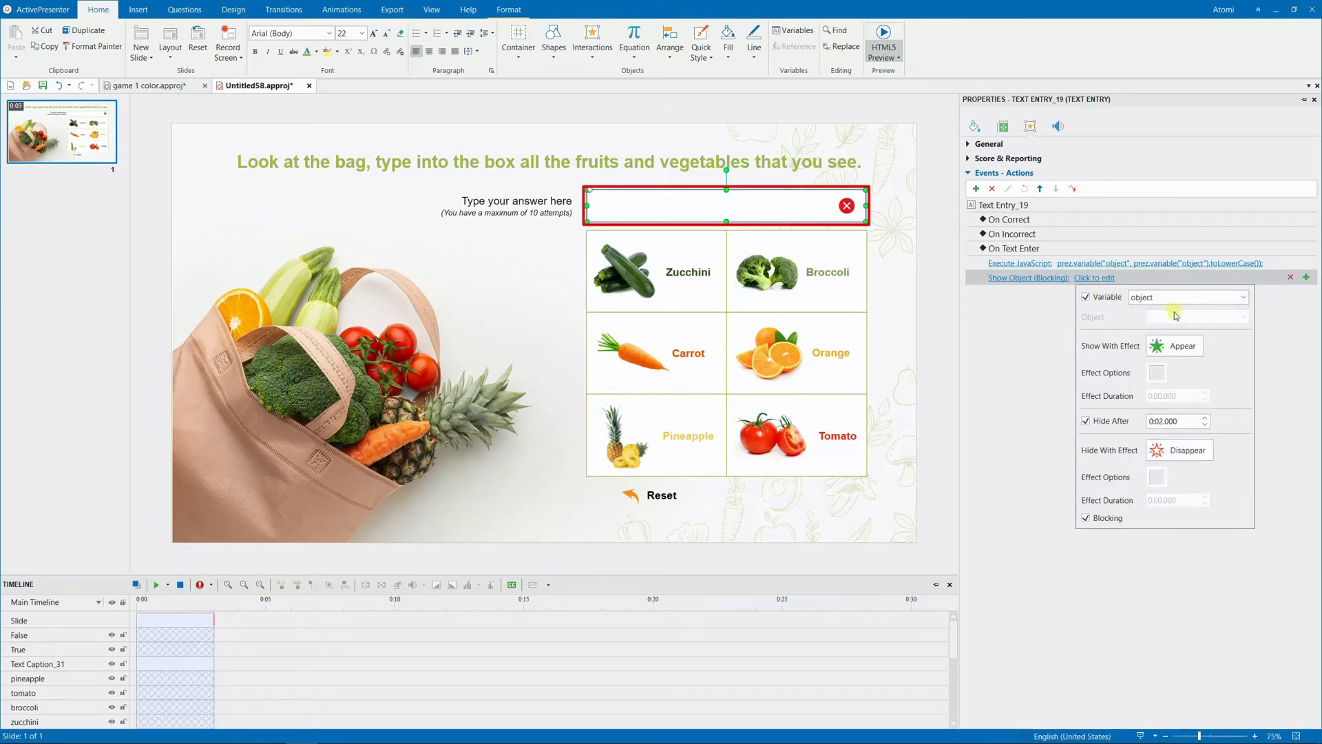
left_click(1190, 346)
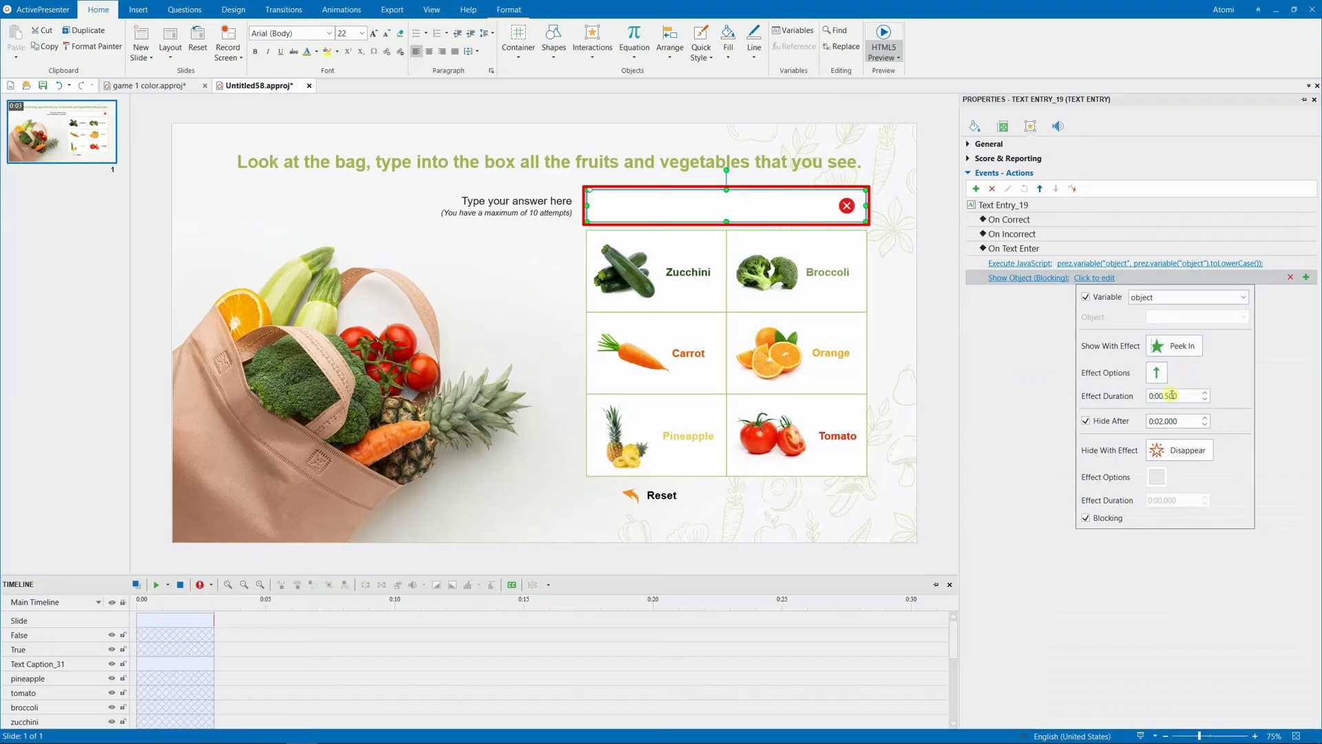
left_click(1156, 371)
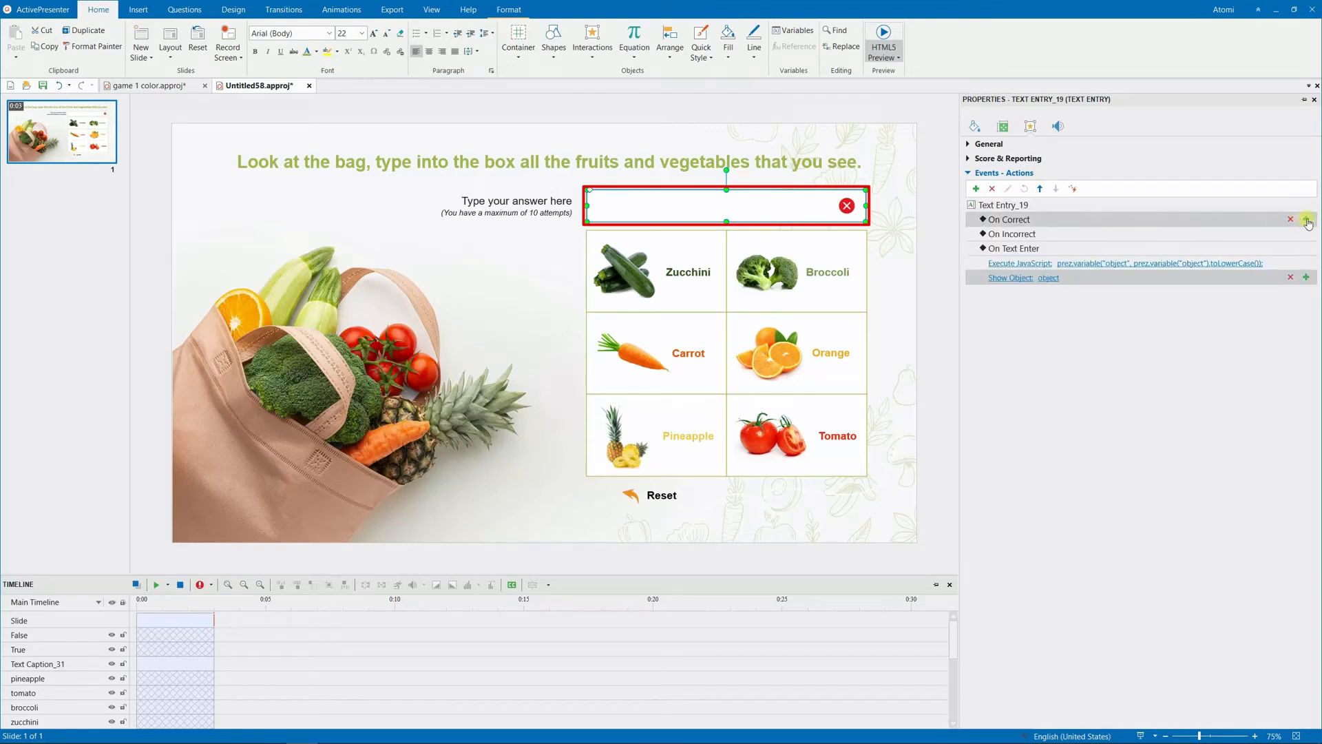
Step: On Correct, play the correct audio clip
left_click(1309, 223)
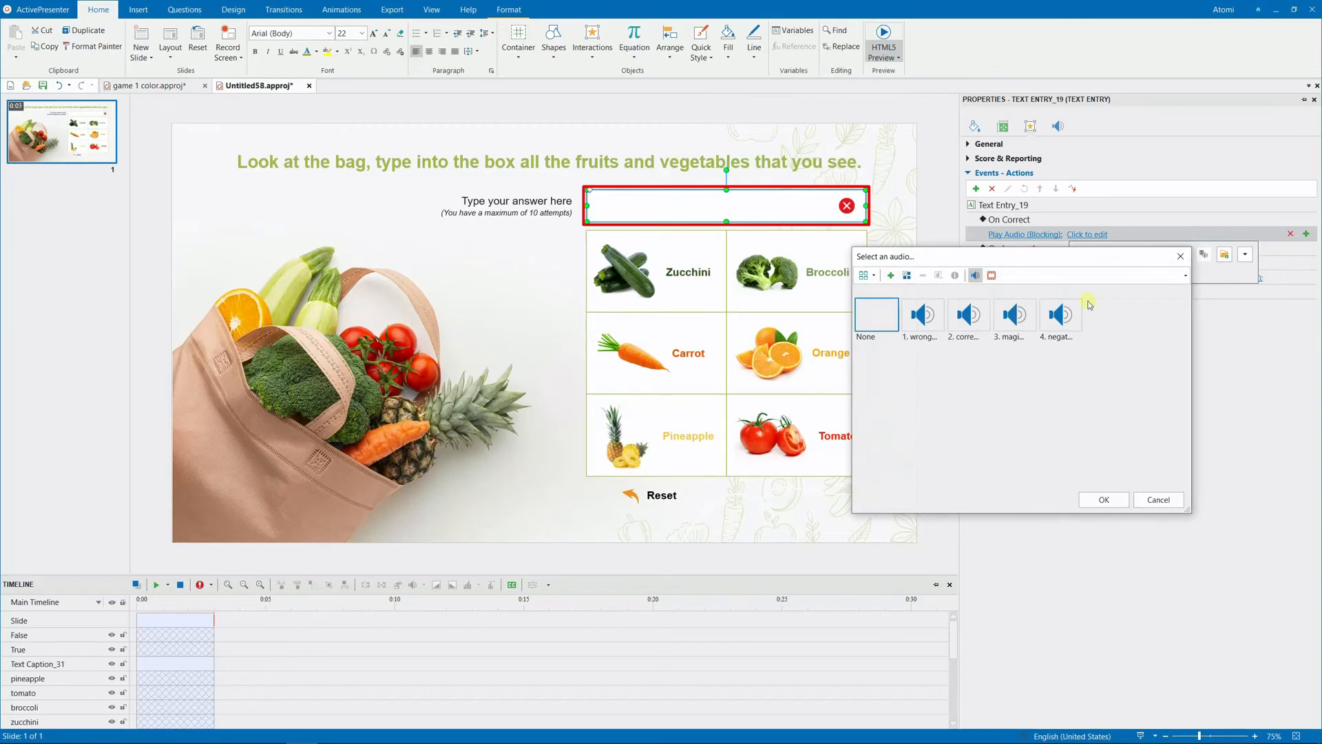
left_click(1103, 499)
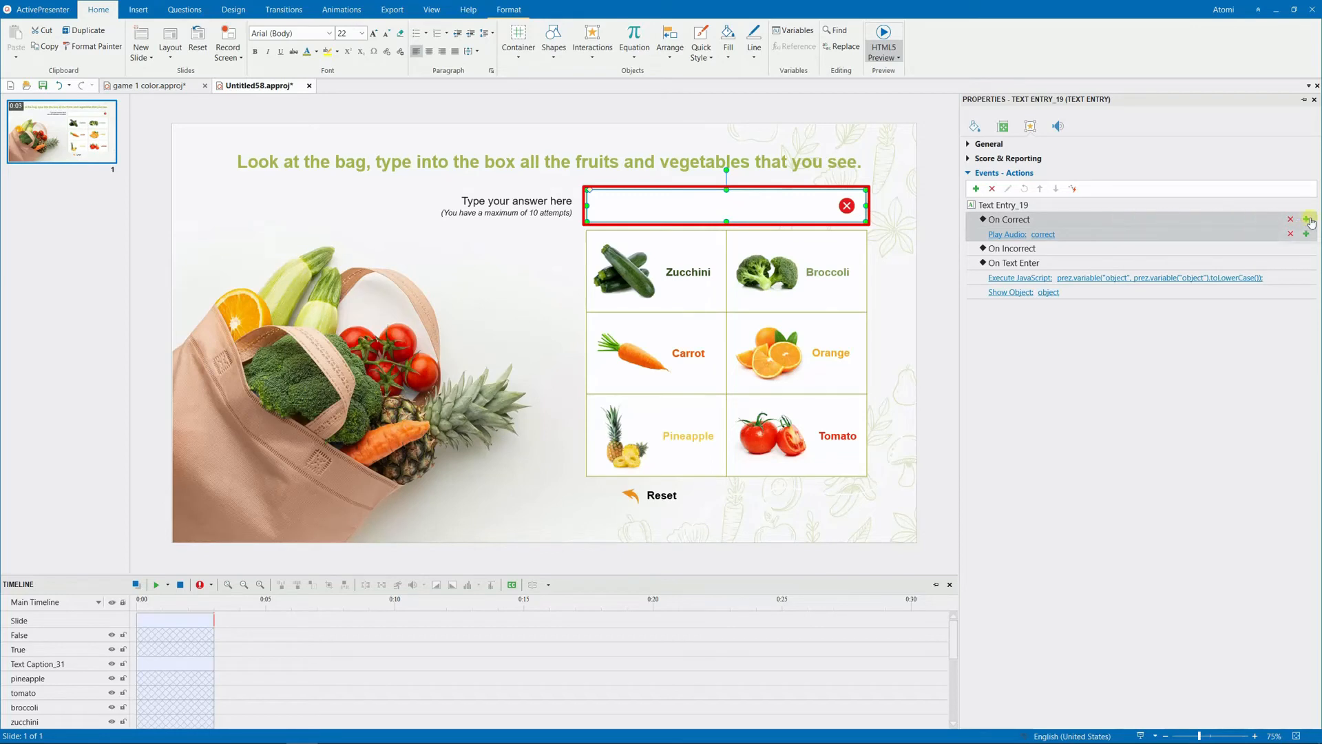
Step: Show the True object with Zoom In/Out, non-blocking, on a correct answer
left_click(1310, 219)
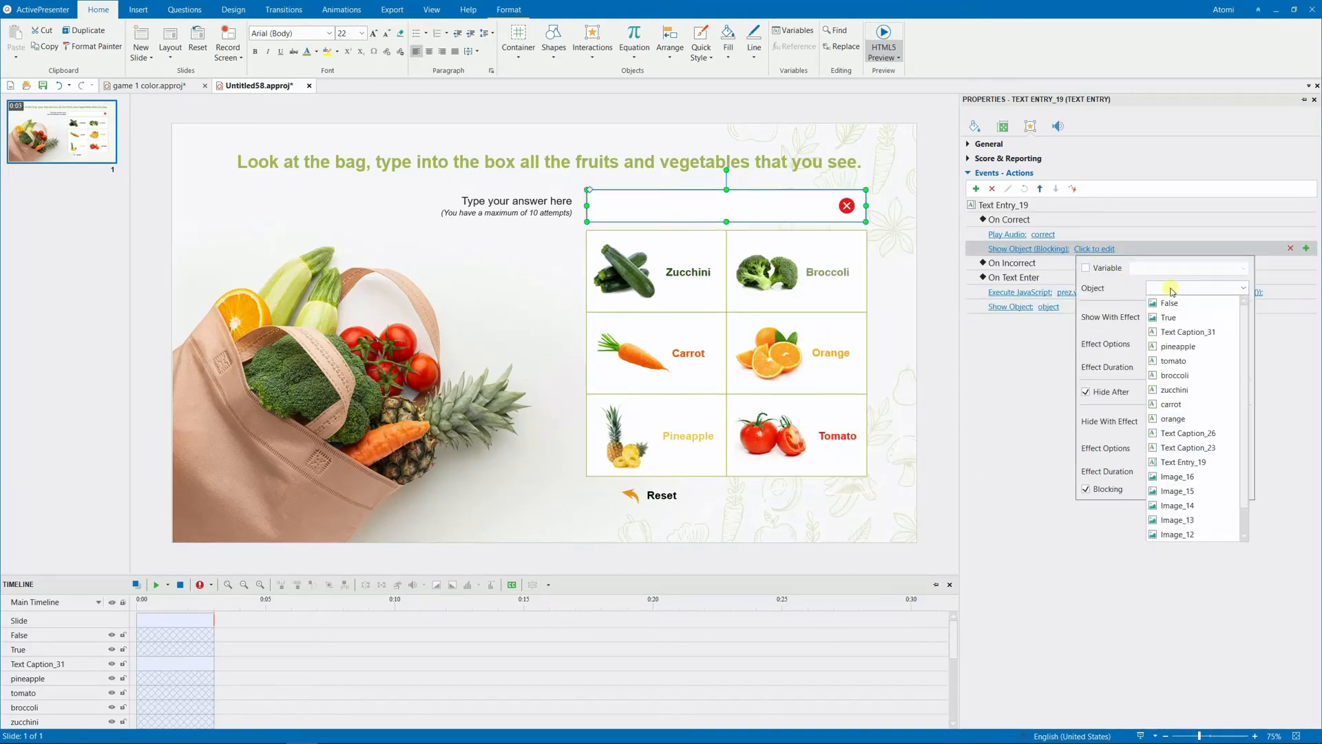
left_click(1168, 316)
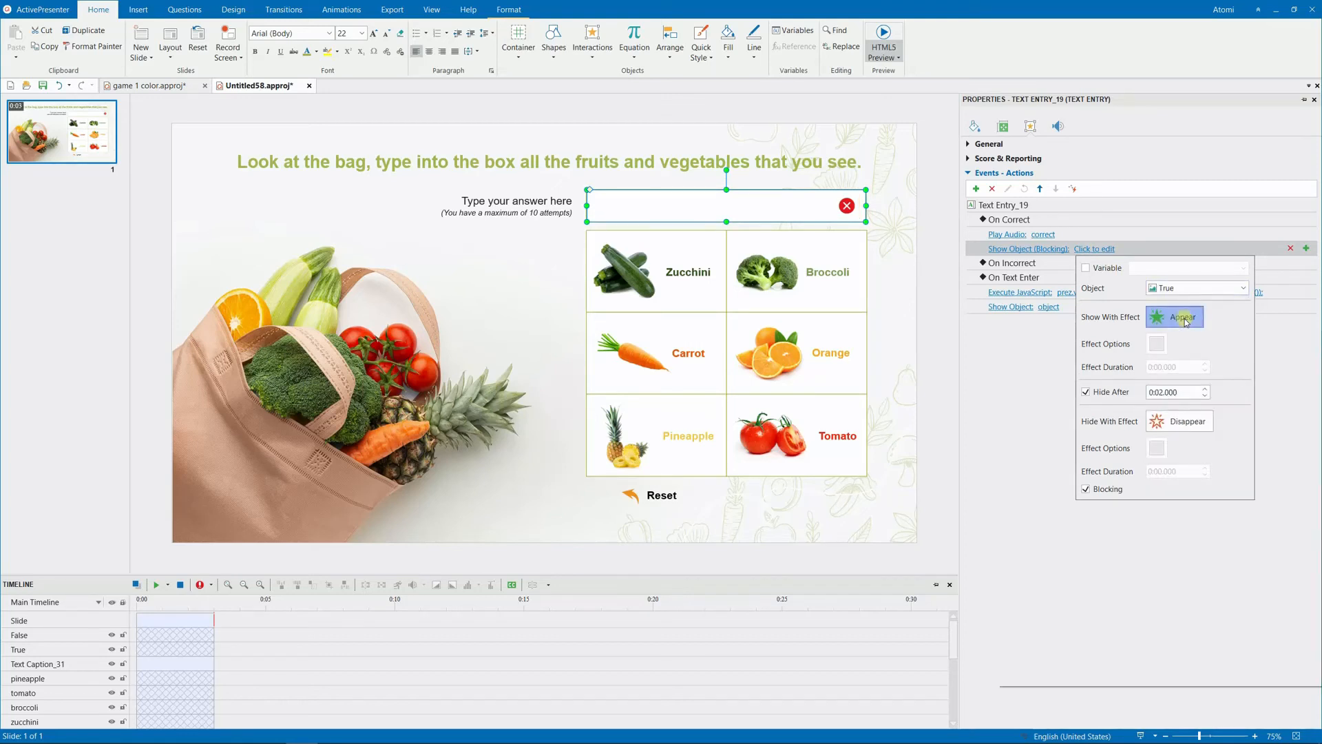
left_click(1174, 317)
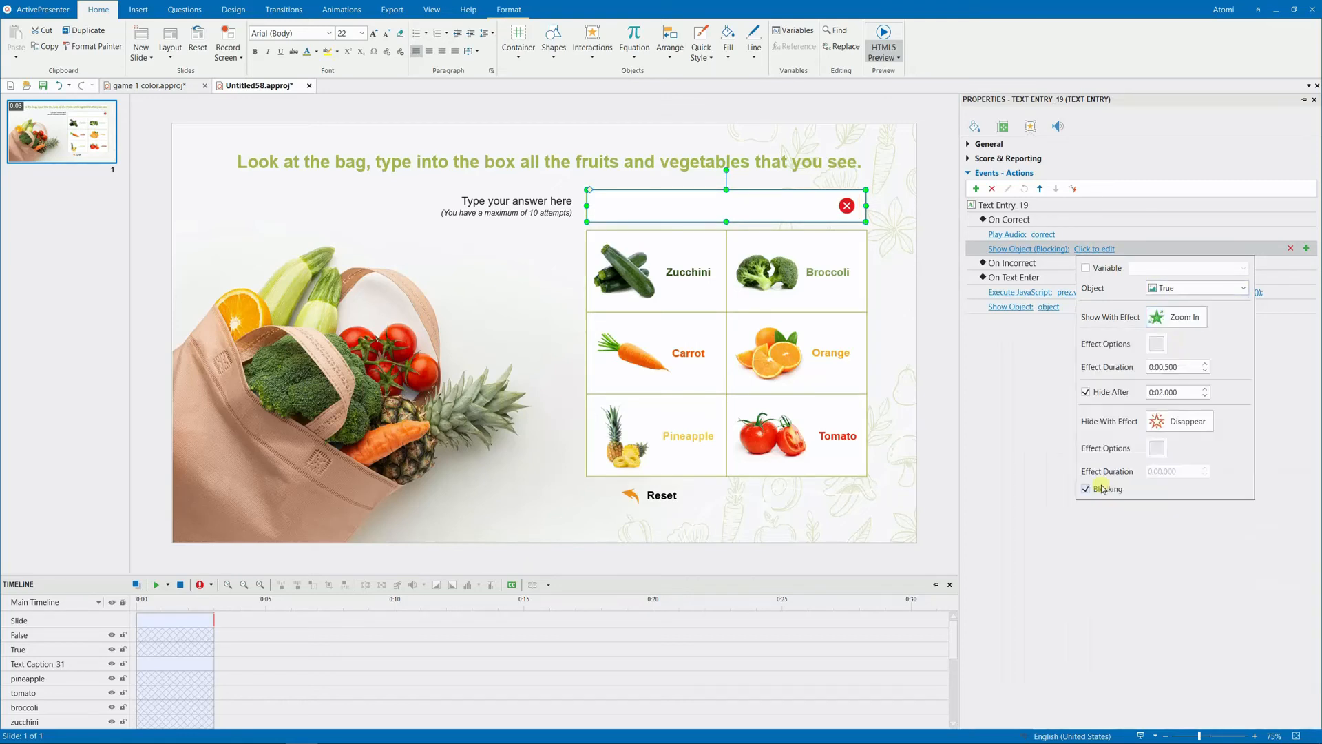
left_click(1185, 422)
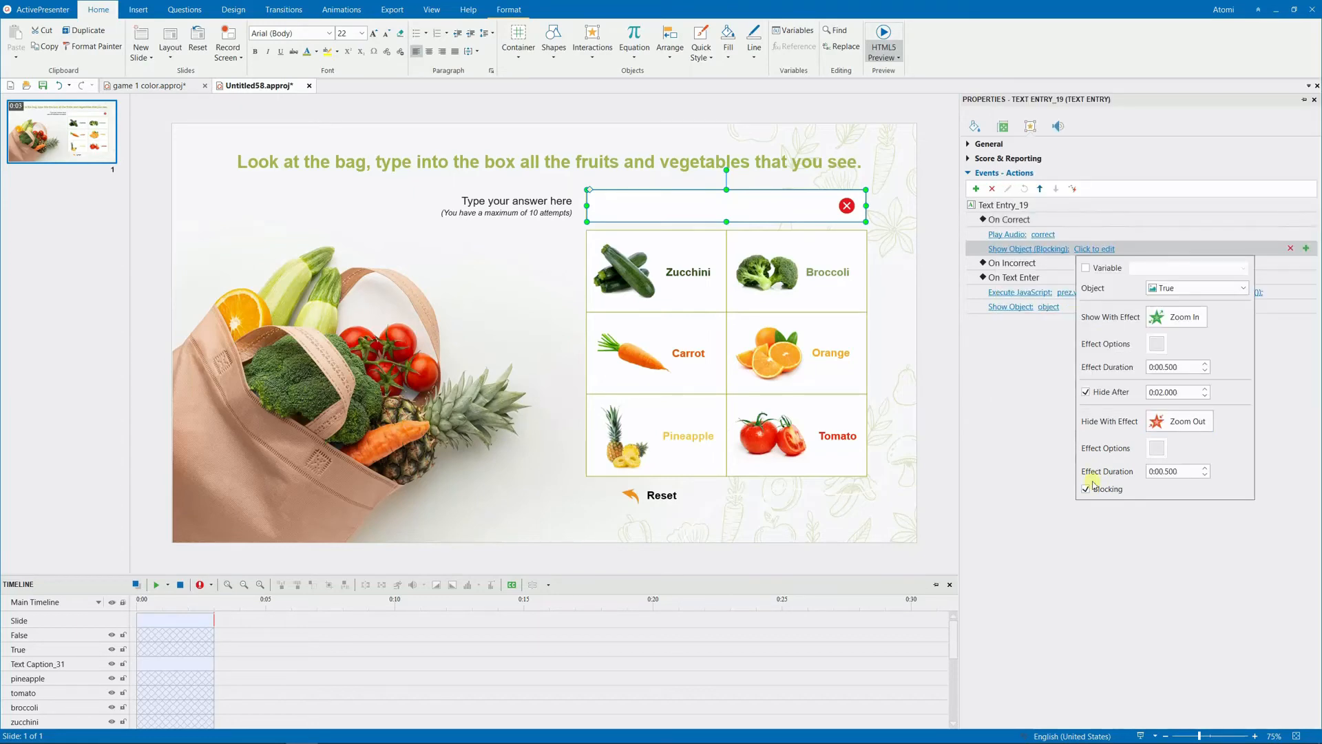
left_click(1288, 219)
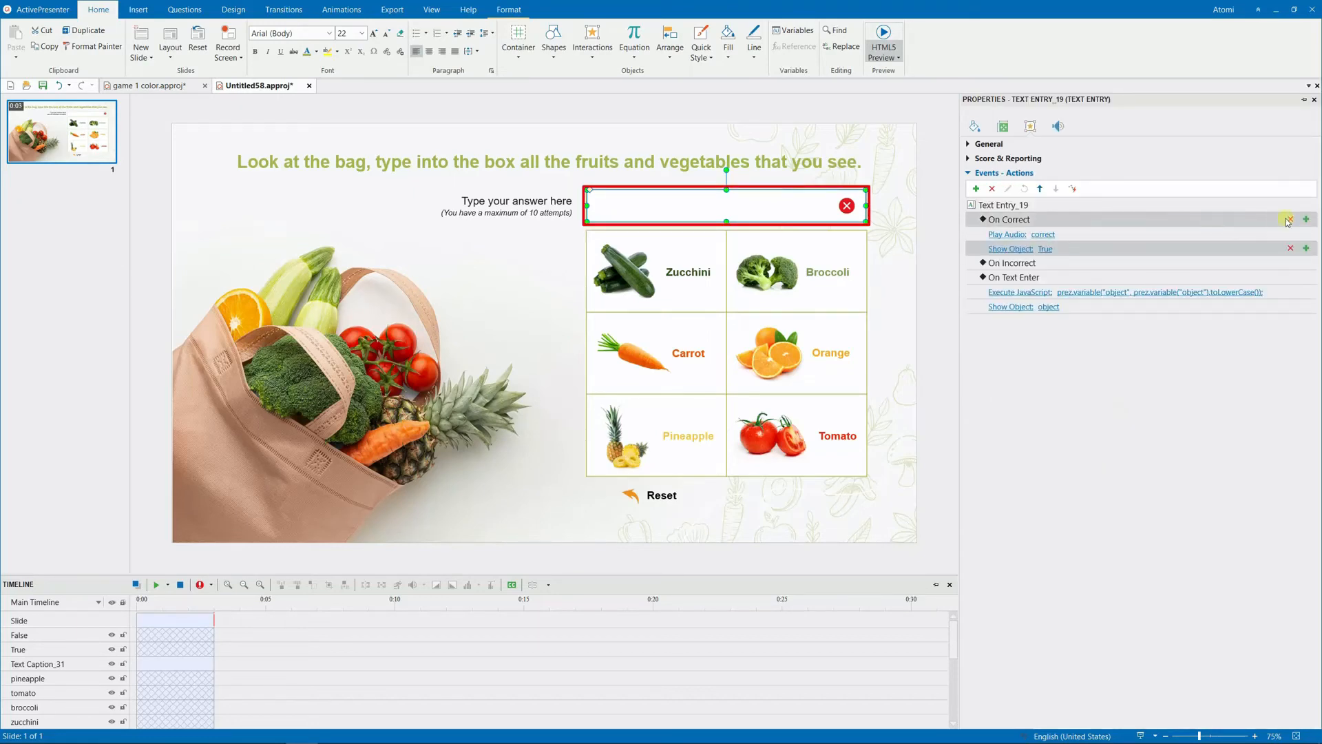
Step: Clear user input, add 1 to score, and show Correct Feedback when score reaches 6
left_click(1289, 219)
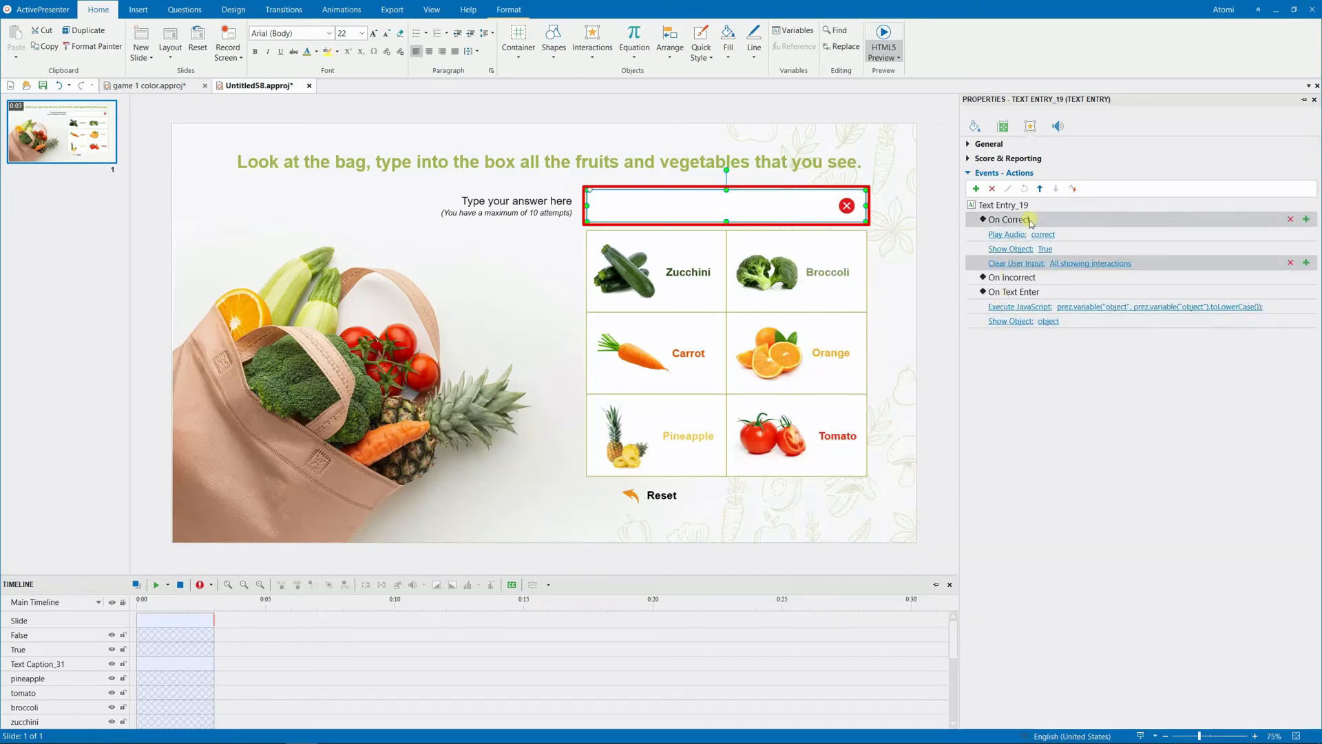
left_click(1305, 219)
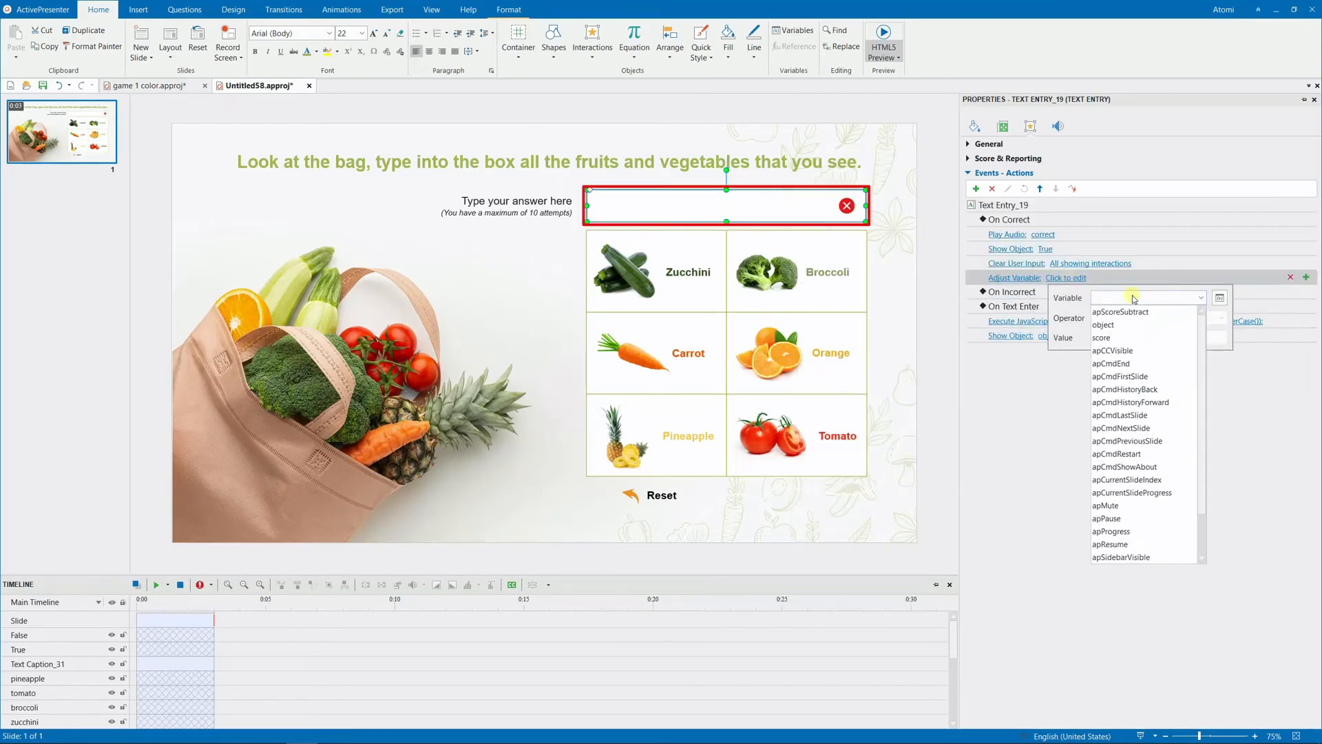
left_click(1100, 338)
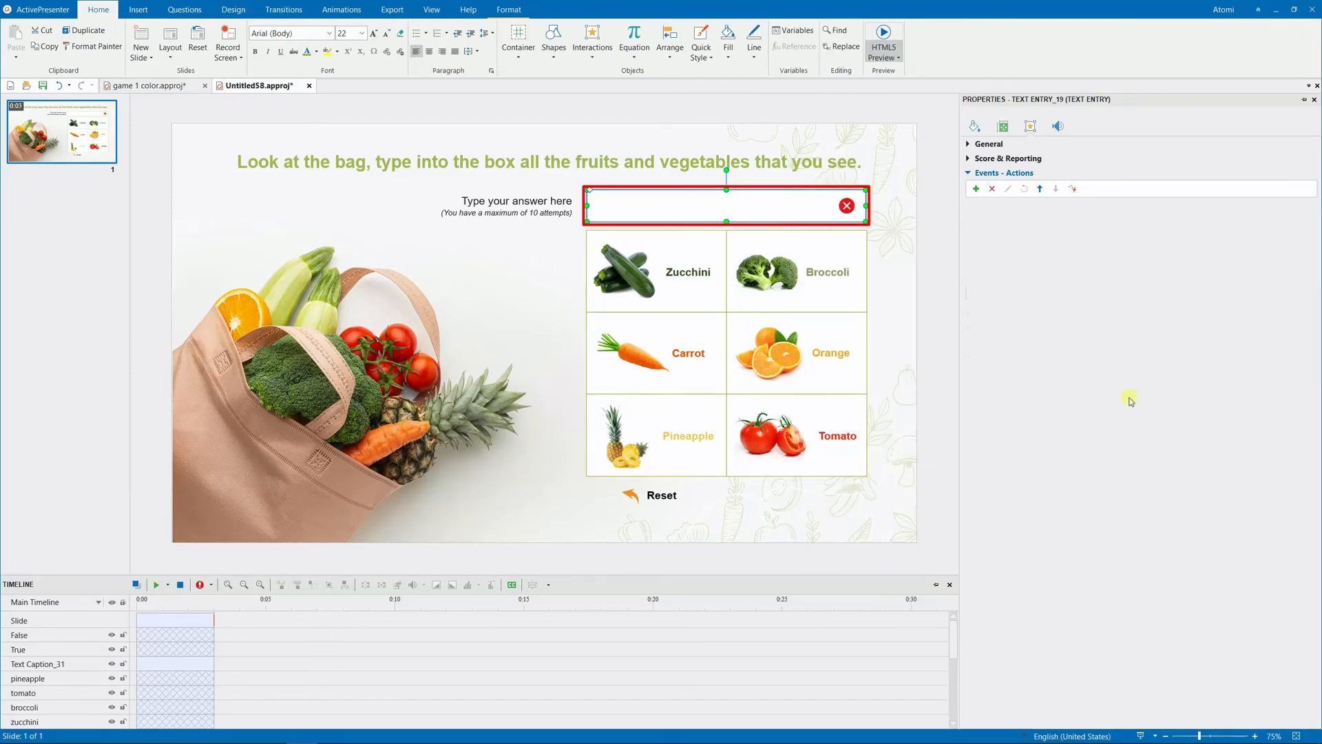
left_click(1307, 292)
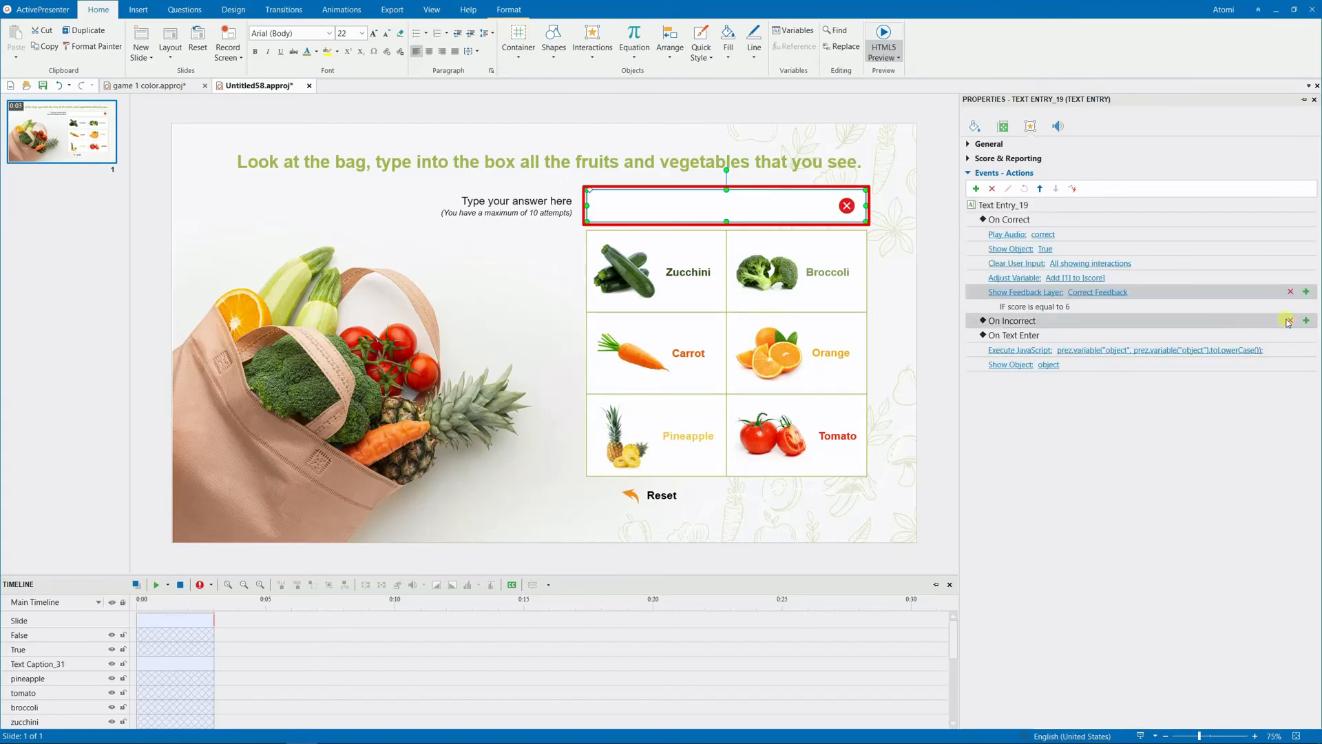
Step: On Incorrect, play the wrong audio and show the False object
left_click(1304, 321)
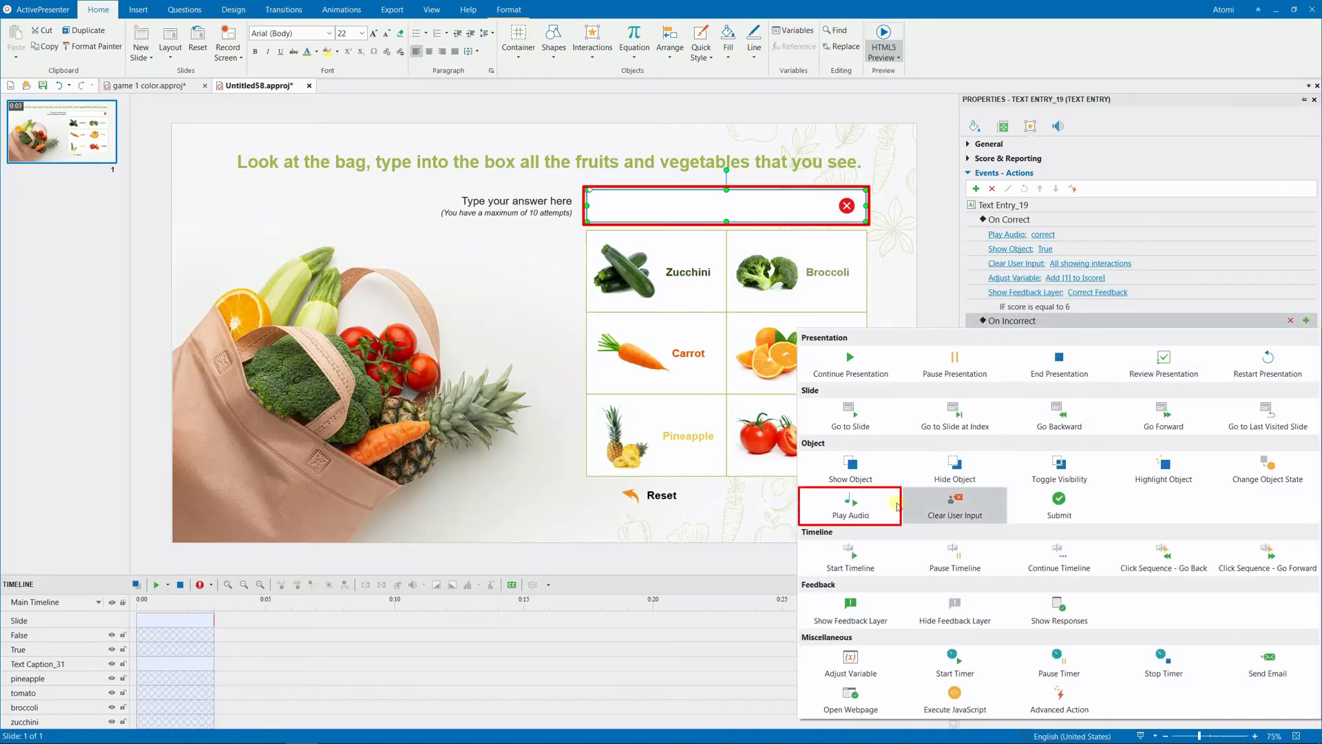
left_click(849, 504)
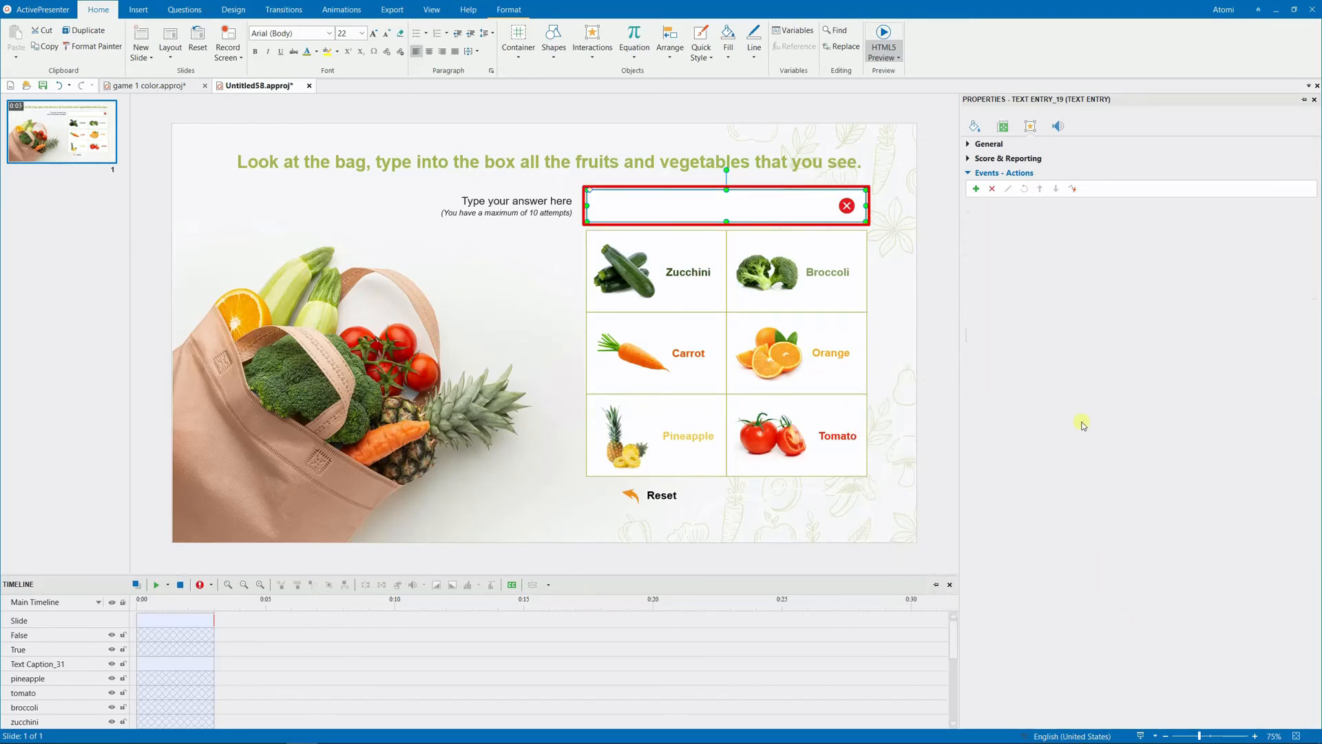
left_click(1309, 325)
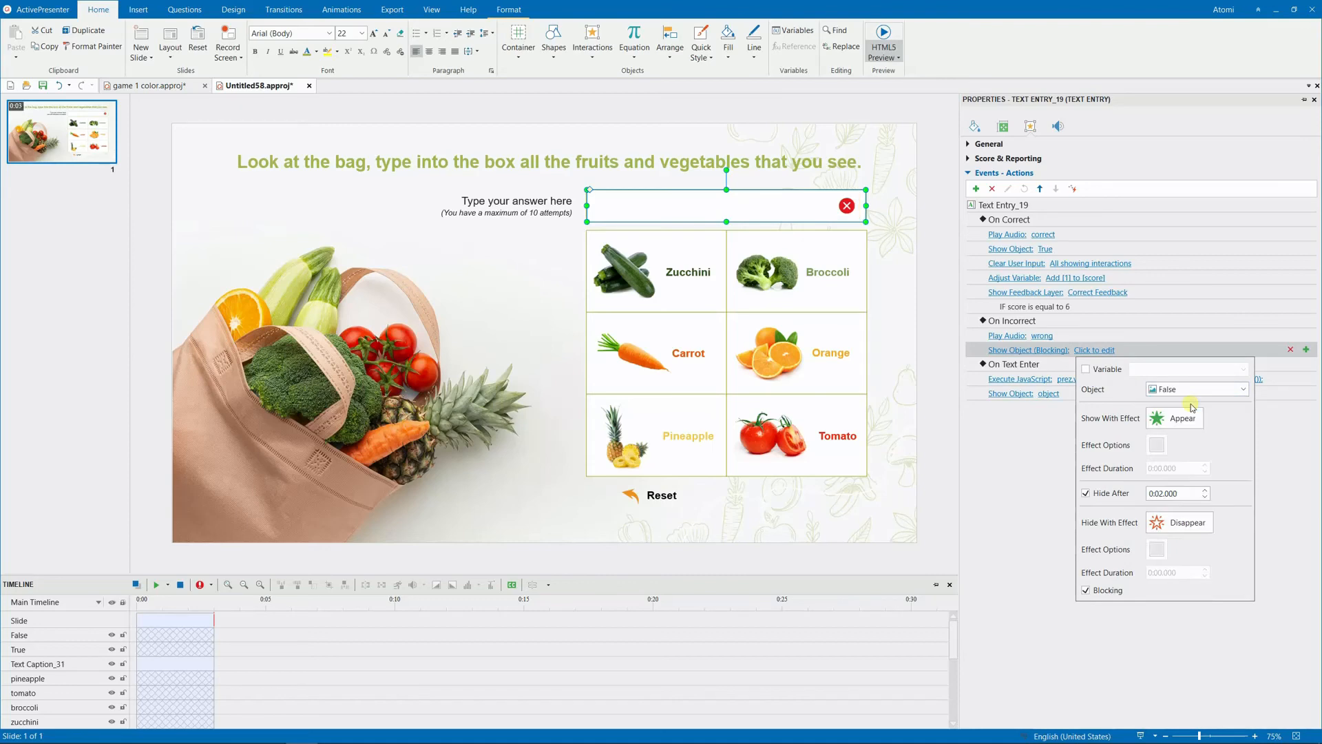
left_click(1180, 418)
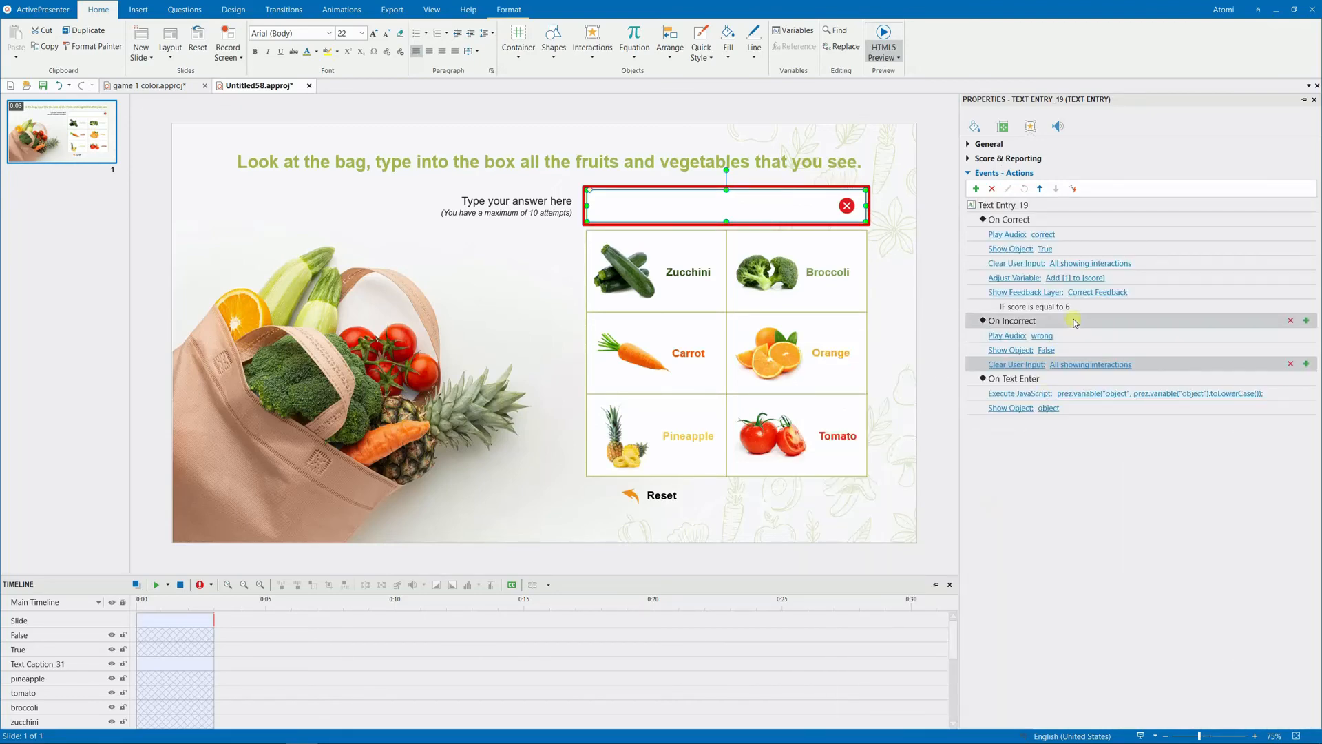
Step: Clear user input and show the Incorrect Feedback layer on a wrong answer
left_click(1075, 322)
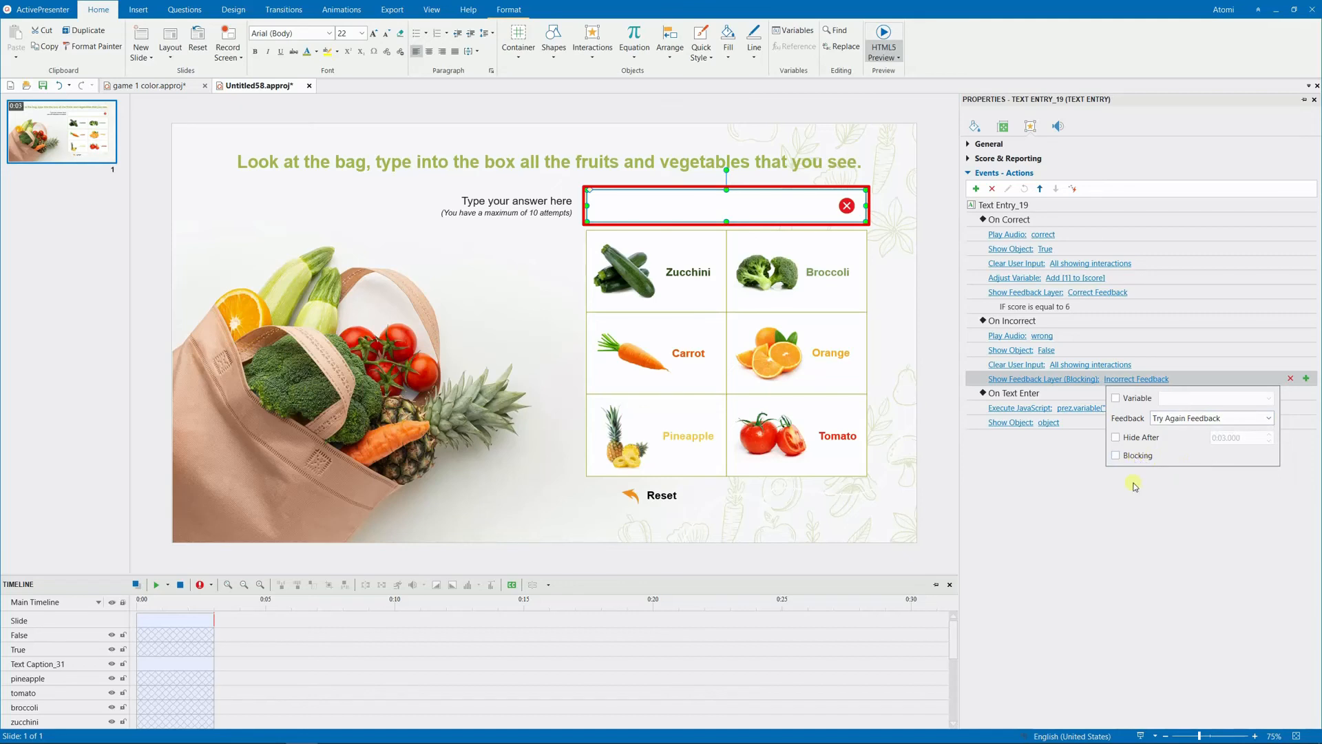
left_click(1307, 379)
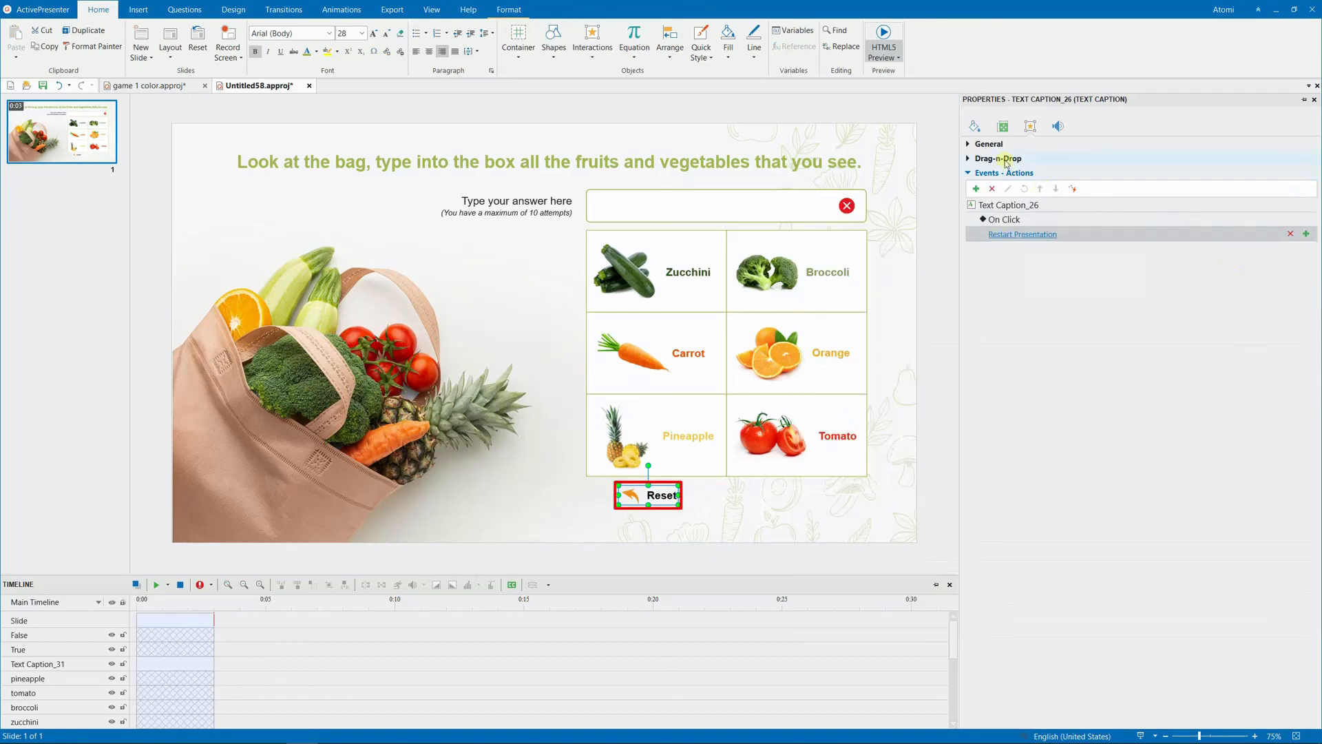
Step: Check the Reset caption's General properties and bring up the Export HTML5 Preview options
left_click(988, 144)
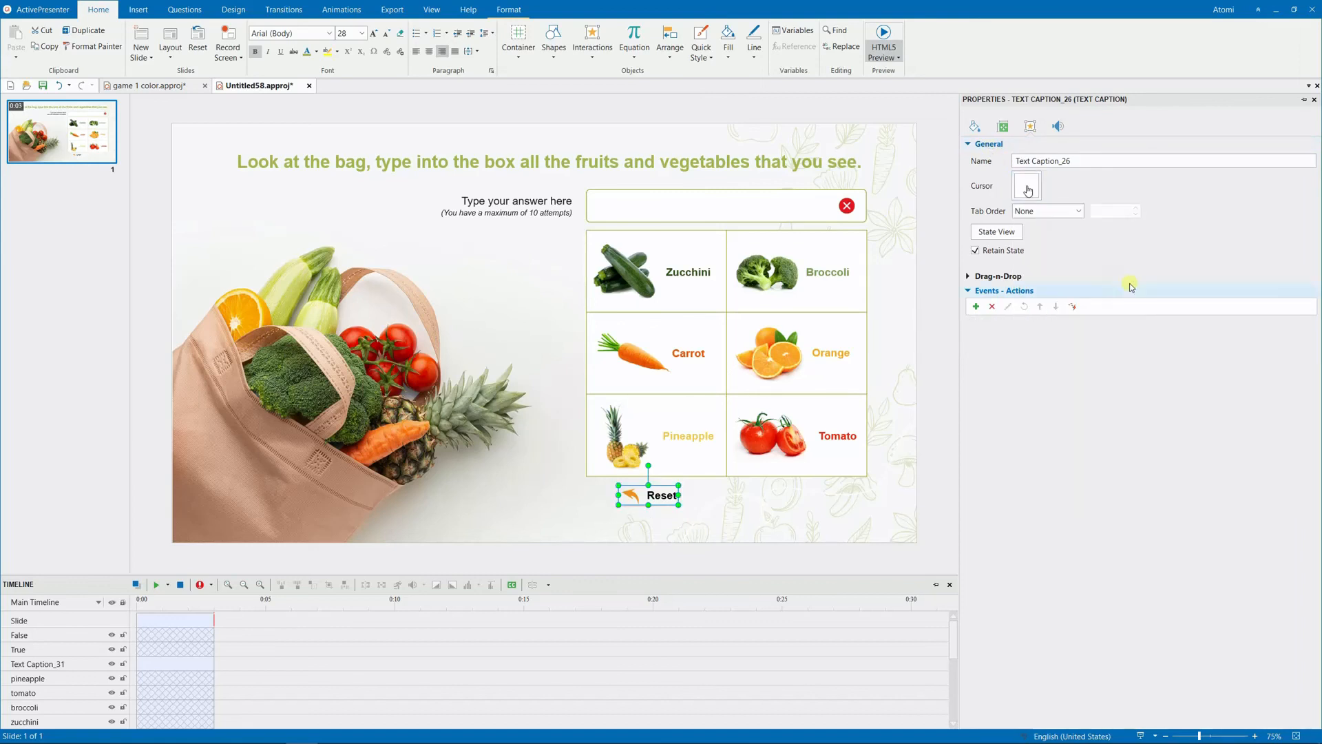
left_click(975, 306)
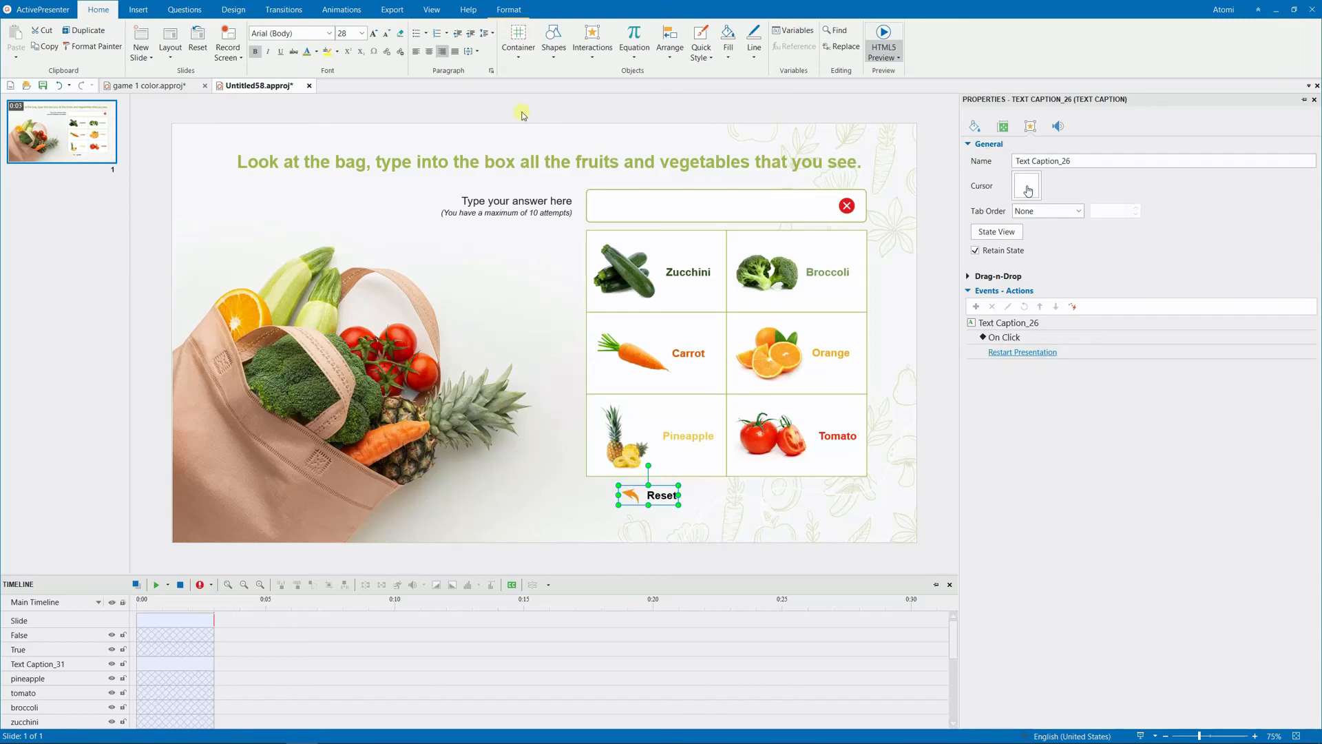
left_click(391, 10)
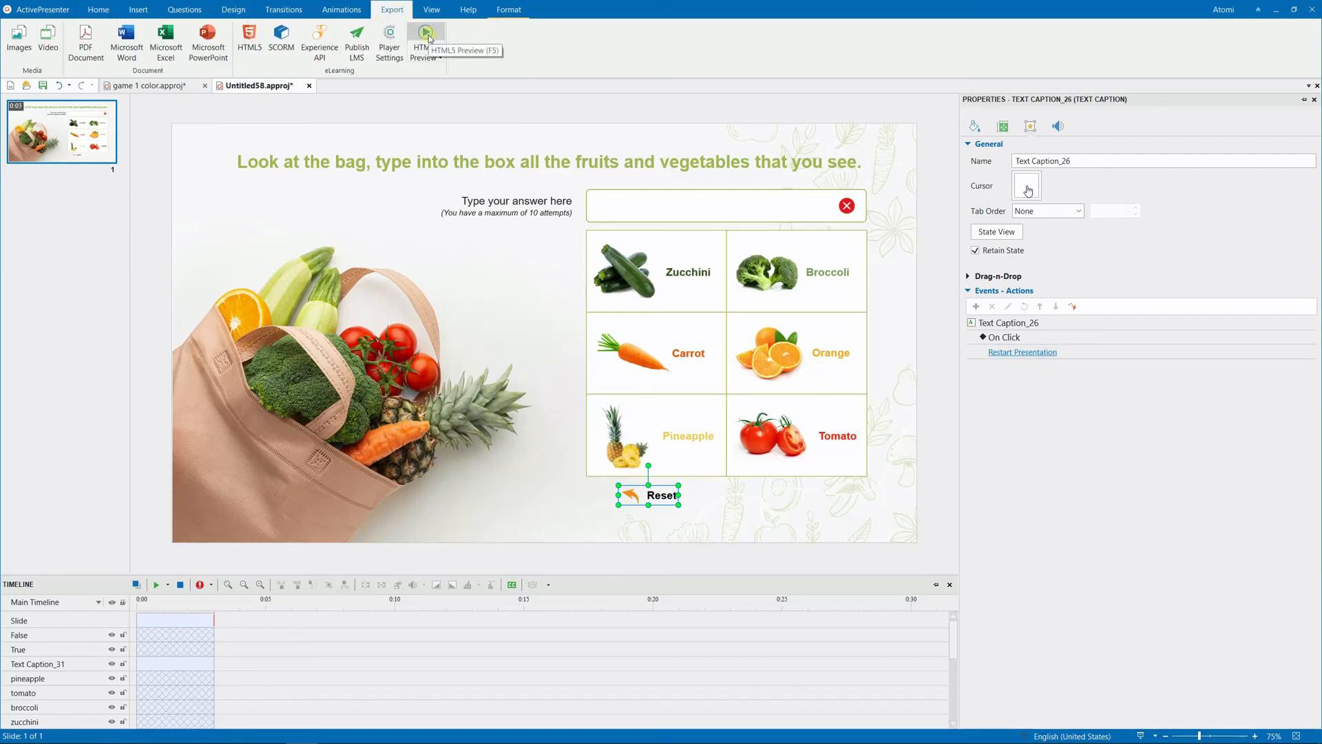
Step: Preview as HTML5 in Chrome and enter zucchini, broccoli and pineapple to reveal the names and Congratulations
left_click(423, 40)
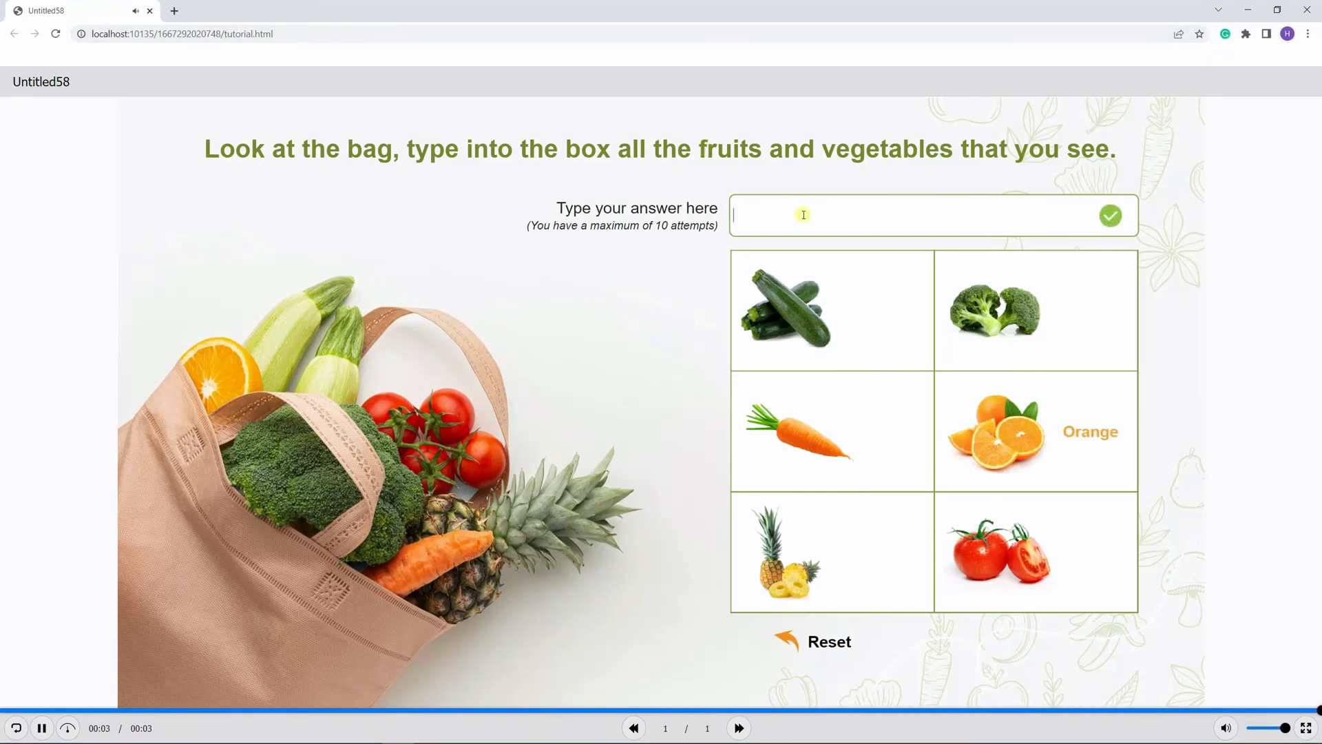
type("zucchini")
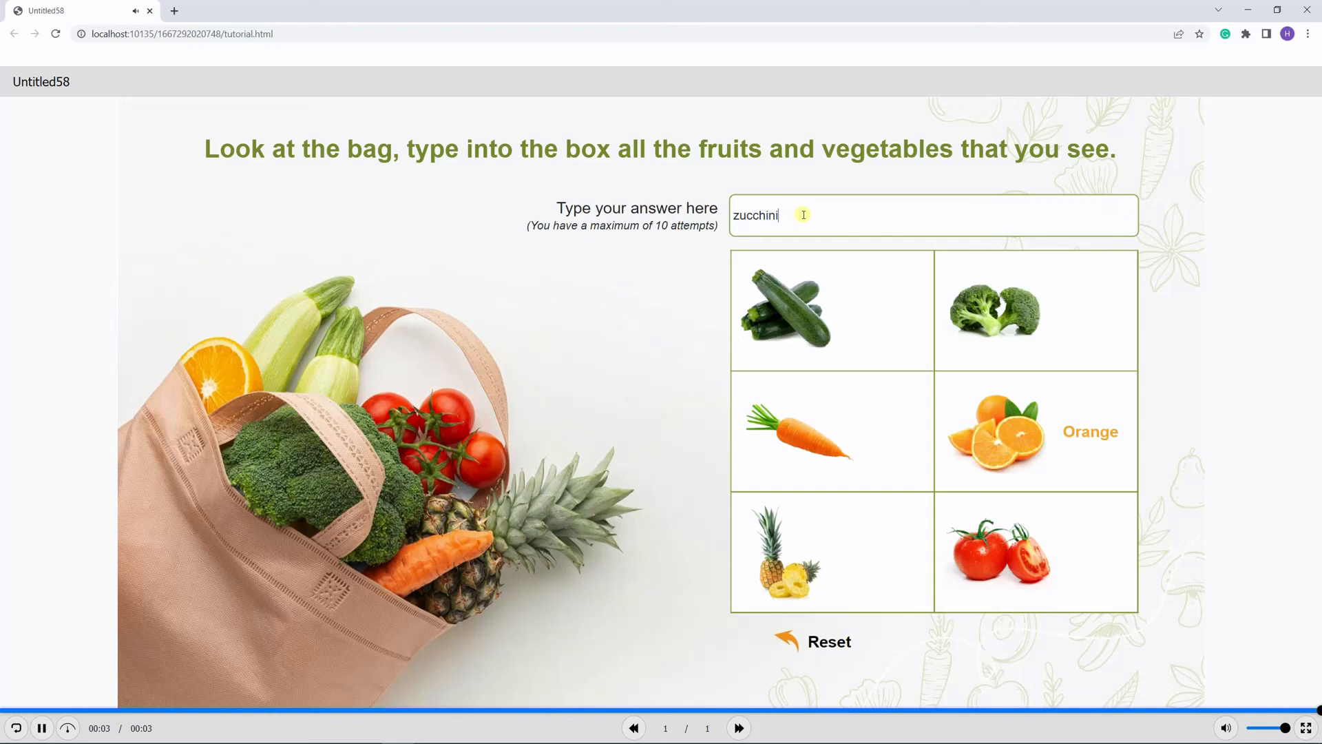
key("Enter")
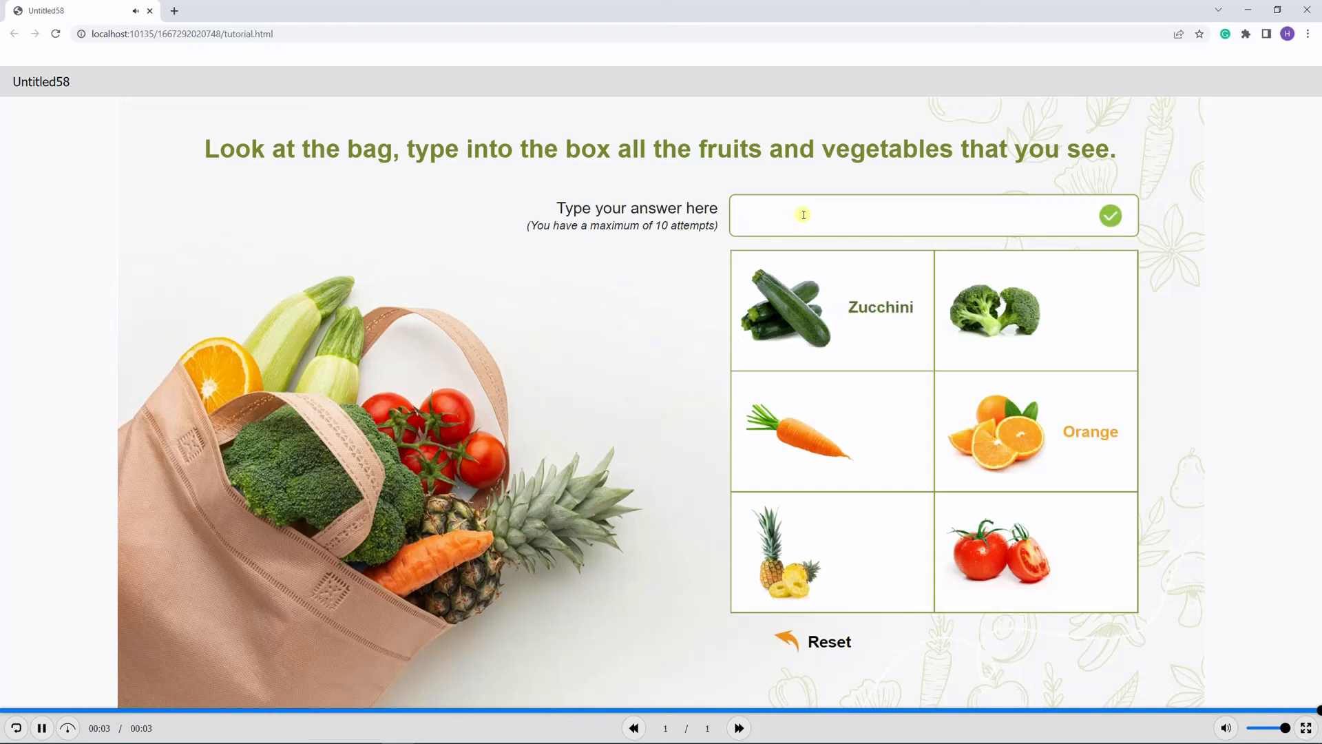
type("brocco")
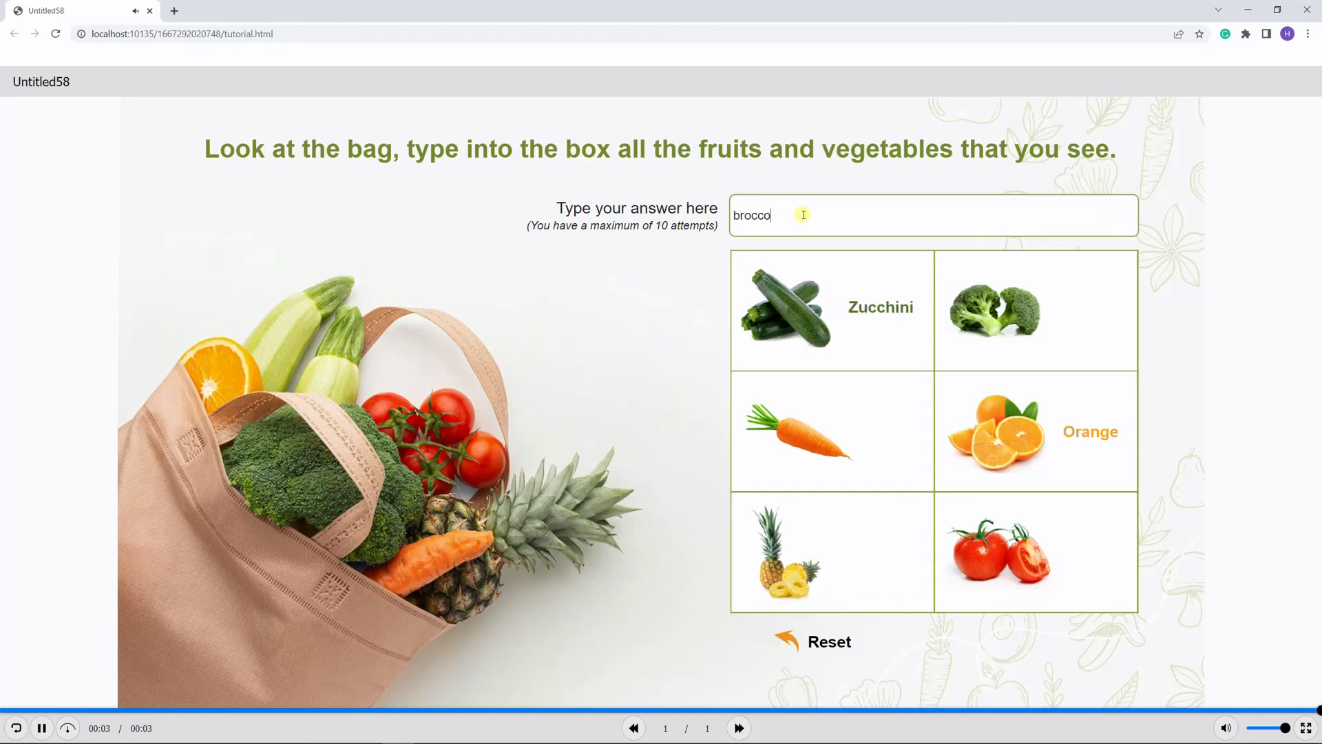
key("Enter")
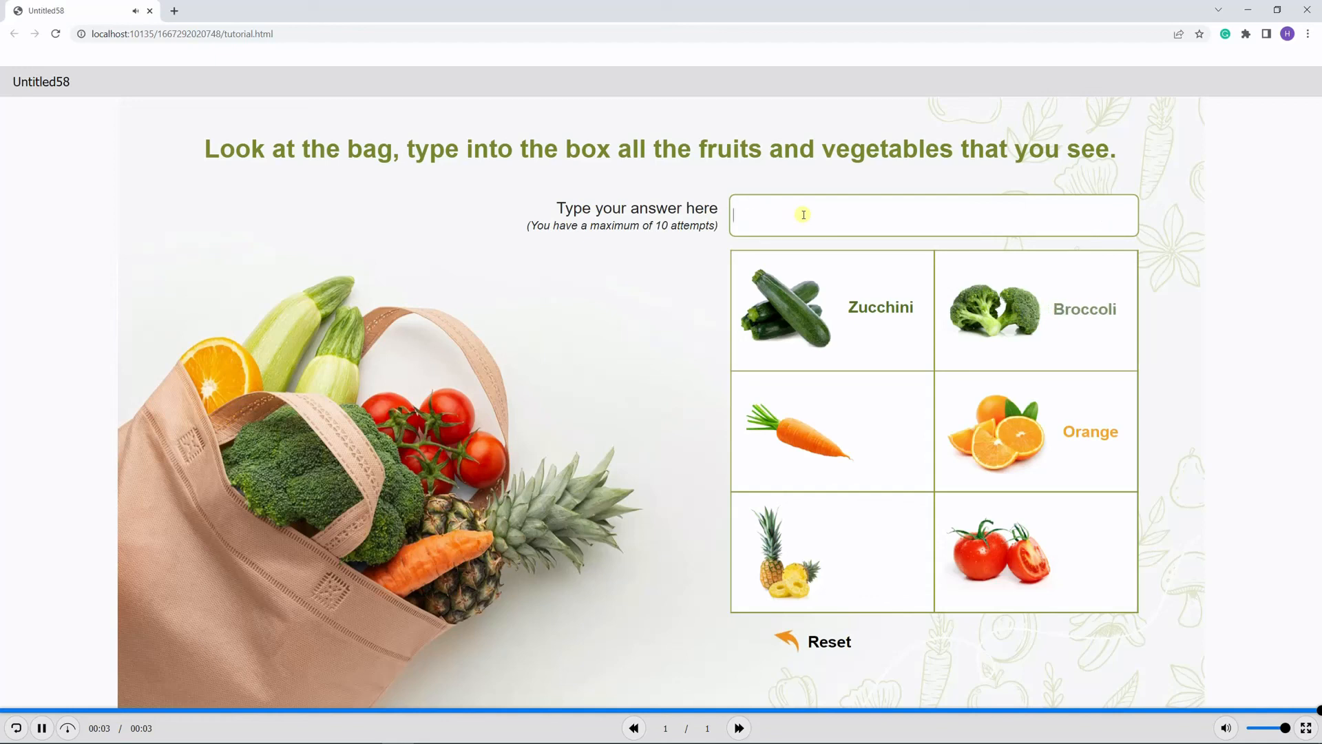
type("pin")
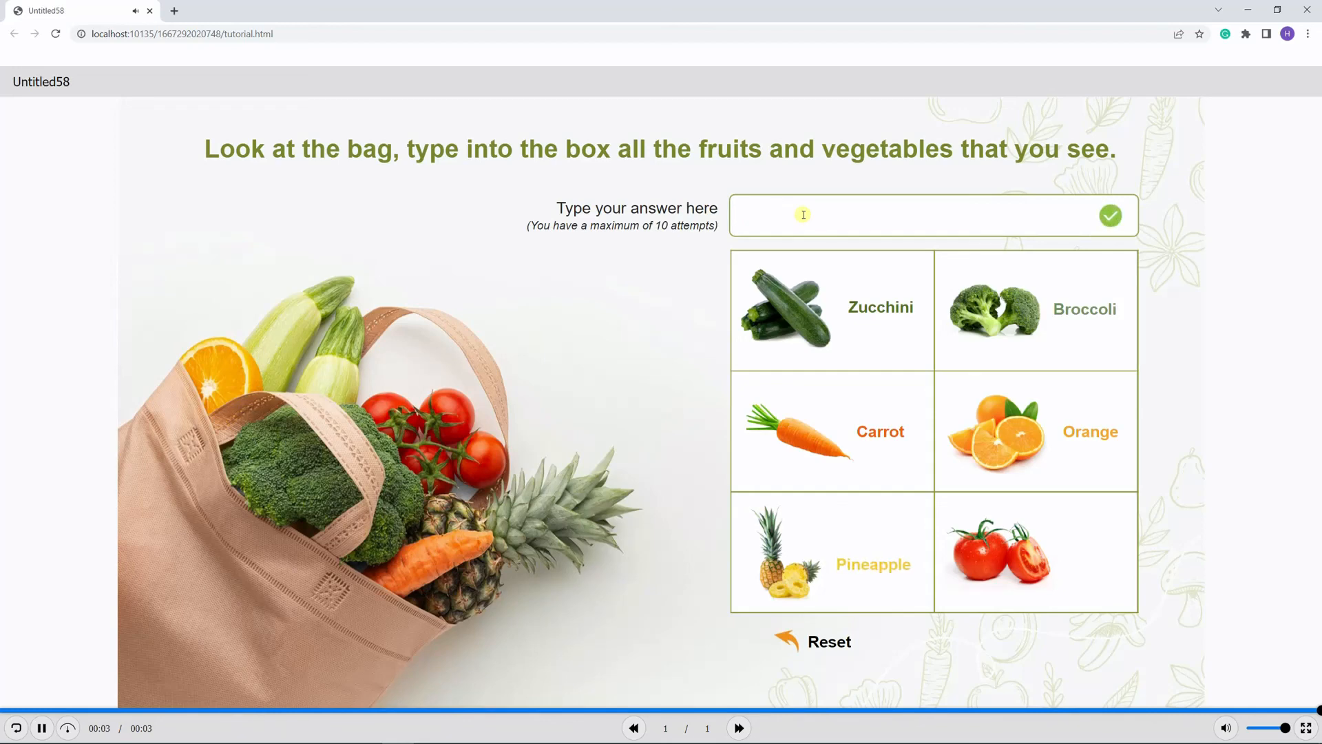
left_click(1110, 215)
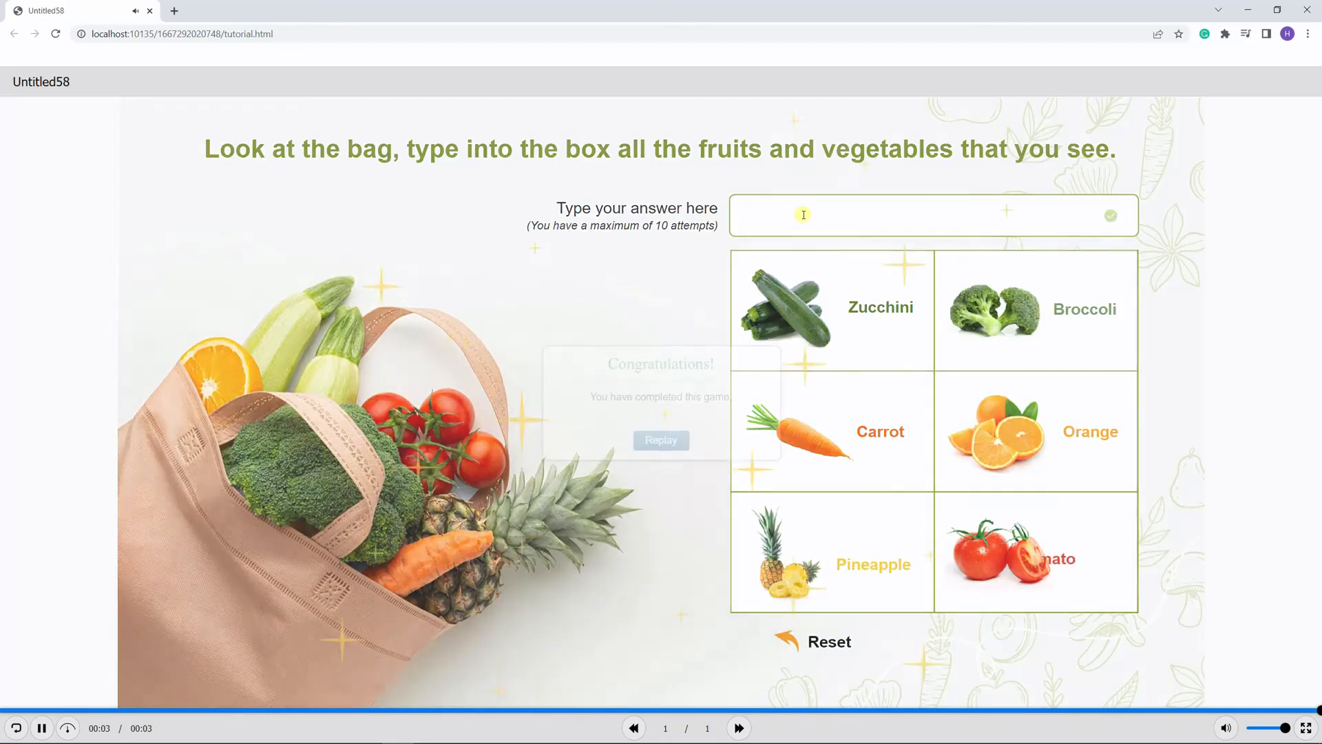